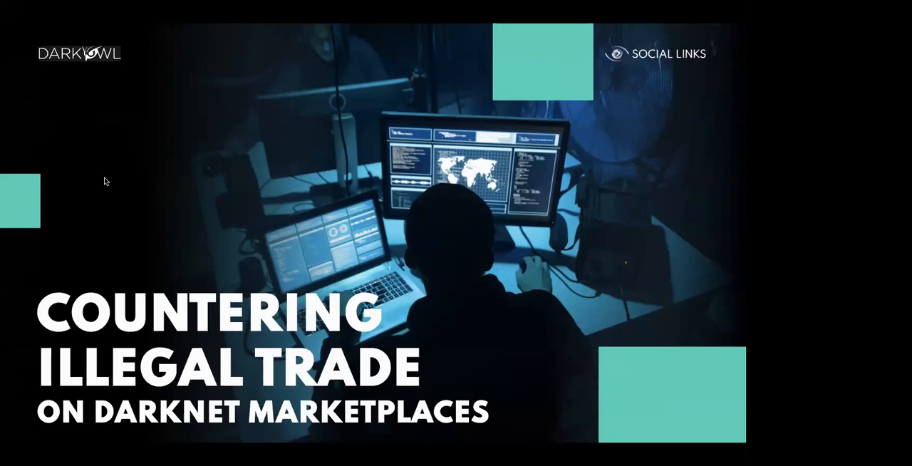
{"action": "mouse_move", "coordinate": [326, 35]}
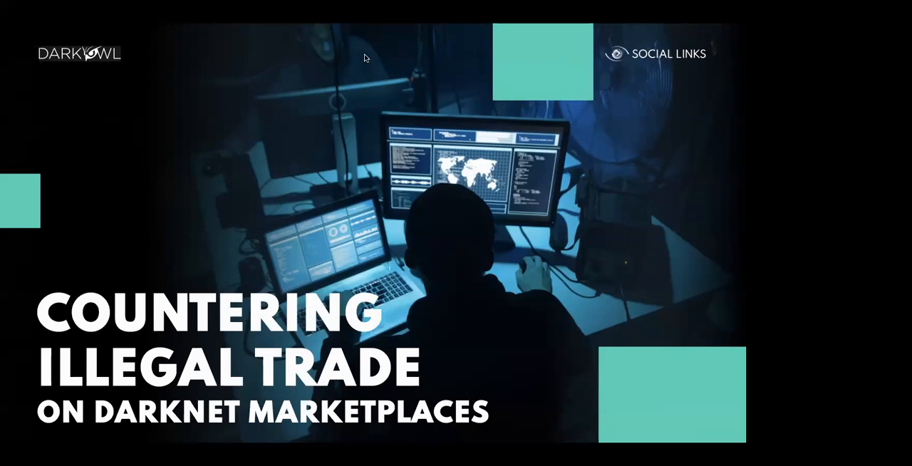
{"action": "mouse_move", "coordinate": [215, 49]}
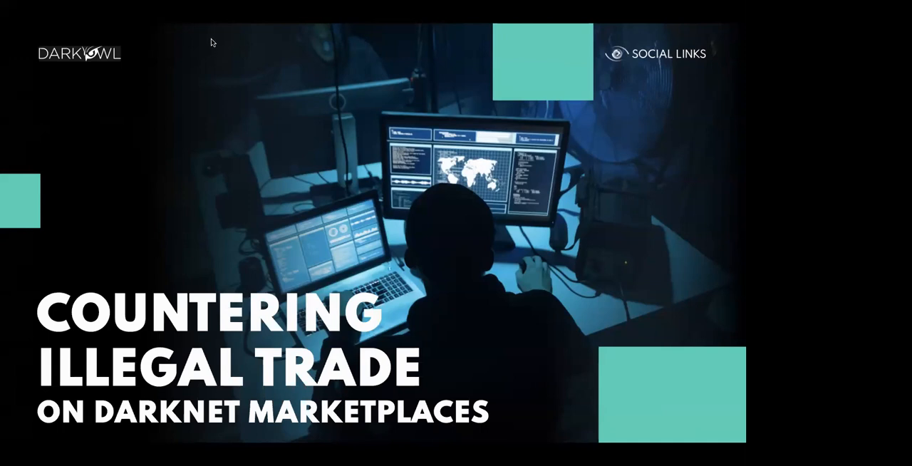
{"action": "mouse_move", "coordinate": [319, 43]}
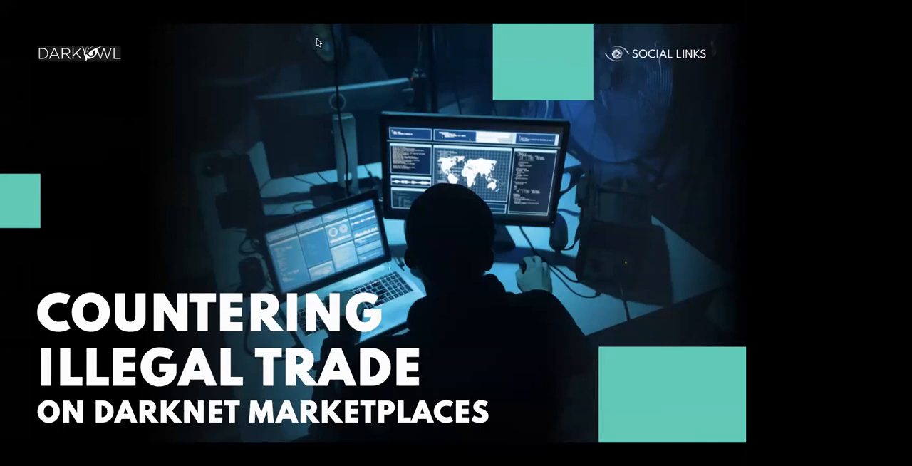
{"action": "mouse_move", "coordinate": [369, 179]}
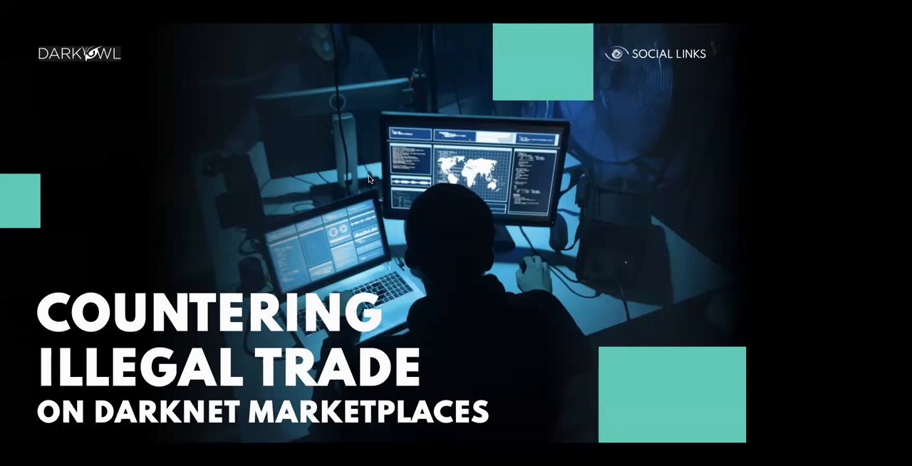
{"action": "mouse_move", "coordinate": [302, 95]}
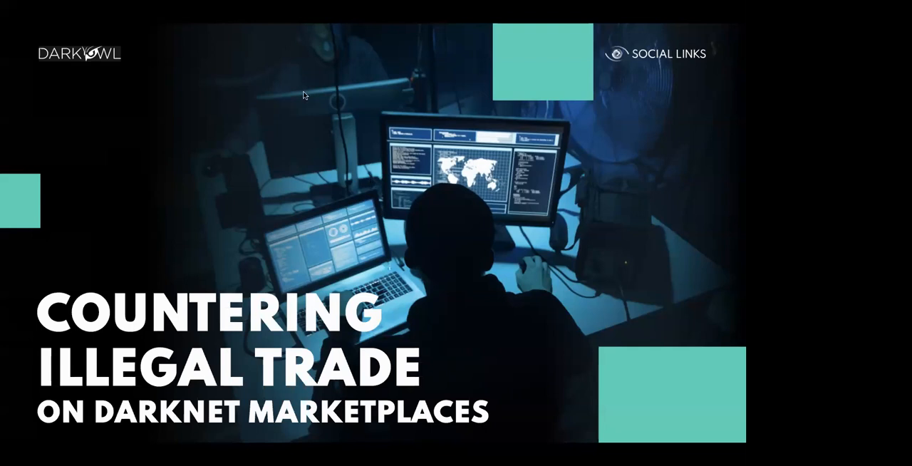
{"action": "mouse_move", "coordinate": [390, 196]}
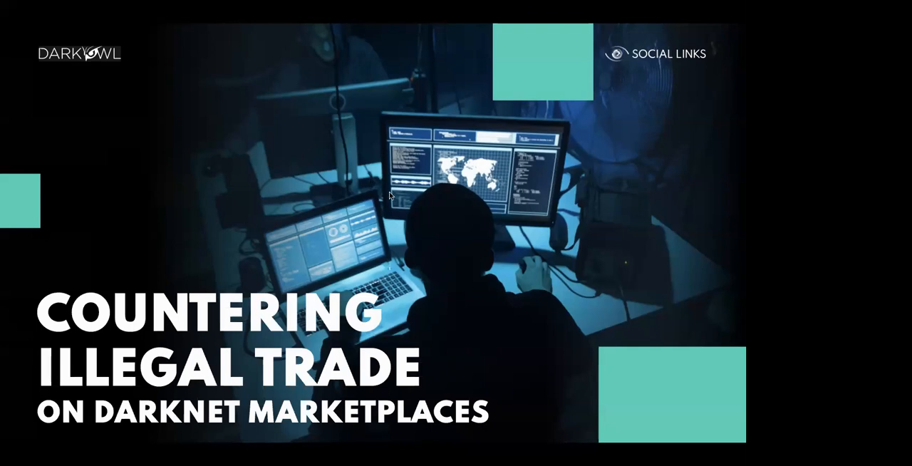
{"action": "mouse_move", "coordinate": [283, 71]}
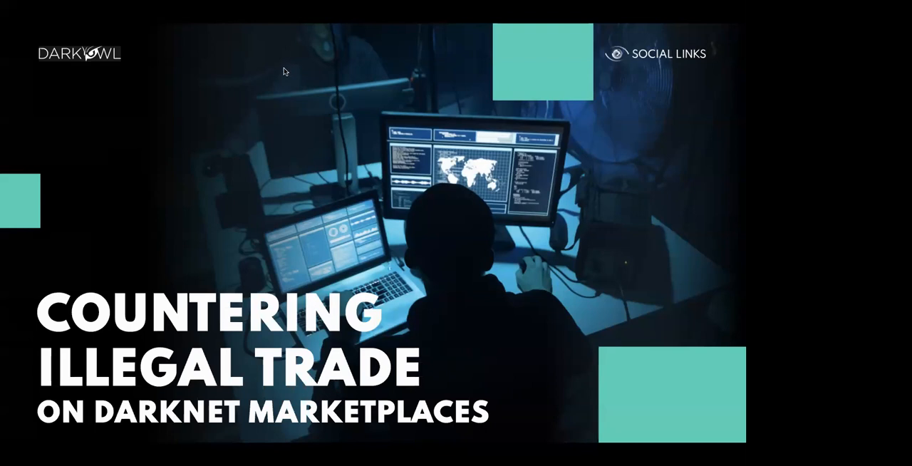
{"action": "mouse_move", "coordinate": [211, 42]}
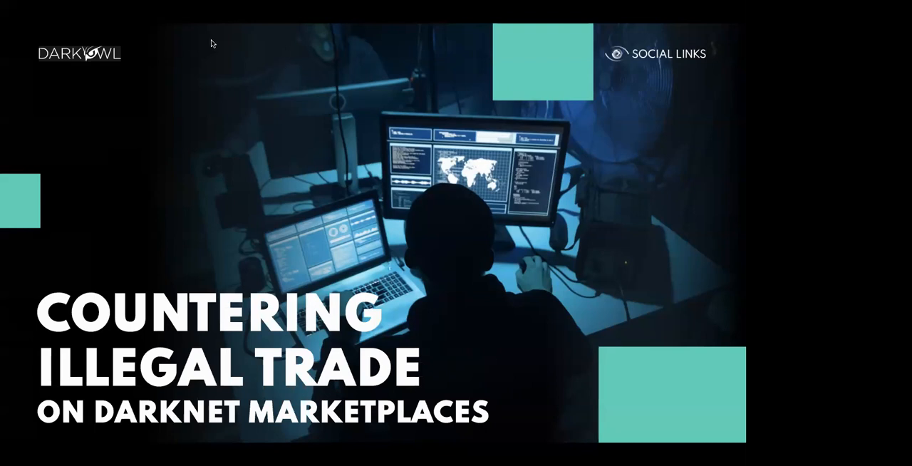
{"action": "mouse_move", "coordinate": [110, 208]}
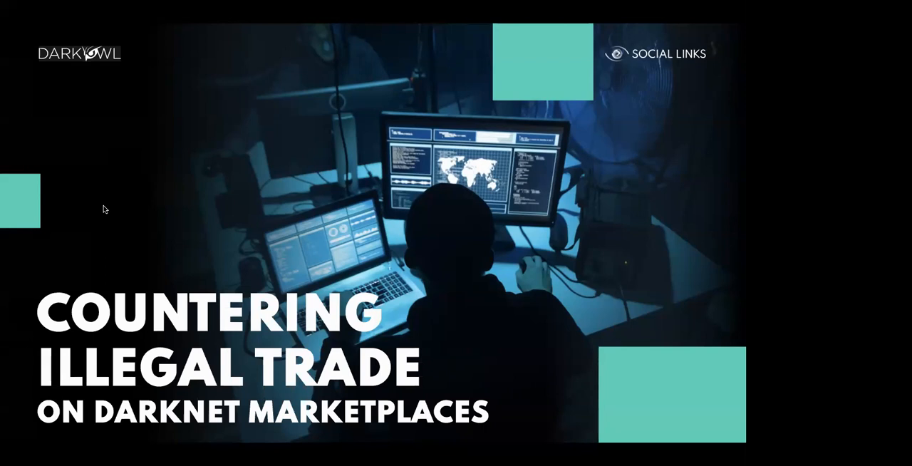
{"action": "mouse_move", "coordinate": [371, 69]}
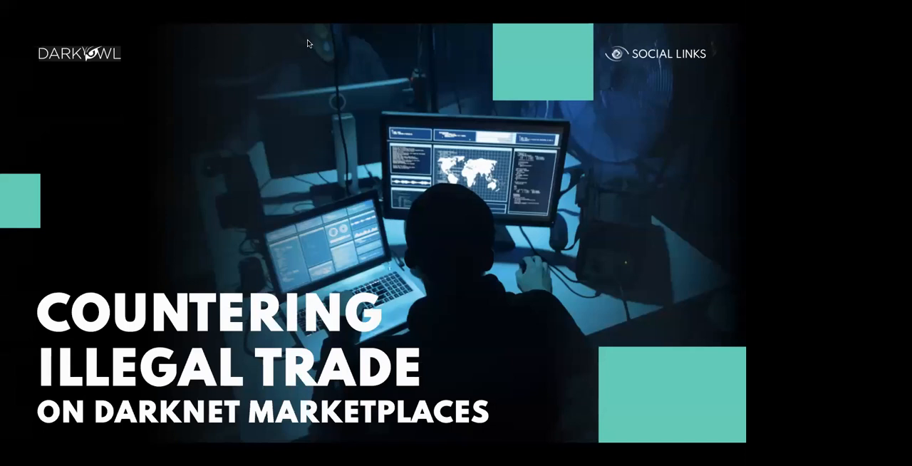
{"action": "mouse_move", "coordinate": [359, 160]}
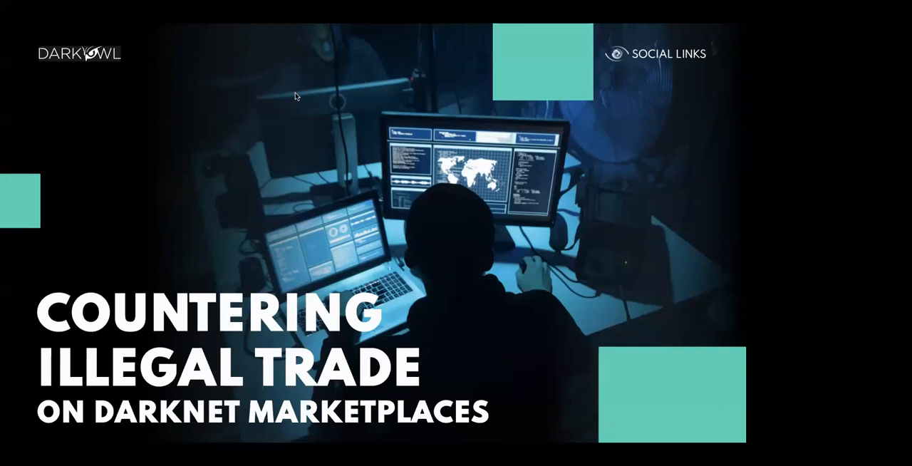
{"action": "mouse_move", "coordinate": [344, 72]}
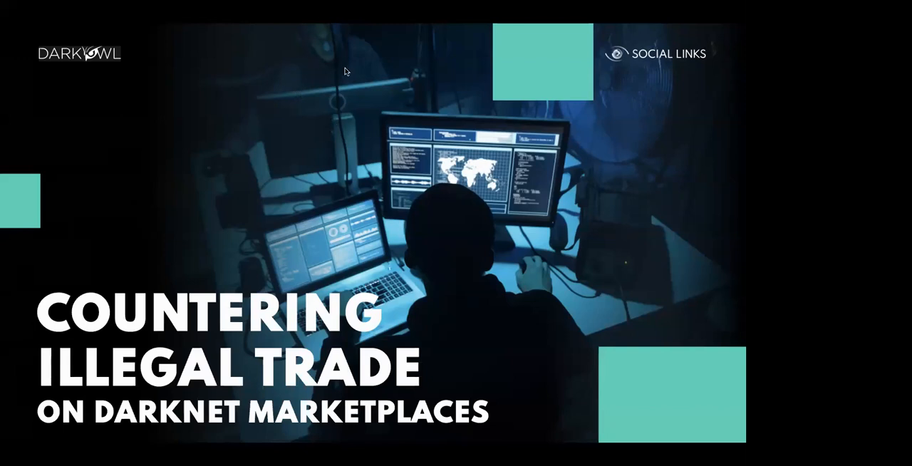
{"action": "mouse_move", "coordinate": [208, 42]}
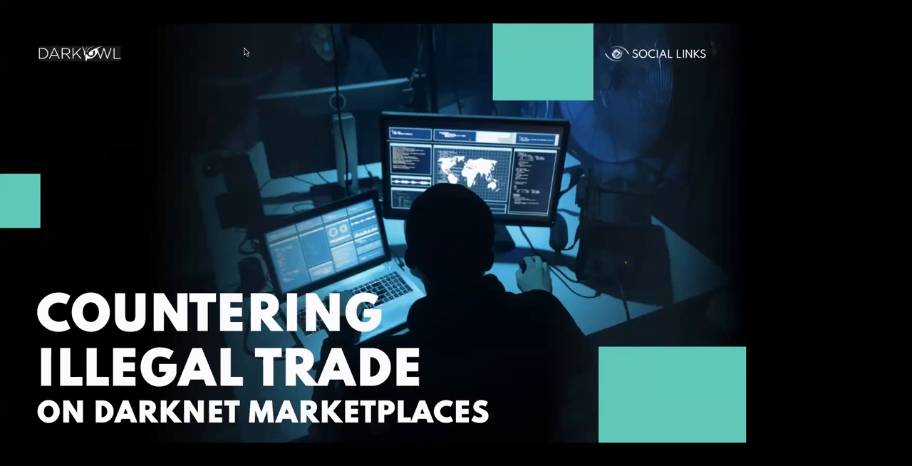
{"action": "mouse_move", "coordinate": [211, 43]}
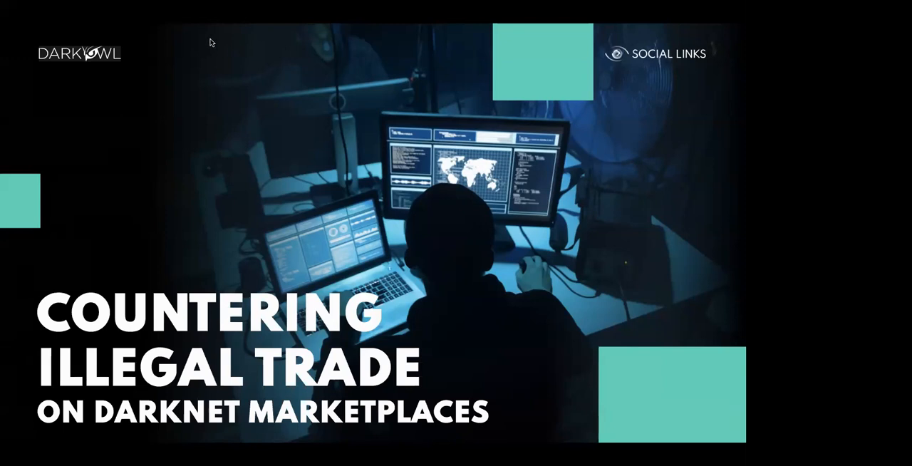
{"action": "mouse_move", "coordinate": [101, 194]}
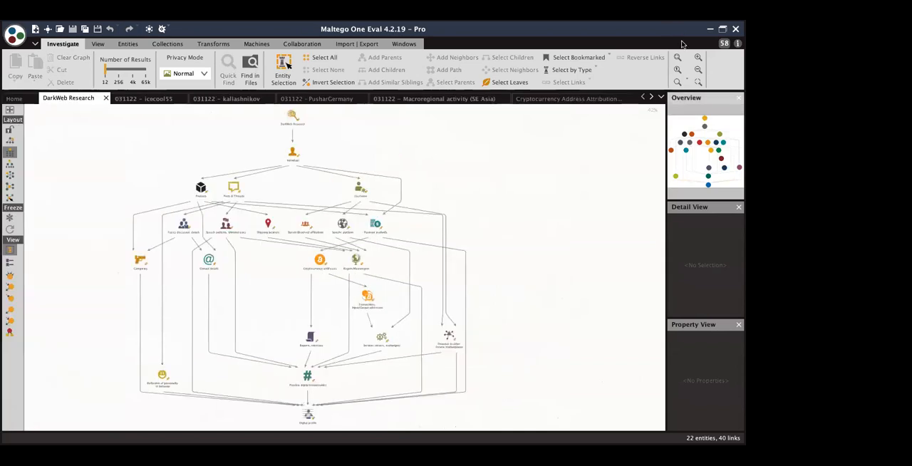
- Zoom into the upper part of the DarkWeb Research graph and select the Username entity to view its details
{"action": "left_click", "coordinate": [698, 57]}
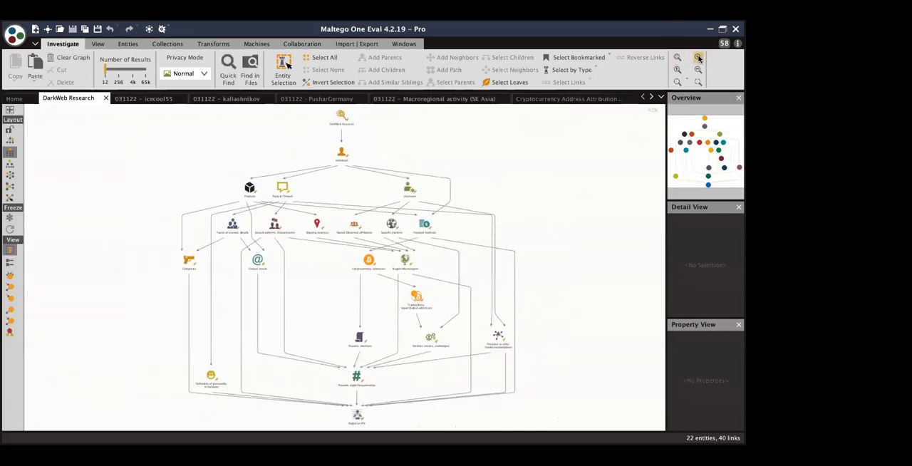
{"action": "left_click", "coordinate": [698, 57]}
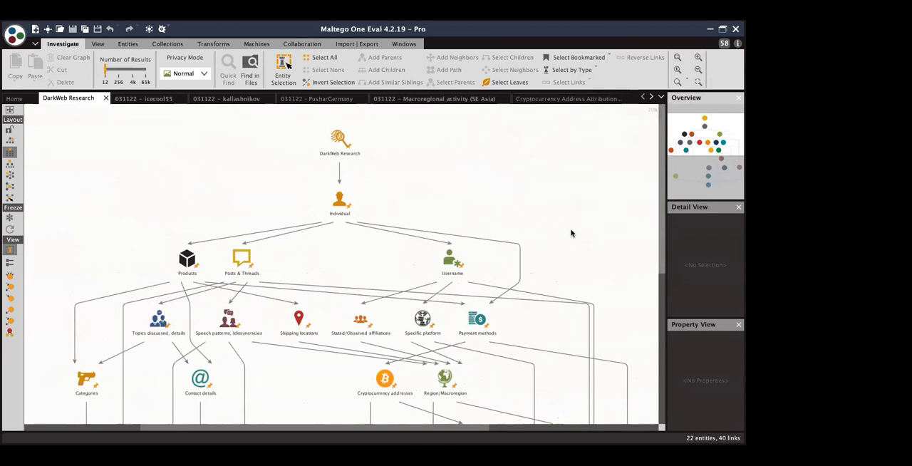
{"action": "left_click", "coordinate": [452, 256]}
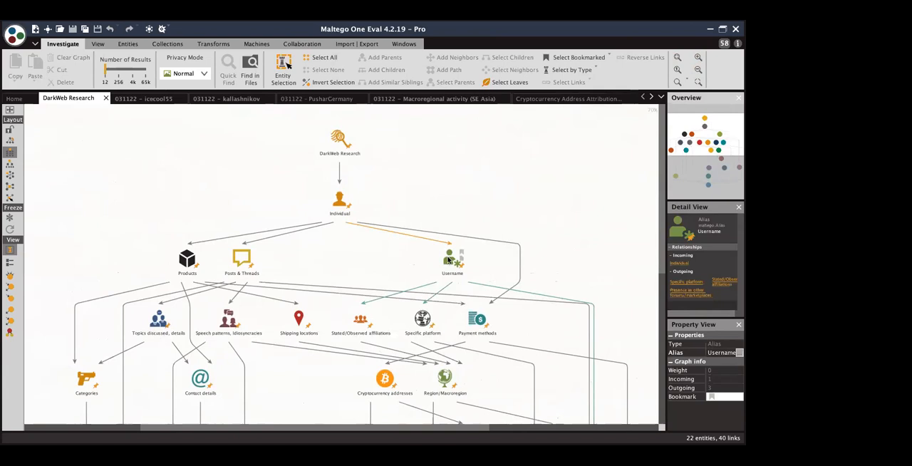
{"action": "mouse_move", "coordinate": [448, 260]}
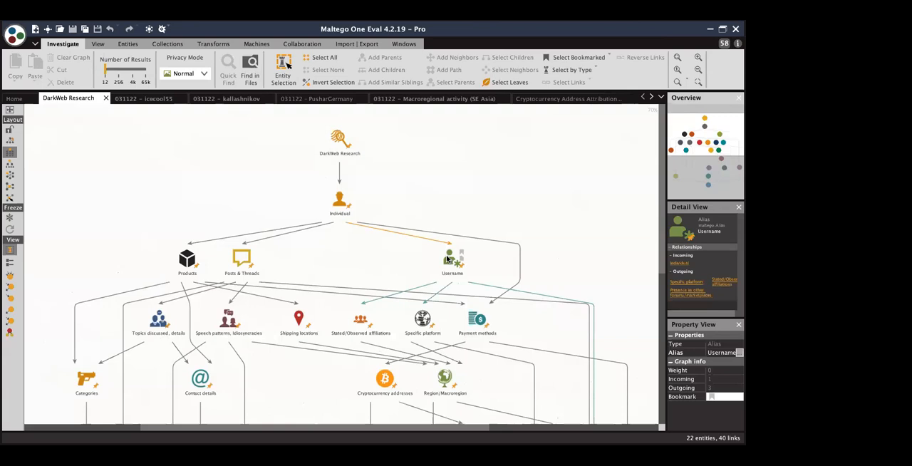
{"action": "mouse_move", "coordinate": [448, 259]}
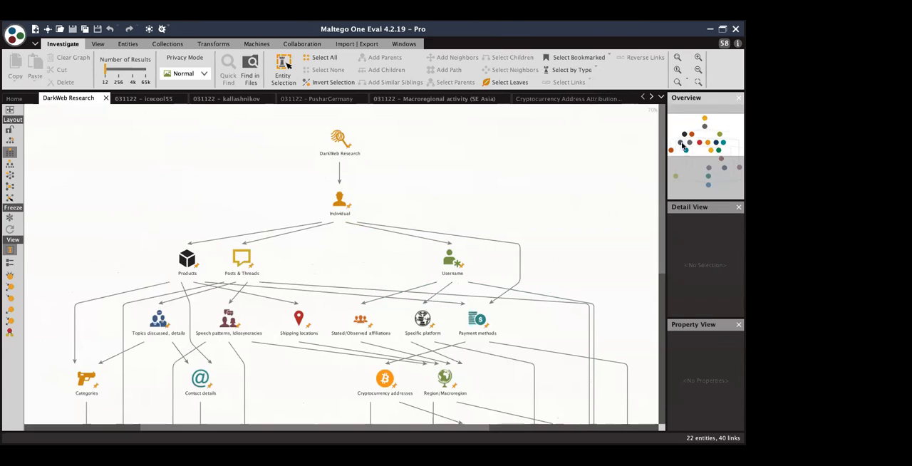
{"action": "scroll", "scroll_direction": "down", "scroll_amount": 3}
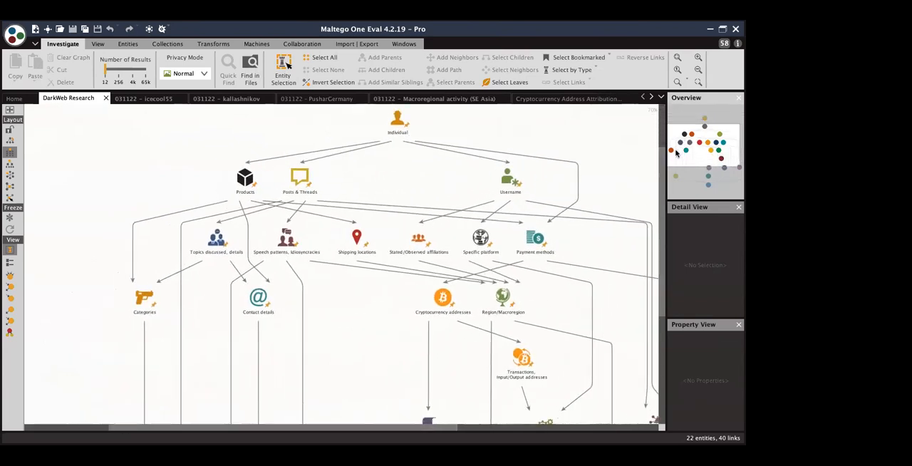
{"action": "mouse_move", "coordinate": [404, 176]}
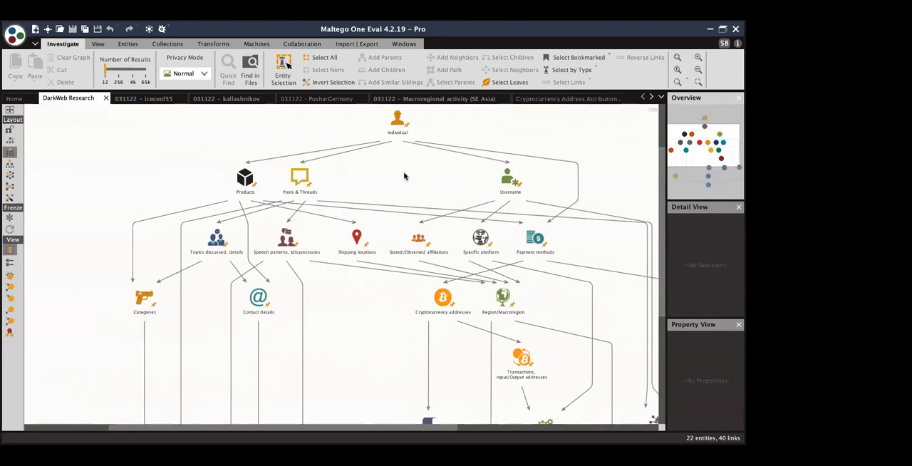
{"action": "mouse_move", "coordinate": [400, 176]}
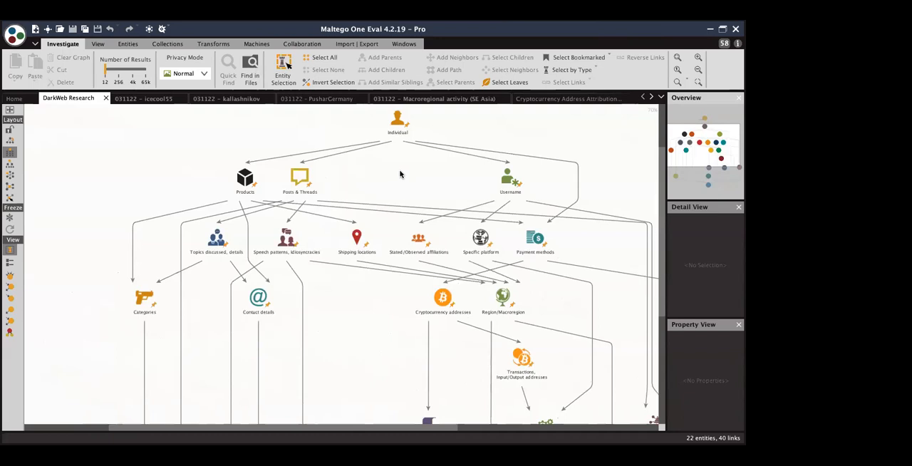
{"action": "mouse_move", "coordinate": [683, 142]}
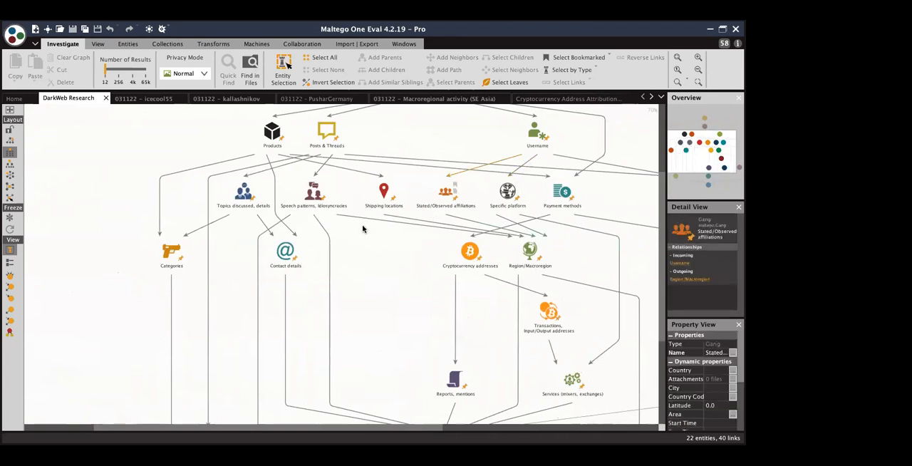
{"action": "left_click", "coordinate": [471, 251]}
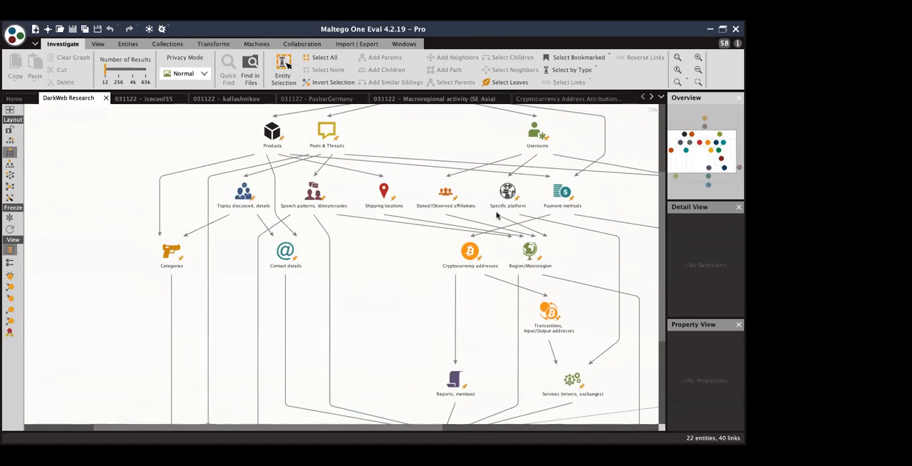
{"action": "scroll", "scroll_direction": "down", "scroll_amount": 3}
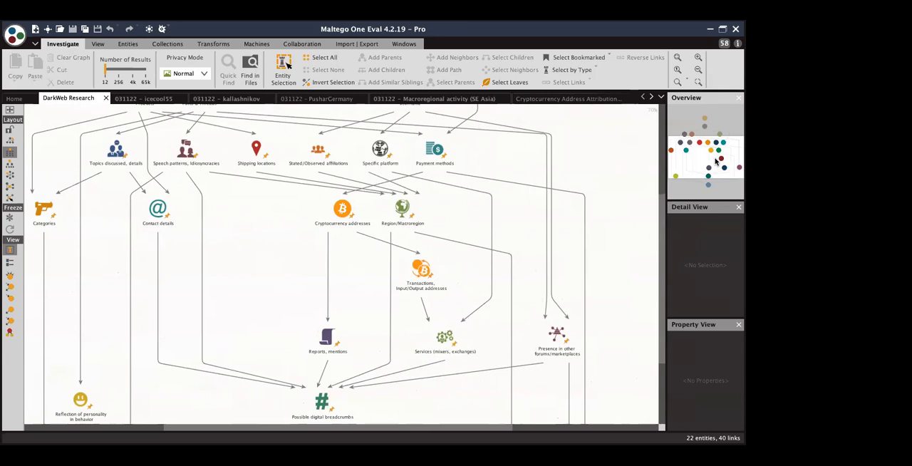
{"action": "mouse_move", "coordinate": [709, 162]}
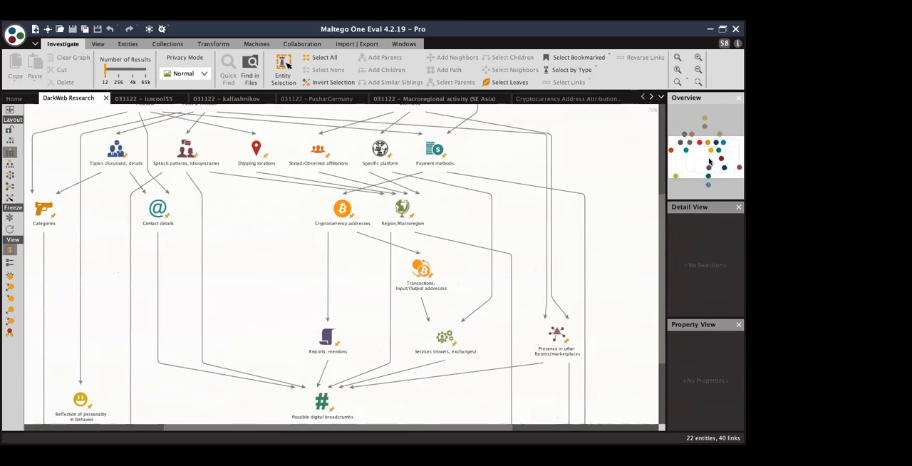
{"action": "mouse_move", "coordinate": [709, 162]}
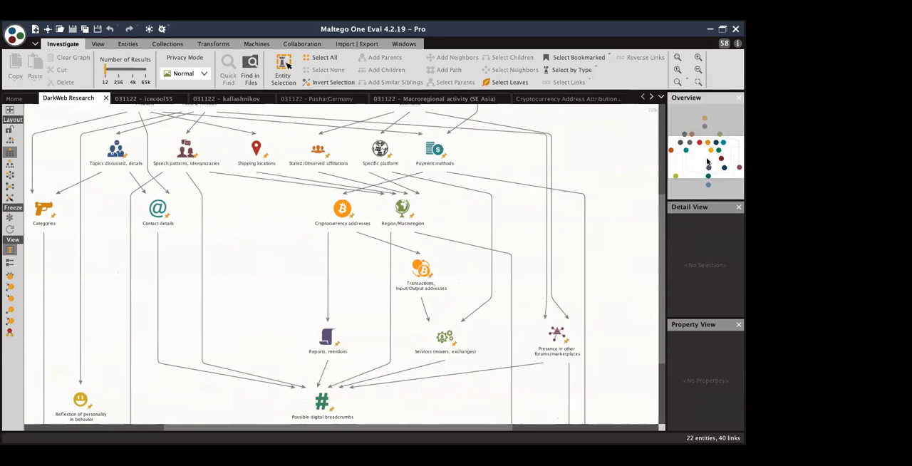
{"action": "mouse_move", "coordinate": [706, 161]}
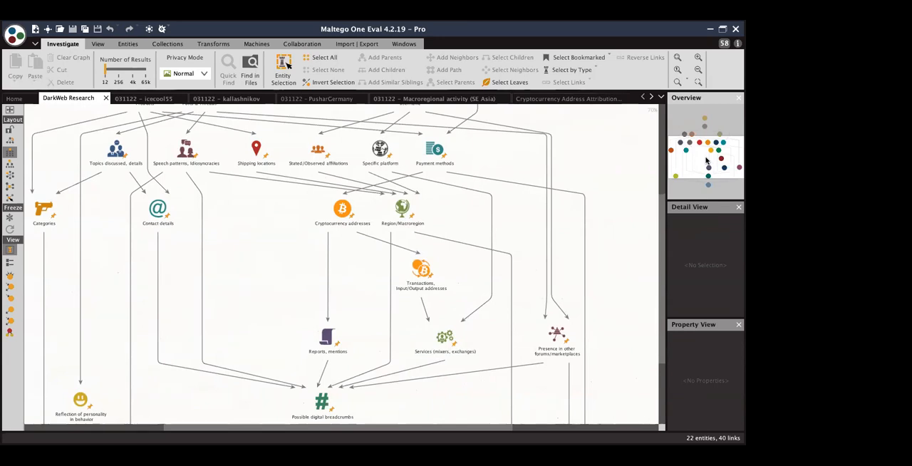
{"action": "scroll", "scroll_direction": "down", "scroll_amount": 3}
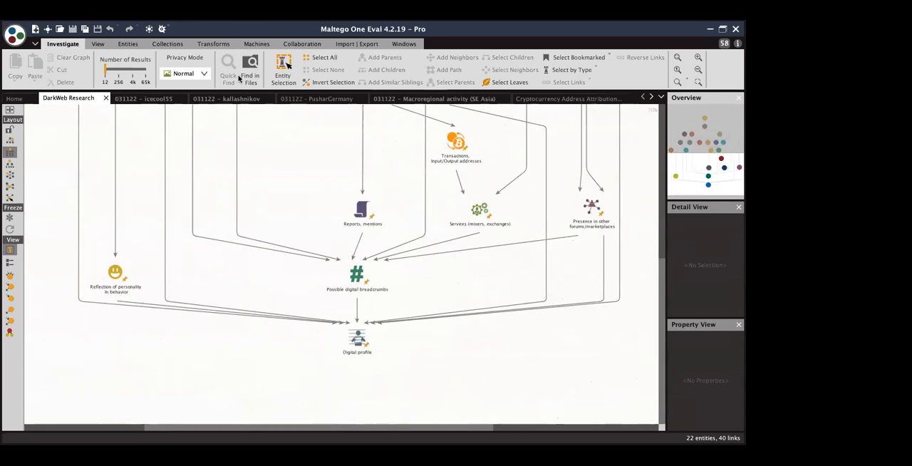
{"action": "left_click", "coordinate": [142, 98]}
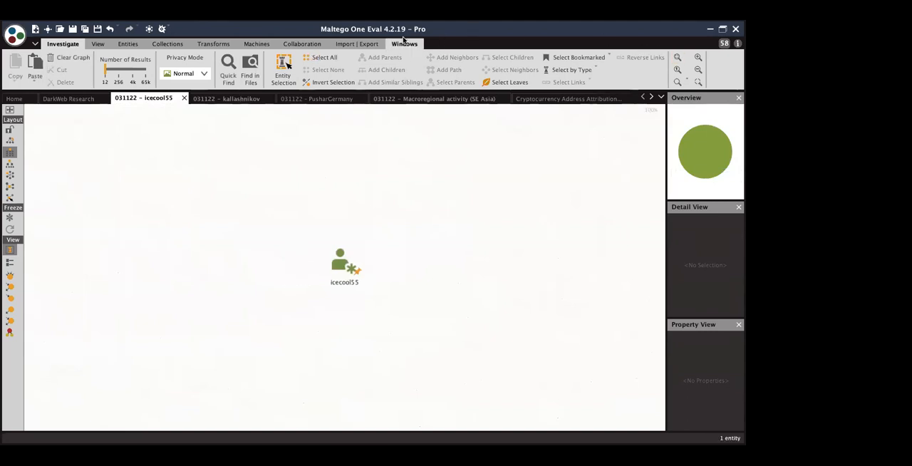
{"action": "left_click", "coordinate": [404, 43]}
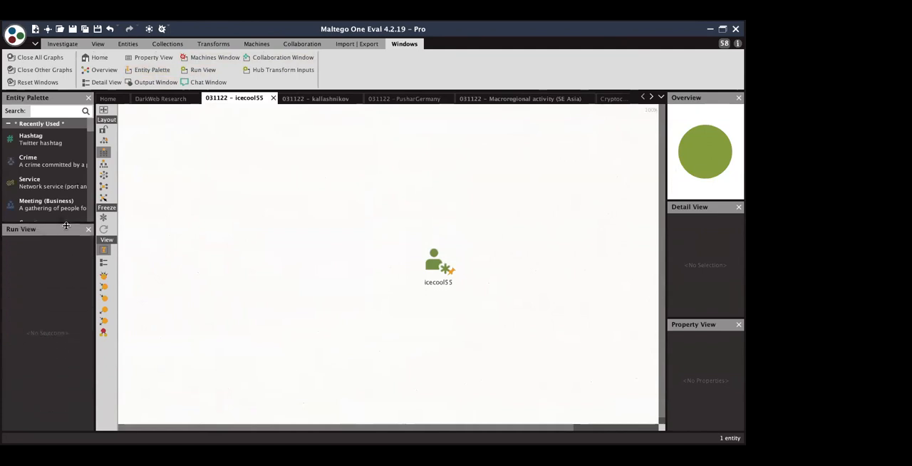
{"action": "left_click", "coordinate": [439, 263]}
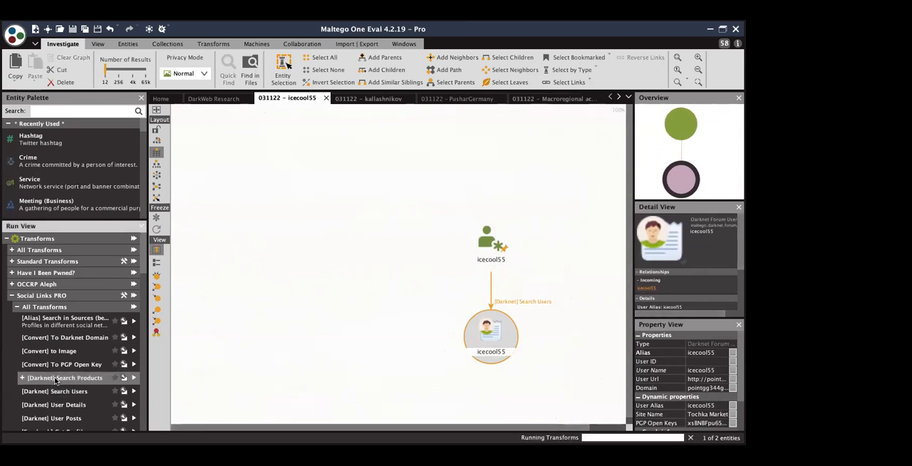
{"action": "left_click", "coordinate": [64, 377]}
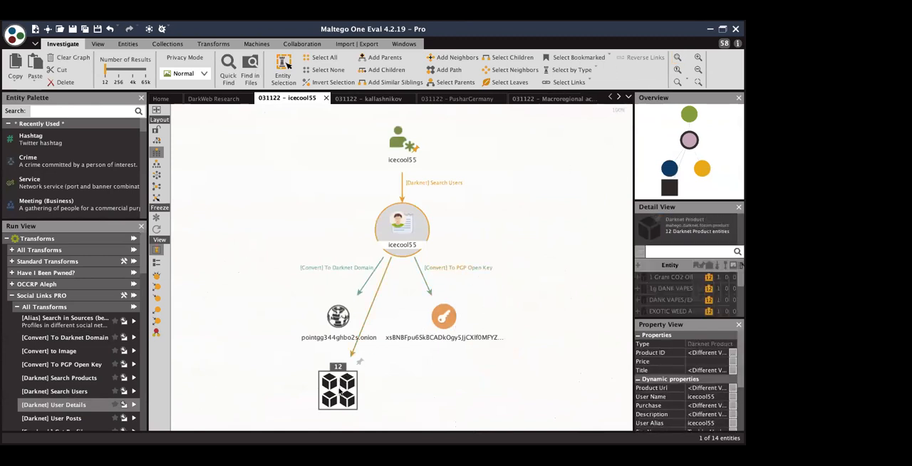
- Convert the darknet products group into a United States shipping location, then select the PGP open key
{"action": "left_click", "coordinate": [338, 387]}
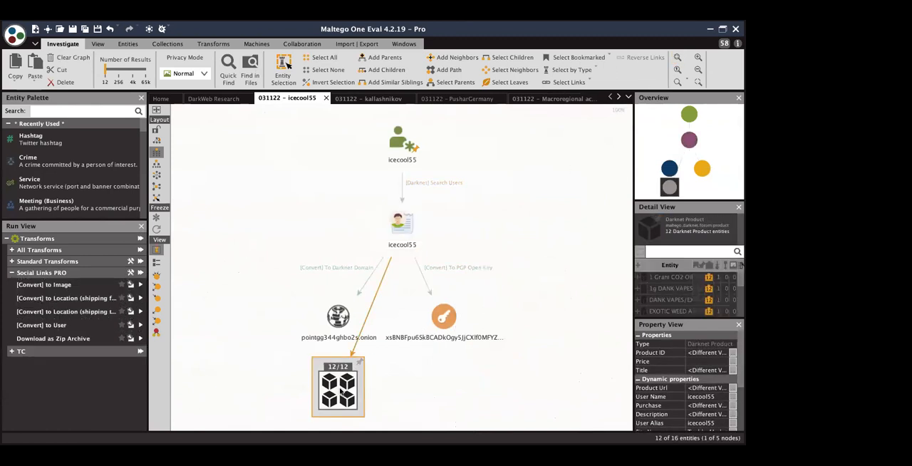
{"action": "left_click", "coordinate": [68, 311]}
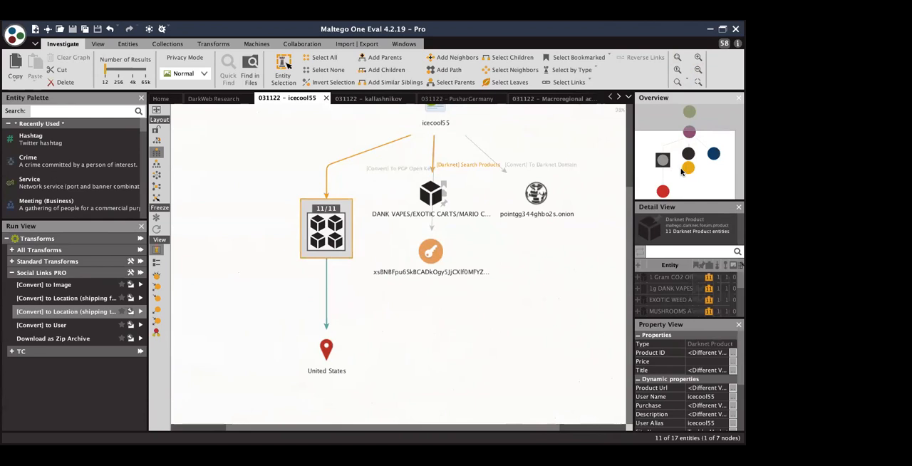
{"action": "left_click", "coordinate": [430, 251]}
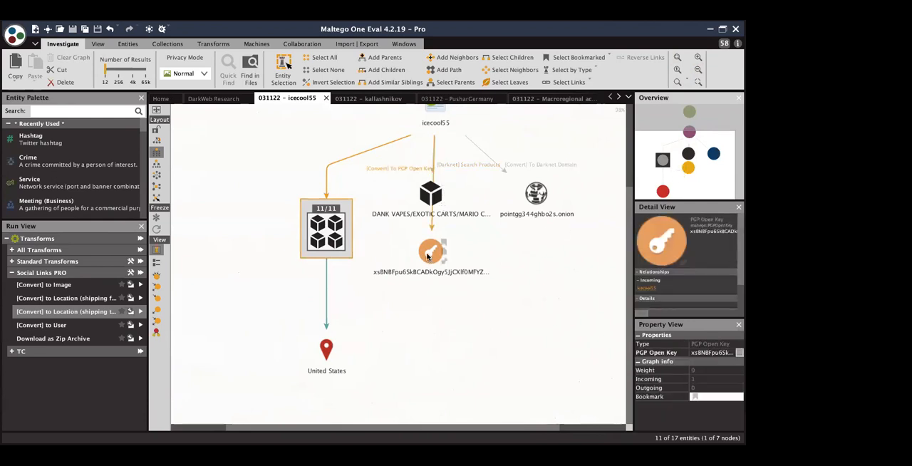
- Convert the PGP key into an email address and expand it into linked social profiles via Social Links transforms
{"action": "left_click", "coordinate": [431, 250]}
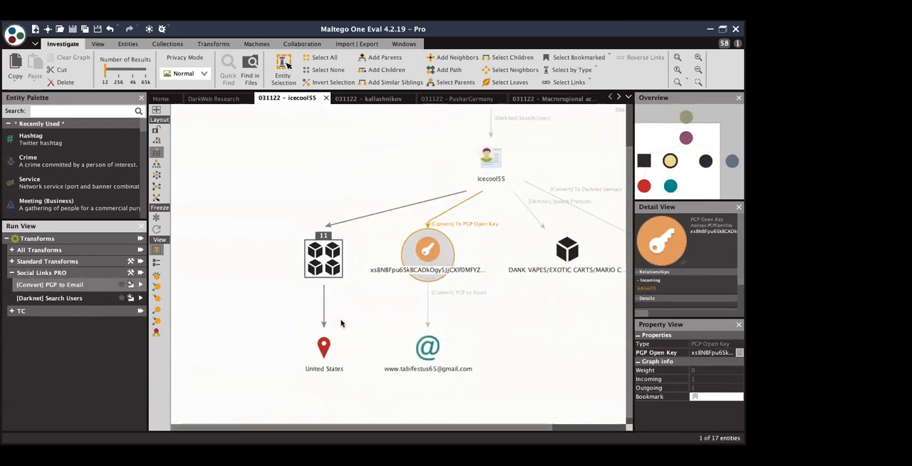
{"action": "left_click", "coordinate": [427, 349]}
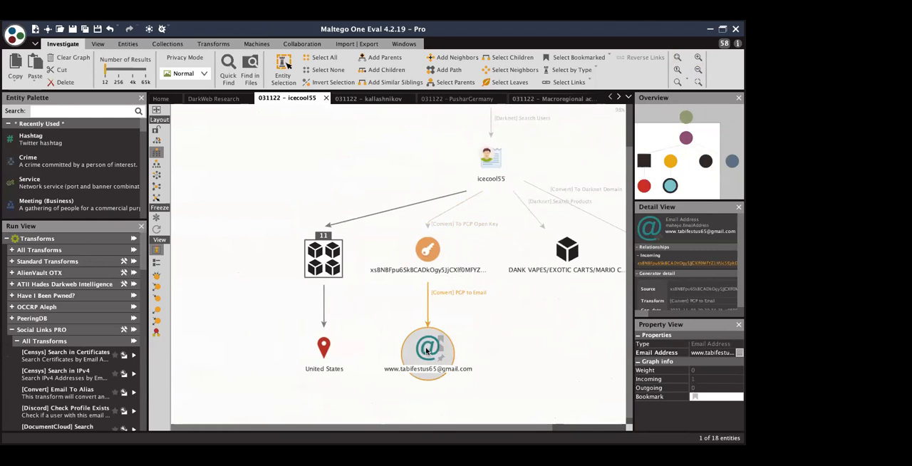
{"action": "mouse_move", "coordinate": [426, 351]}
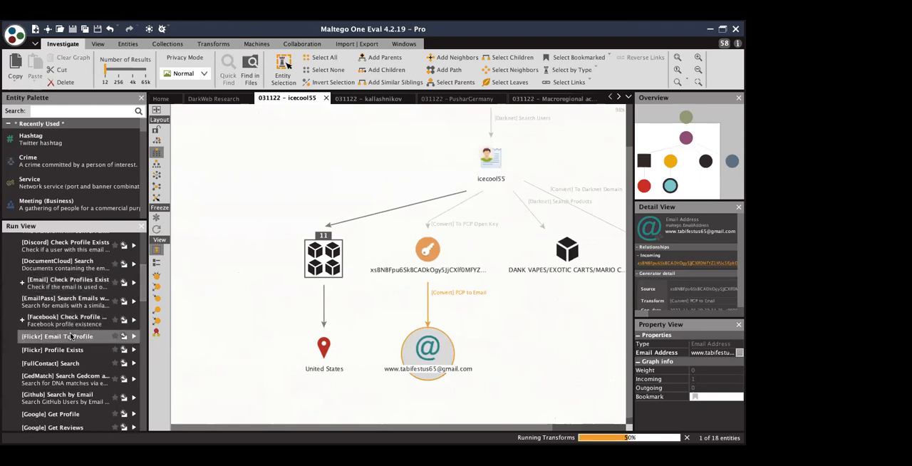
{"action": "scroll", "scroll_direction": "down", "scroll_amount": 3}
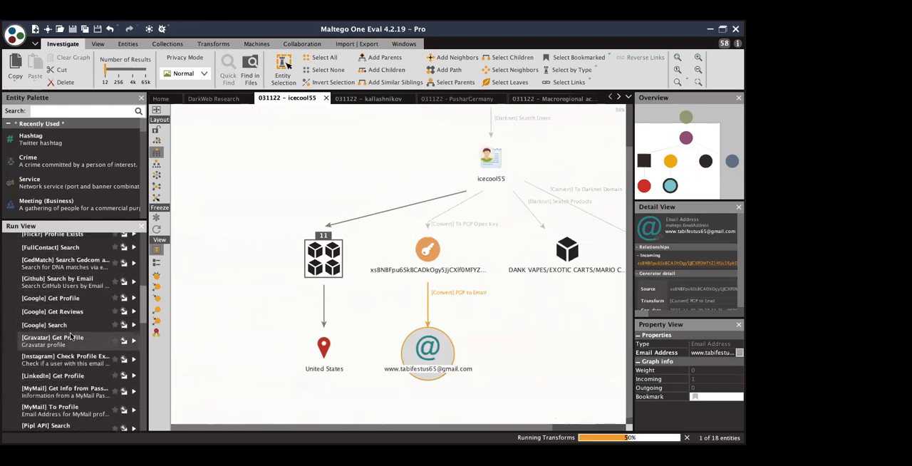
{"action": "scroll", "scroll_direction": "down", "scroll_amount": 3}
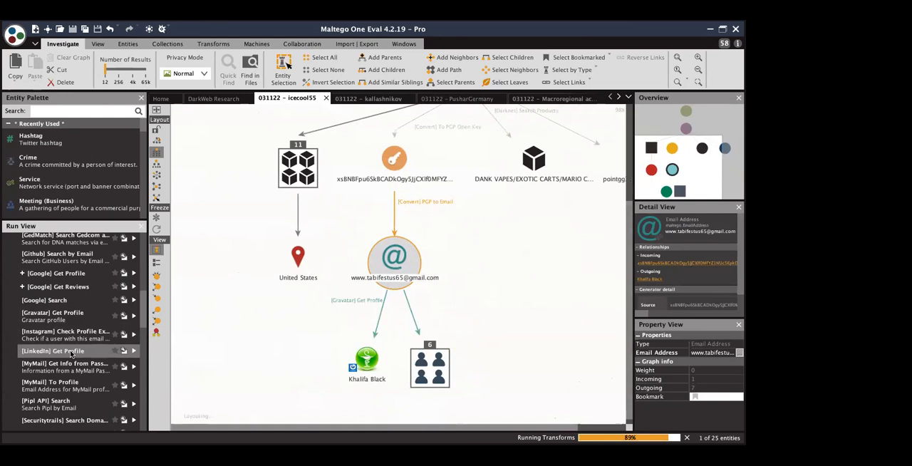
{"action": "scroll", "scroll_direction": "down", "scroll_amount": 3}
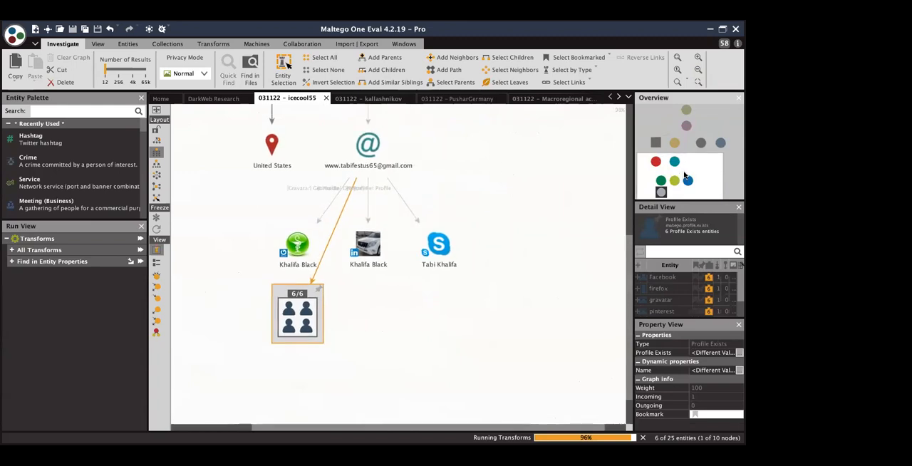
- Expand the Gravatar profile into Google reviews and a LinkedIn profile, then turn the LinkedIn post link into a website entity
{"action": "left_click", "coordinate": [298, 245]}
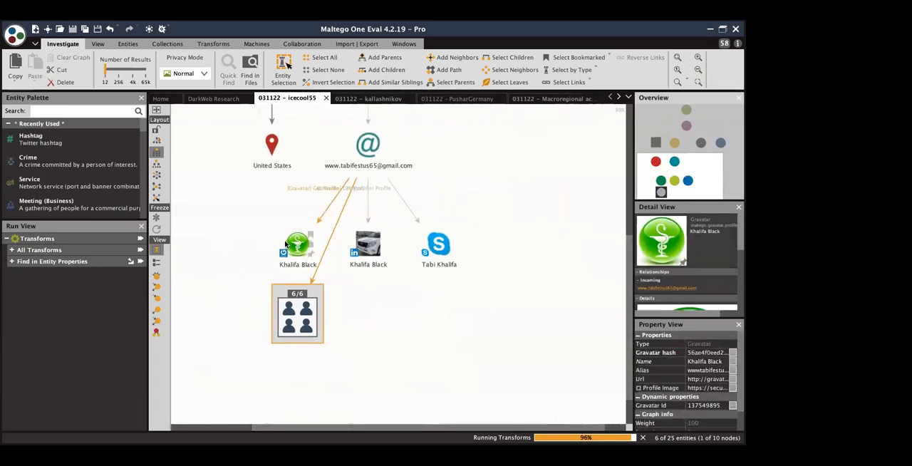
{"action": "left_click", "coordinate": [439, 245]}
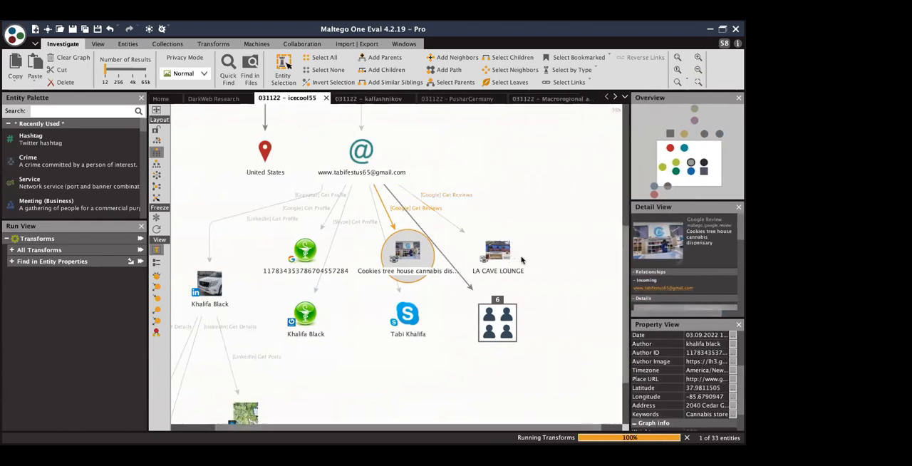
{"action": "left_click", "coordinate": [497, 255]}
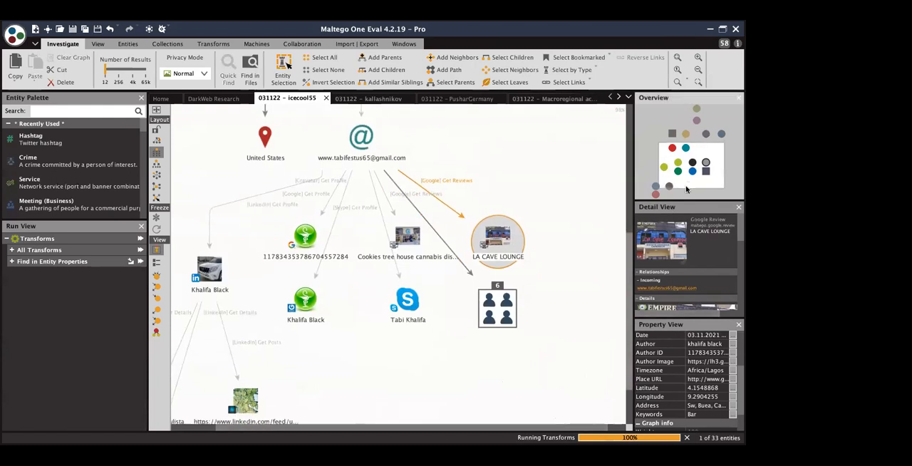
{"action": "scroll", "scroll_direction": "down", "scroll_amount": 3}
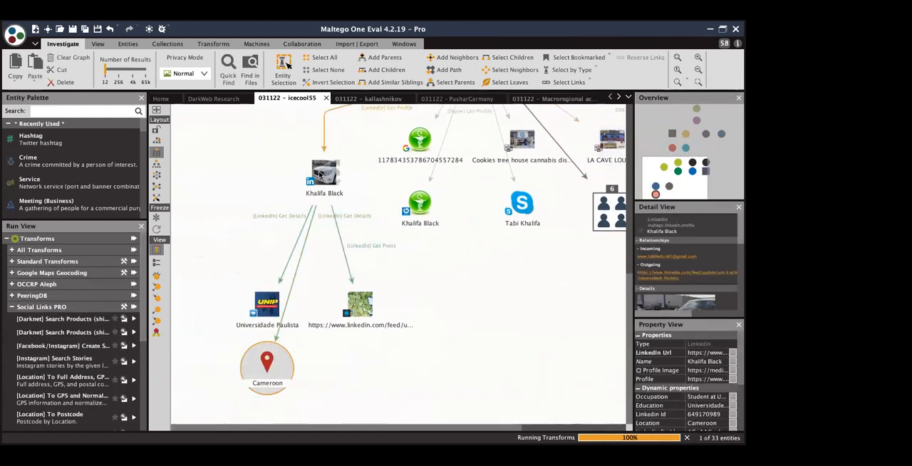
{"action": "left_click", "coordinate": [359, 305]}
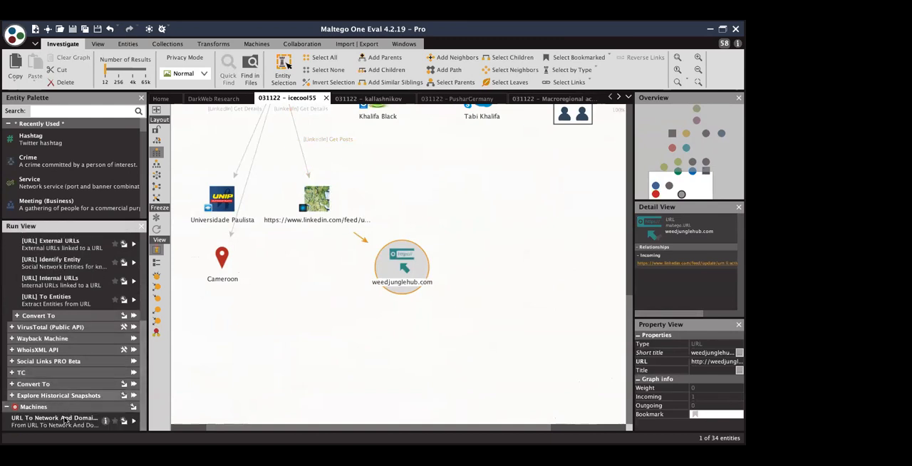
- Map the website to its domains, emails, phones and IP, review the whole graph, then switch to the Kallashnikov graph
{"action": "left_click", "coordinate": [57, 420]}
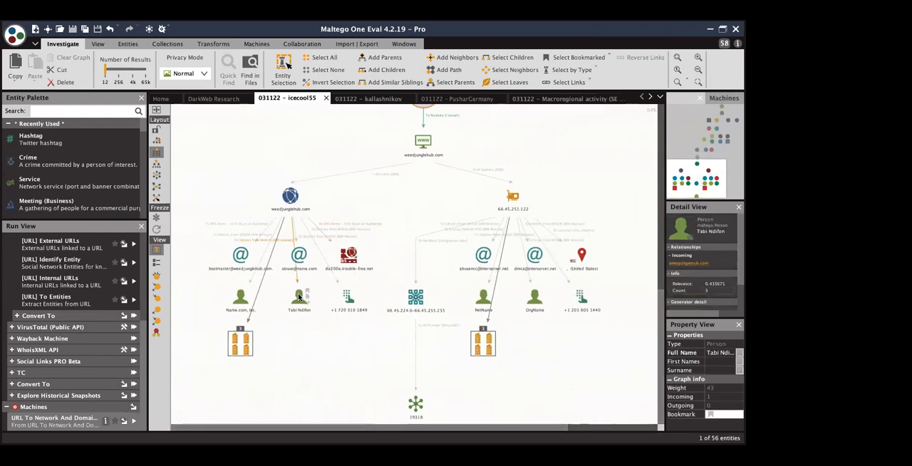
{"action": "left_click", "coordinate": [240, 342]}
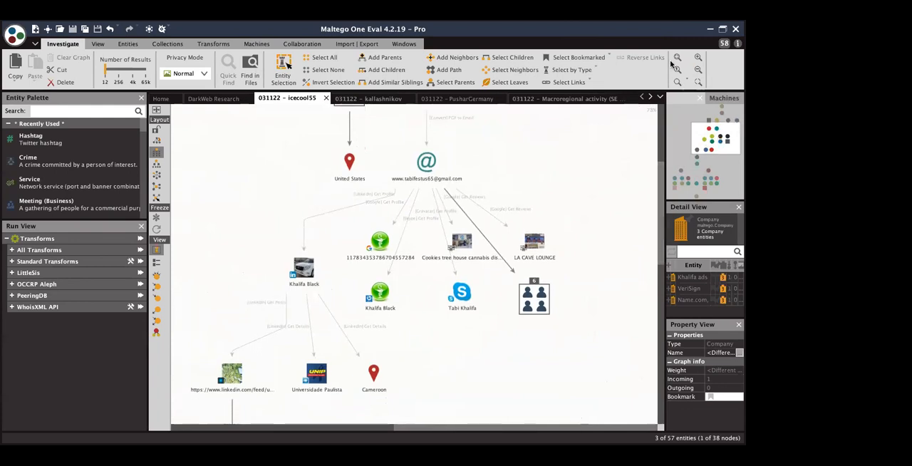
{"action": "left_click", "coordinate": [698, 58]}
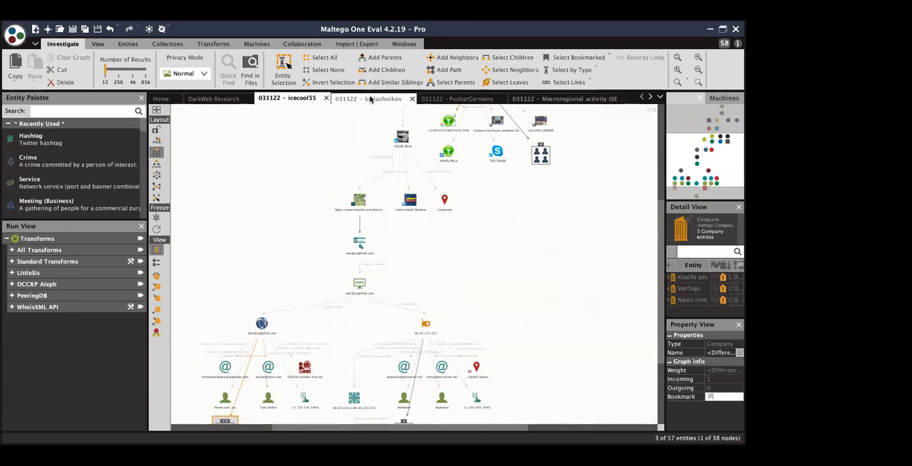
{"action": "left_click", "coordinate": [367, 99]}
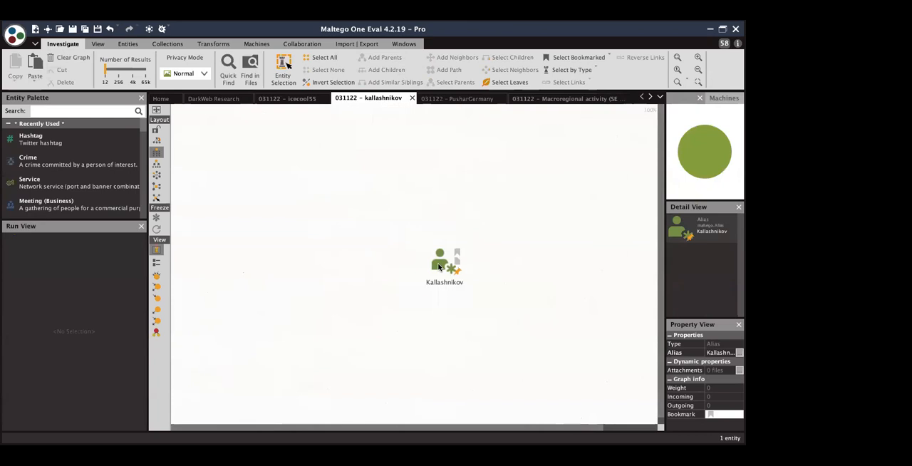
- Search darknet users for the kallashnikov alias and open the resulting collection of four forum users
{"action": "left_click", "coordinate": [444, 264]}
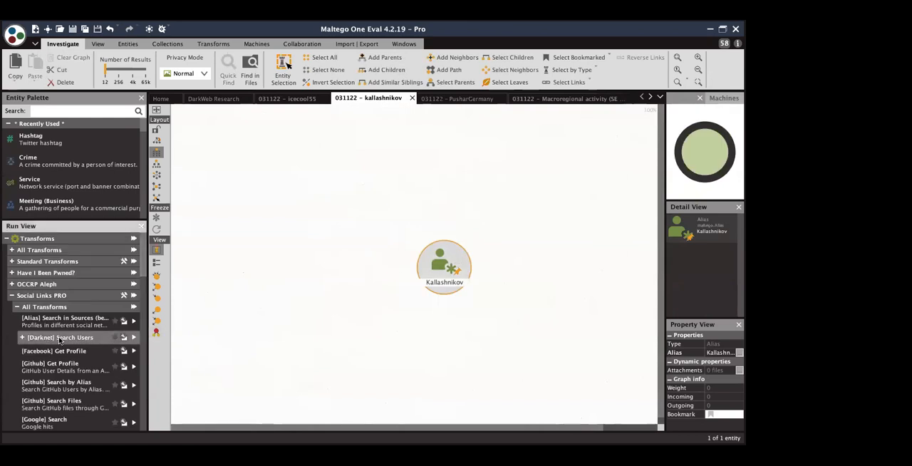
{"action": "left_click", "coordinate": [54, 336]}
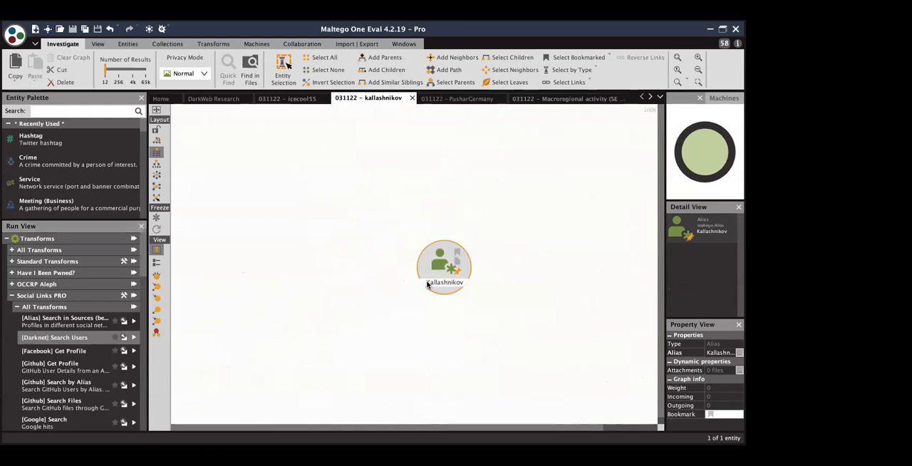
{"action": "double_click", "coordinate": [444, 282]}
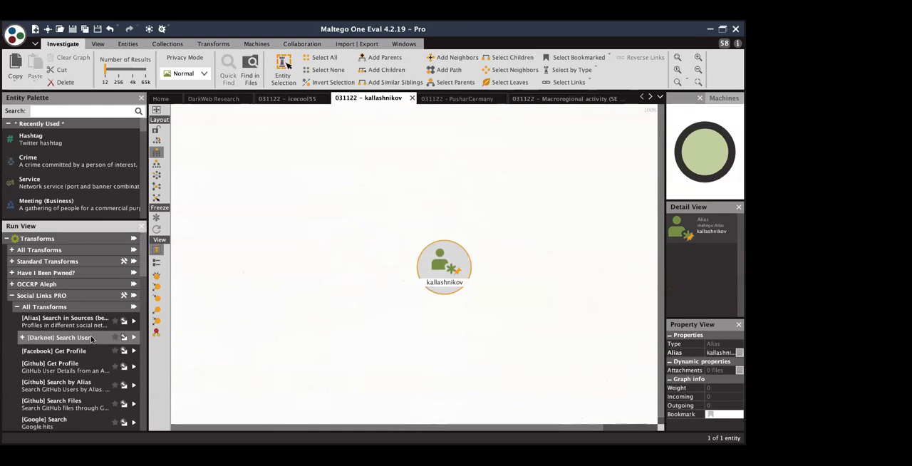
{"action": "left_click", "coordinate": [60, 336]}
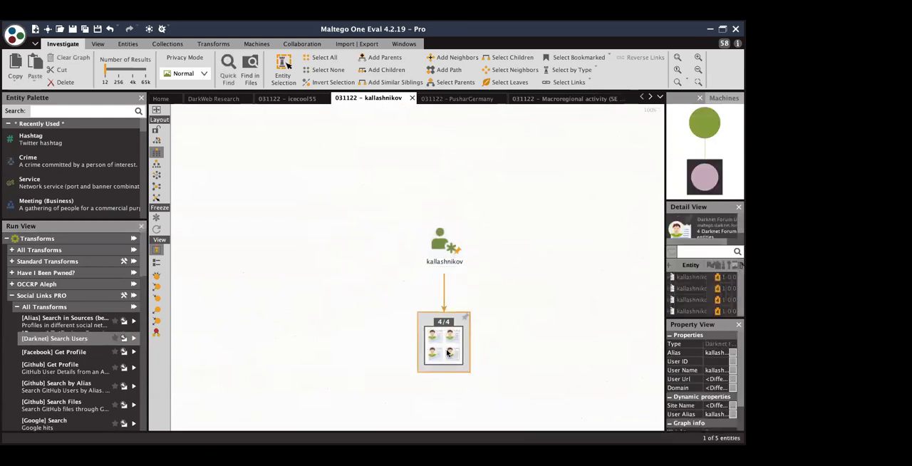
{"action": "double_click", "coordinate": [445, 342]}
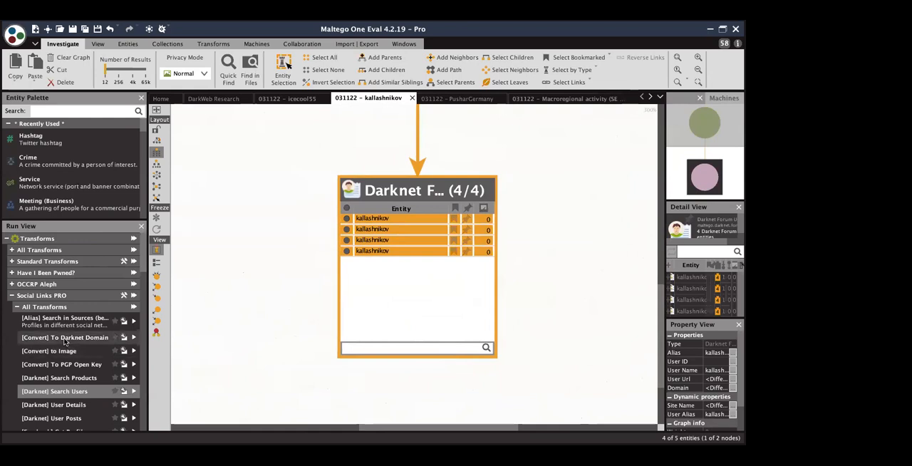
{"action": "mouse_move", "coordinate": [65, 342]}
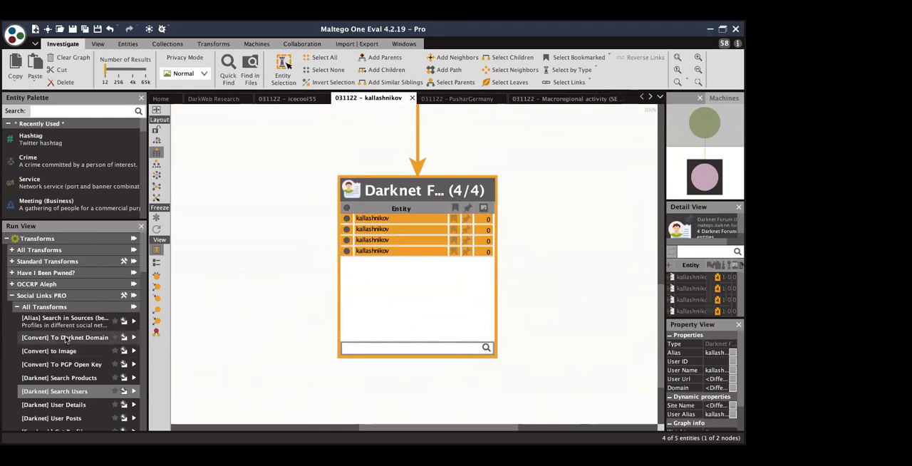
{"action": "left_click", "coordinate": [64, 365]}
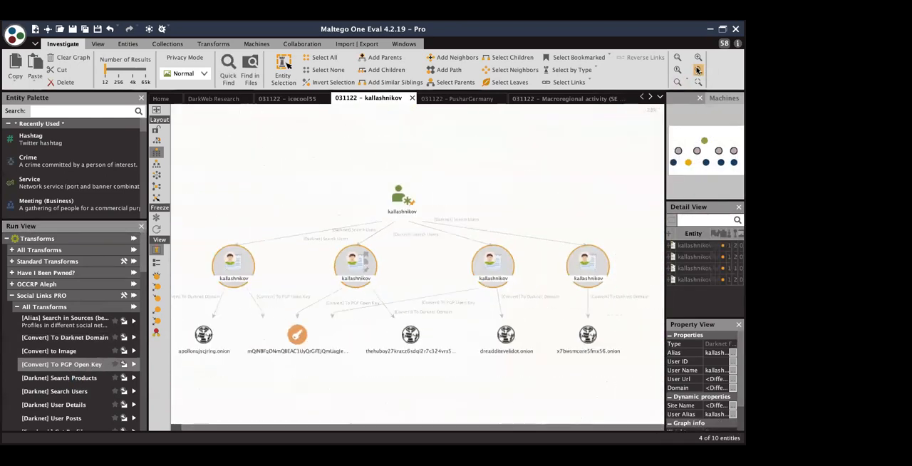
- Expand the four forum users into their onion domains and a PGP open key and inspect the resulting links
{"action": "left_click", "coordinate": [505, 334]}
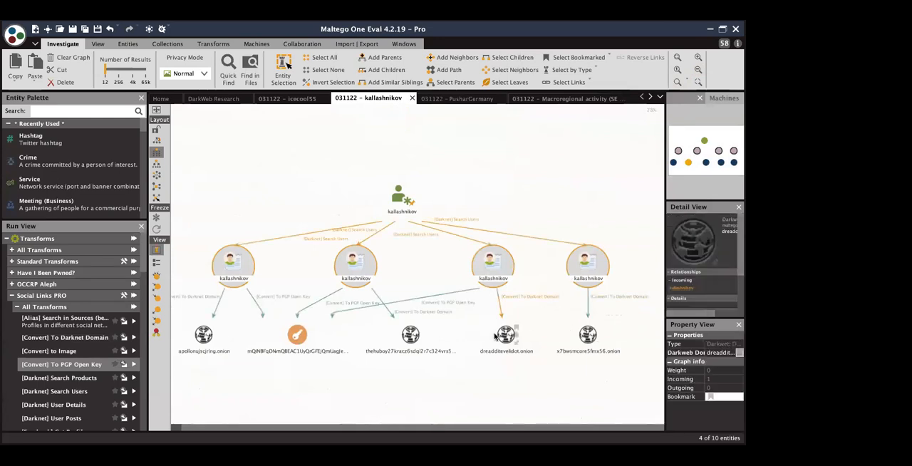
{"action": "left_click", "coordinate": [202, 334]}
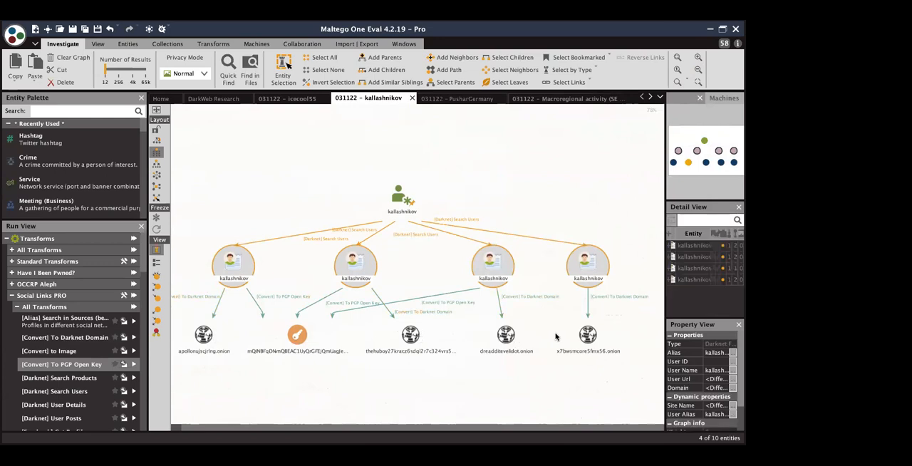
{"action": "left_click", "coordinate": [587, 264]}
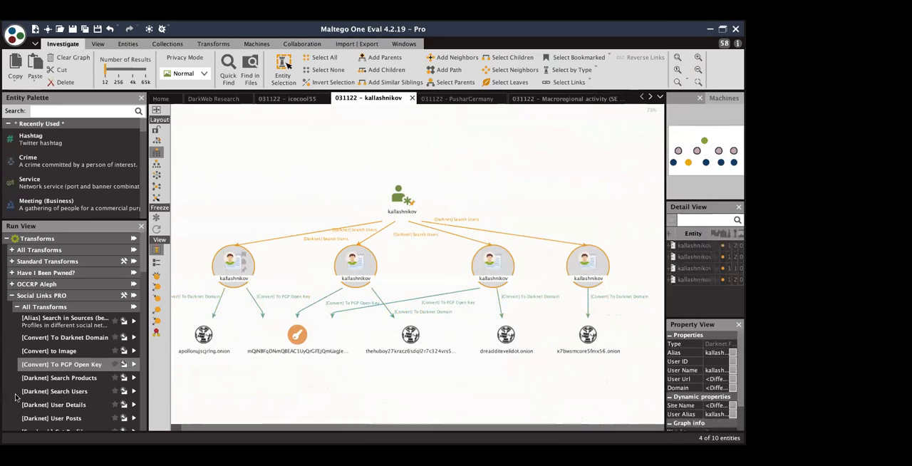
{"action": "left_click", "coordinate": [297, 333]}
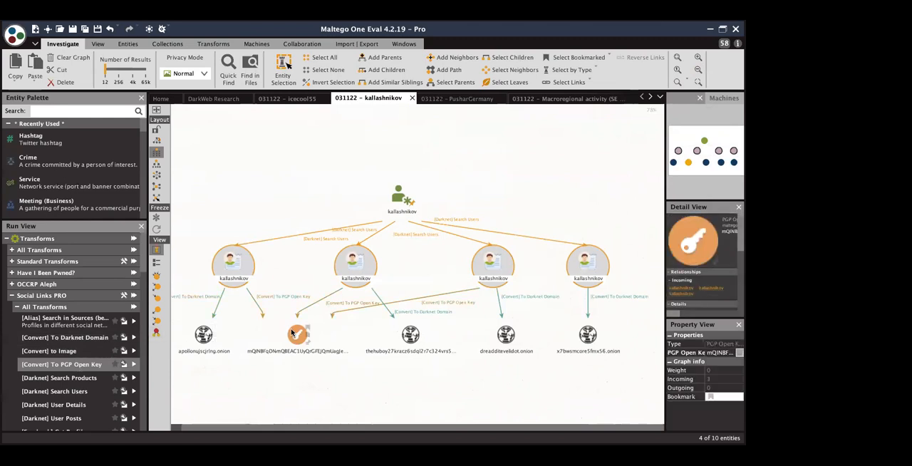
{"action": "left_click", "coordinate": [297, 333]}
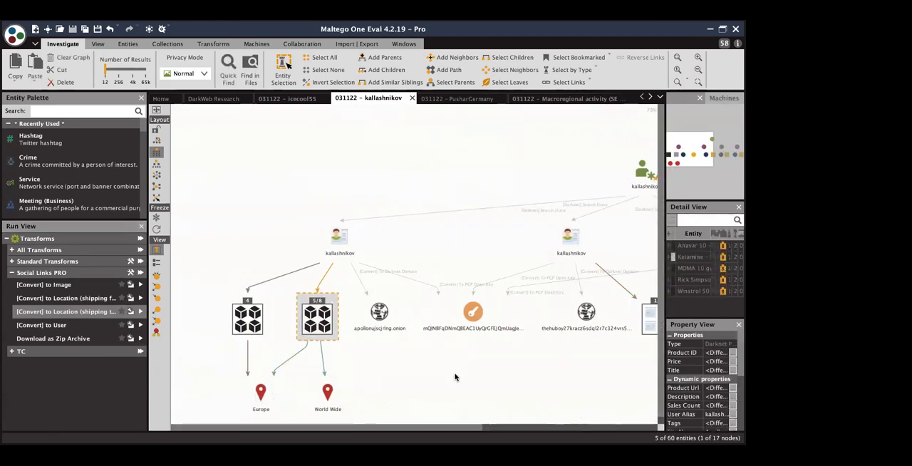
- Select the three post collections and split them into individual post, topic and author entities
{"action": "left_click", "coordinate": [260, 392]}
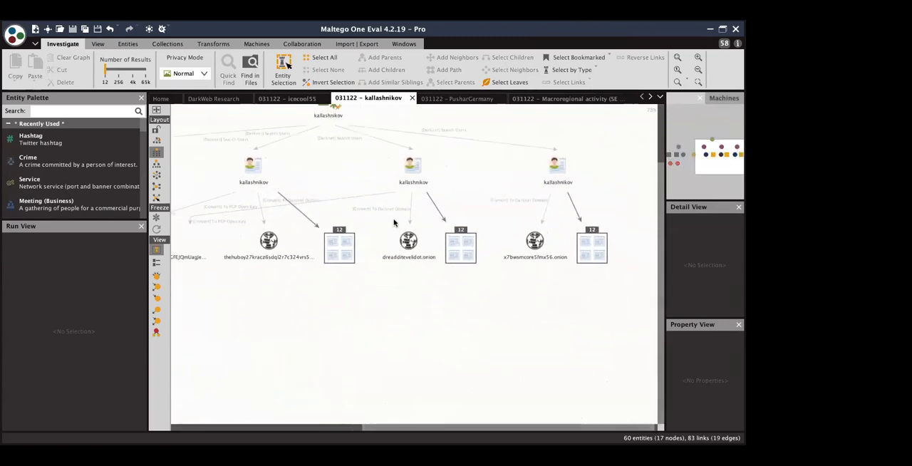
{"action": "left_click", "coordinate": [460, 245]}
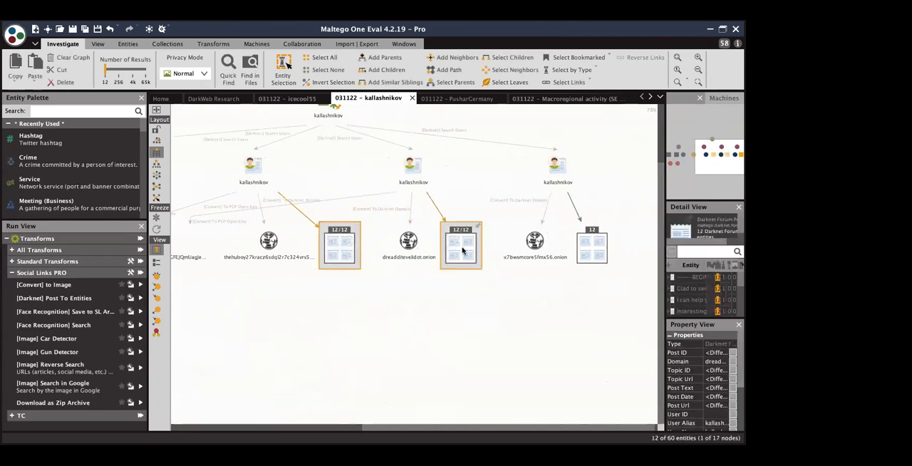
{"action": "left_click", "coordinate": [593, 245]}
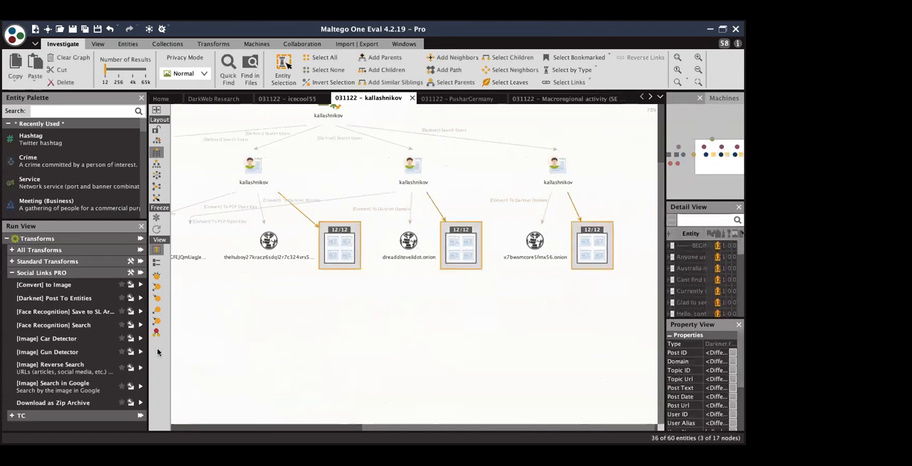
{"action": "left_click", "coordinate": [60, 297]}
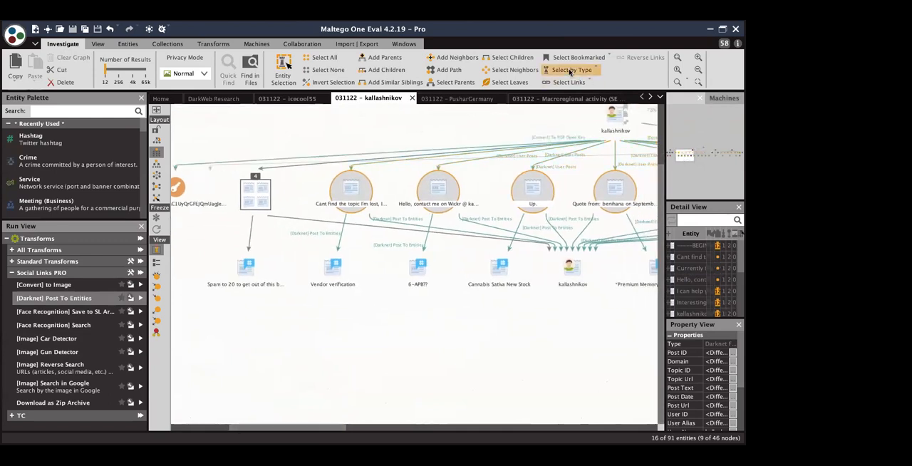
- Select every Darknet Forum Topic, fetch their posts and users, then extract an email address from the PGP key
{"action": "left_click", "coordinate": [569, 70]}
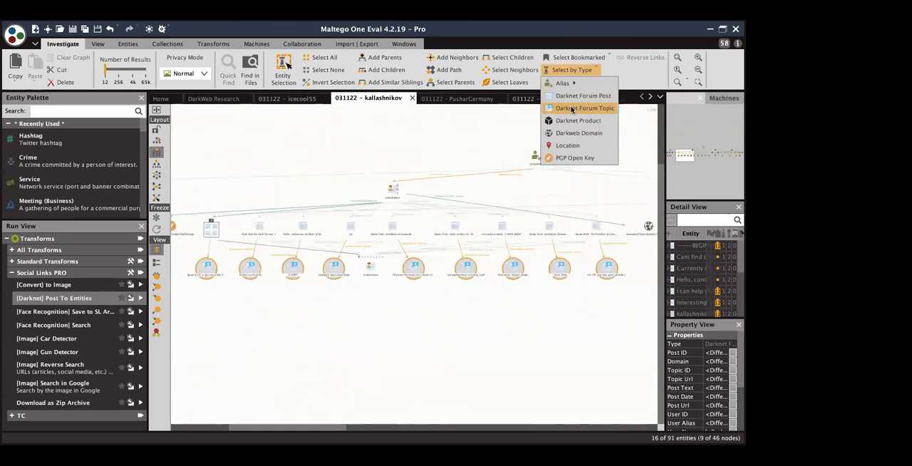
{"action": "left_click", "coordinate": [584, 109]}
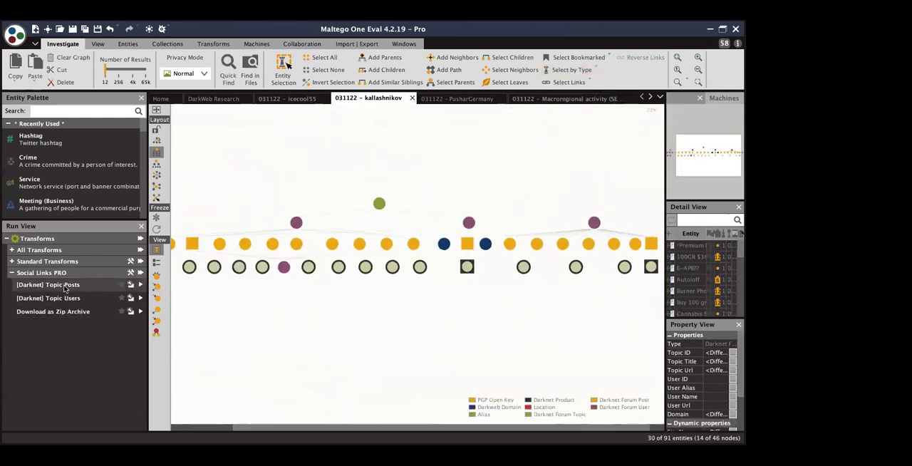
{"action": "left_click", "coordinate": [48, 298]}
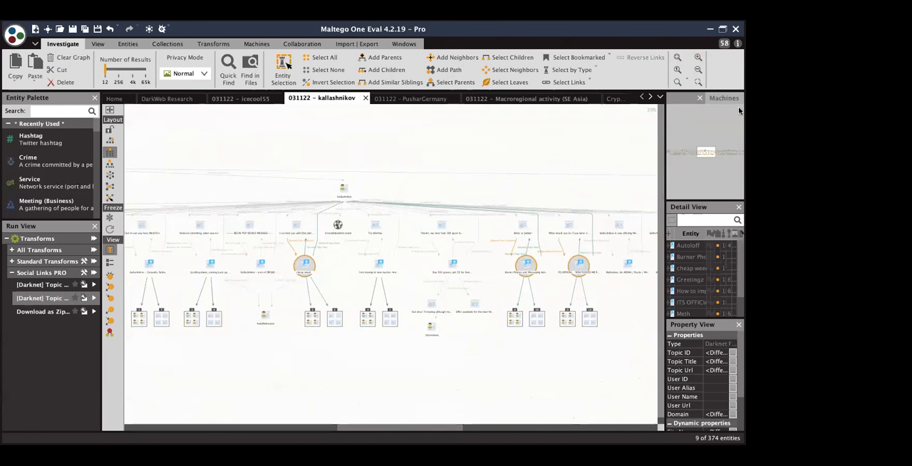
{"action": "mouse_move", "coordinate": [704, 152]}
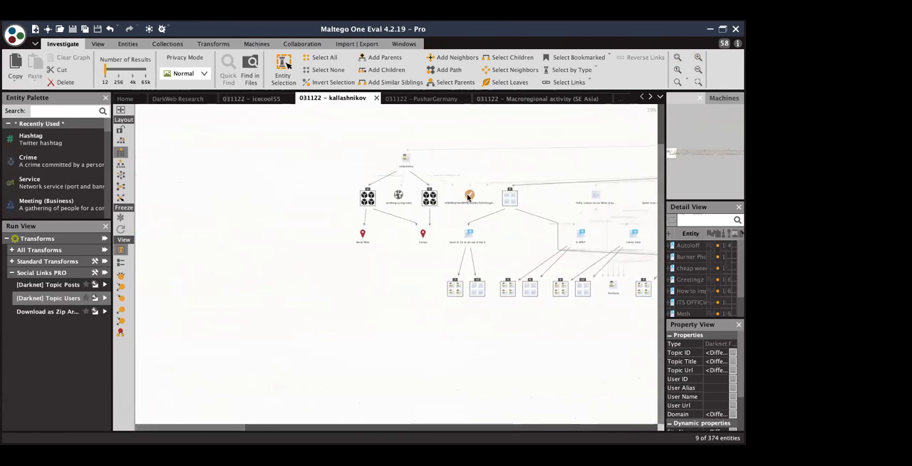
{"action": "left_click", "coordinate": [469, 195]}
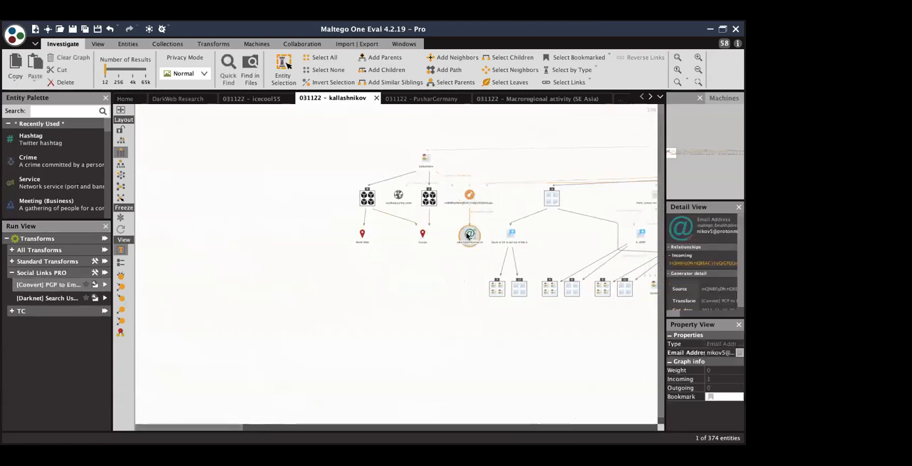
{"action": "left_click", "coordinate": [698, 80]}
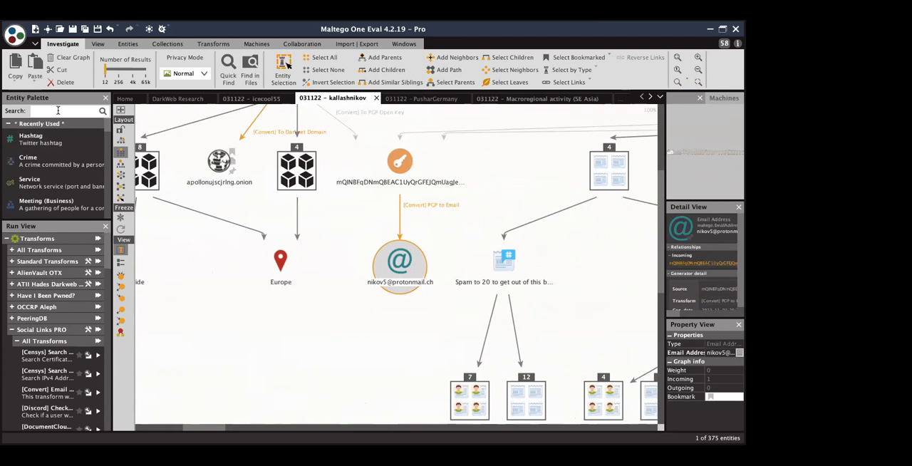
{"action": "mouse_move", "coordinate": [111, 406]}
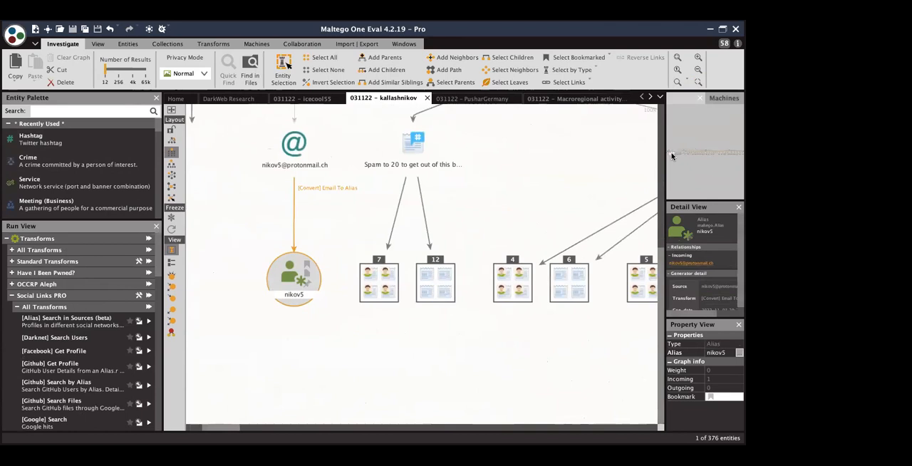
{"action": "scroll", "scroll_direction": "down", "scroll_amount": 3}
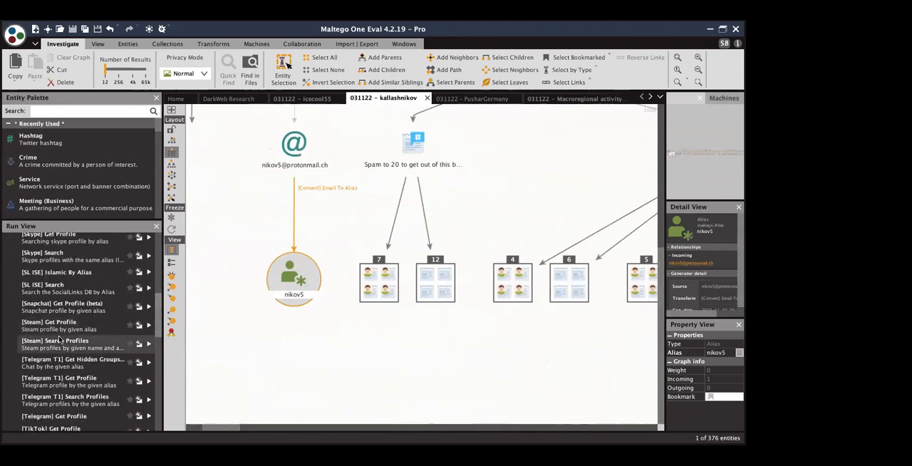
{"action": "scroll", "scroll_direction": "down", "scroll_amount": 3}
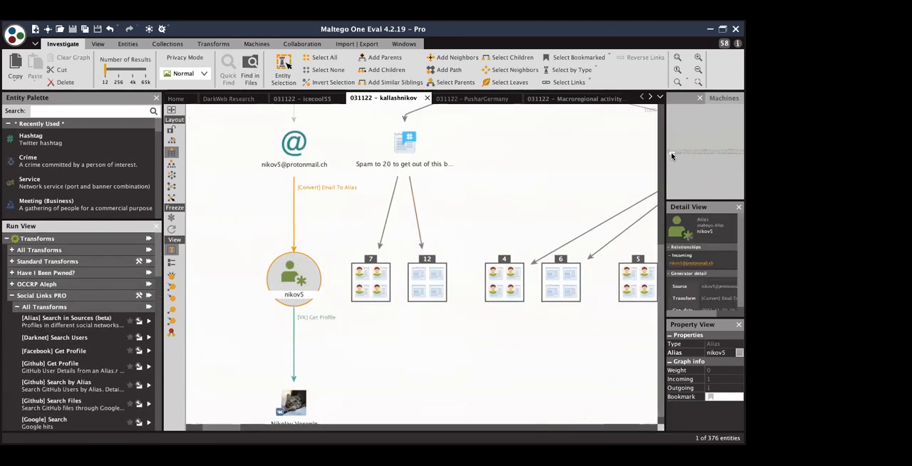
{"action": "scroll", "scroll_direction": "down", "scroll_amount": 3}
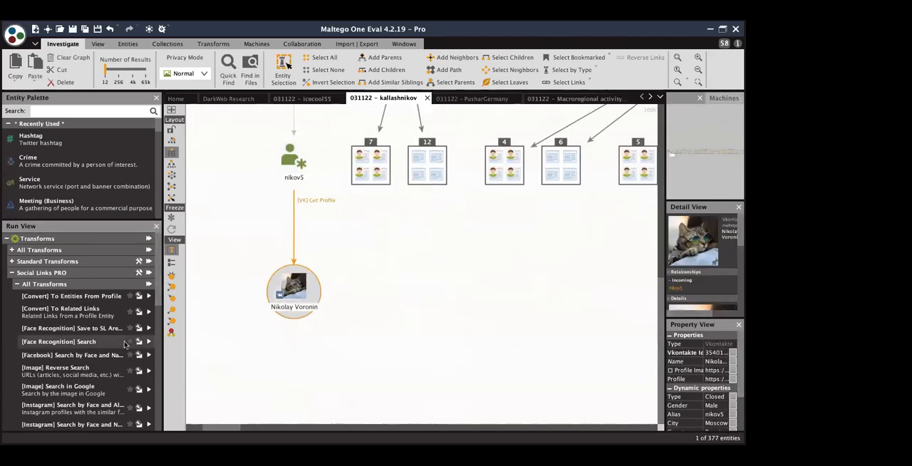
{"action": "scroll", "scroll_direction": "down", "scroll_amount": 3}
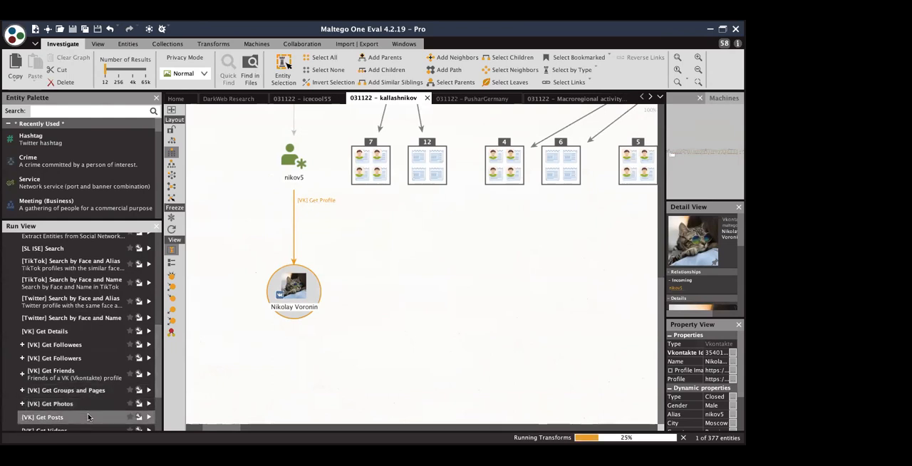
{"action": "scroll", "scroll_direction": "down", "scroll_amount": 3}
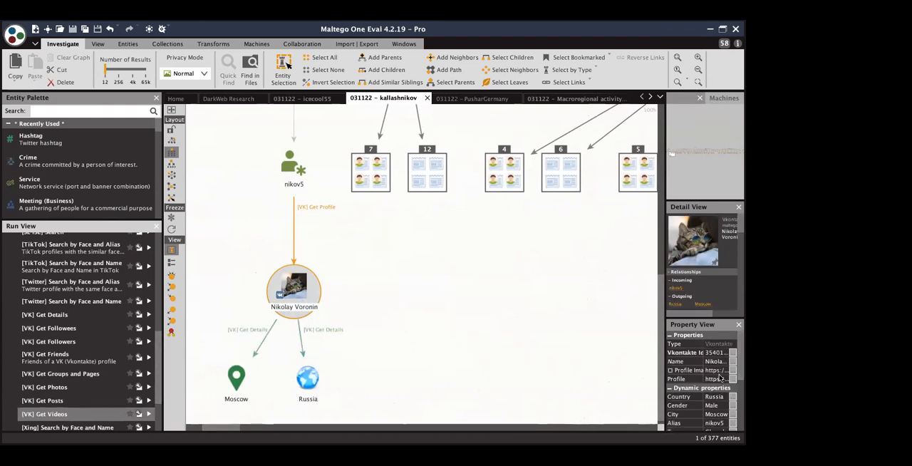
{"action": "scroll", "scroll_direction": "down", "scroll_amount": 3}
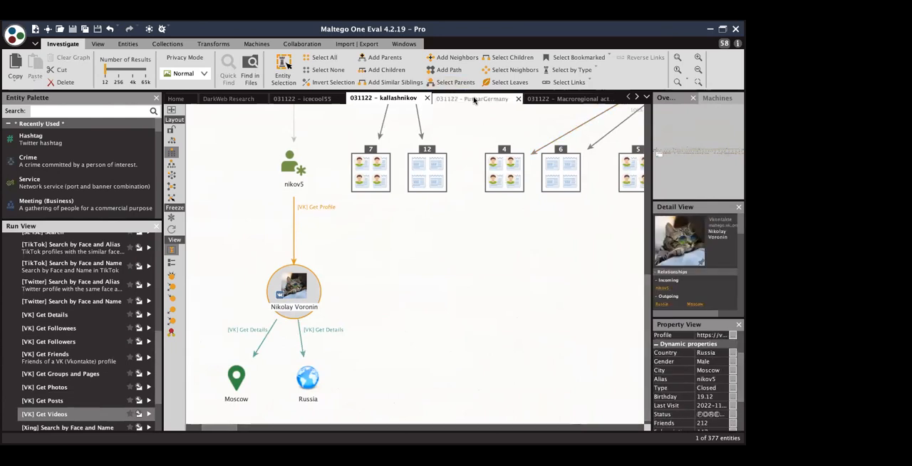
{"action": "left_click", "coordinate": [472, 98]}
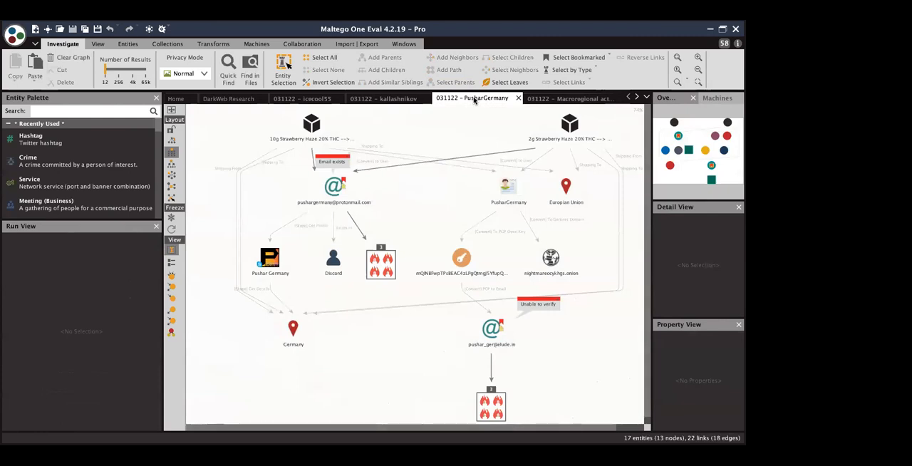
{"action": "left_click", "coordinate": [507, 186]}
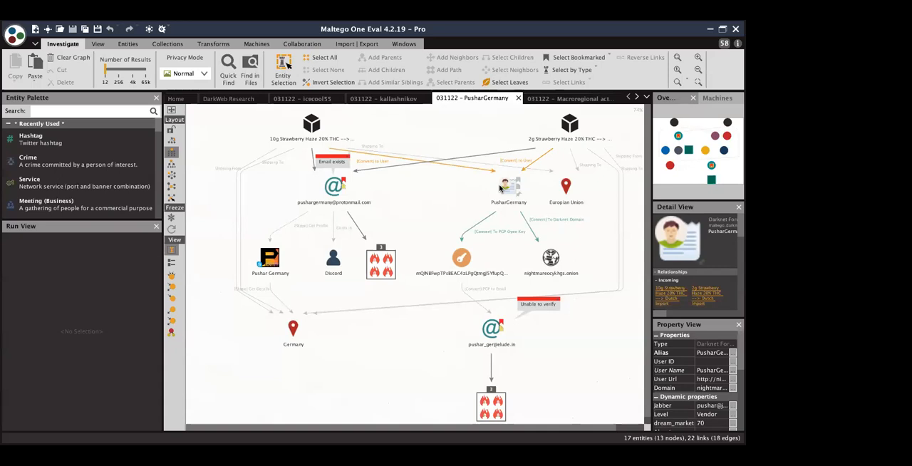
{"action": "mouse_move", "coordinate": [502, 188]}
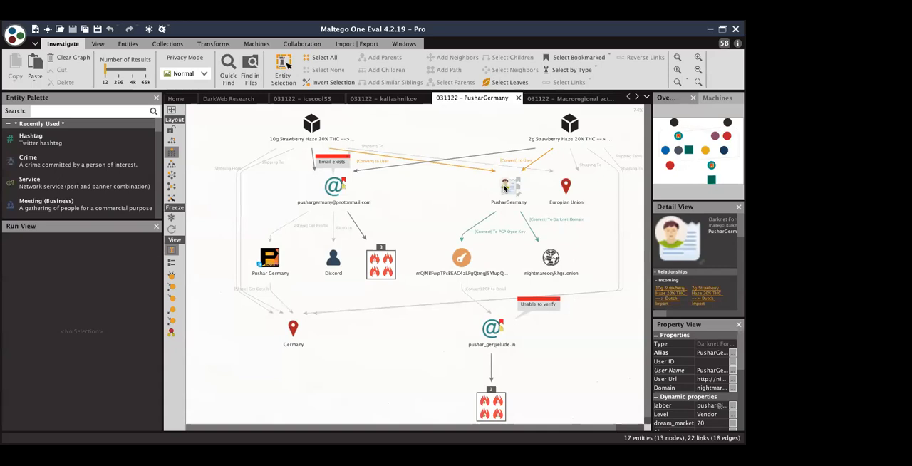
{"action": "left_click", "coordinate": [564, 187]}
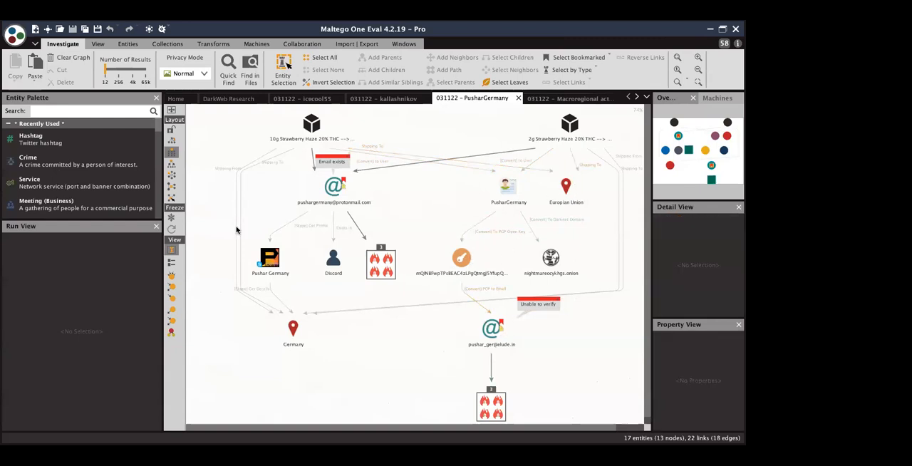
{"action": "left_click", "coordinate": [333, 185]}
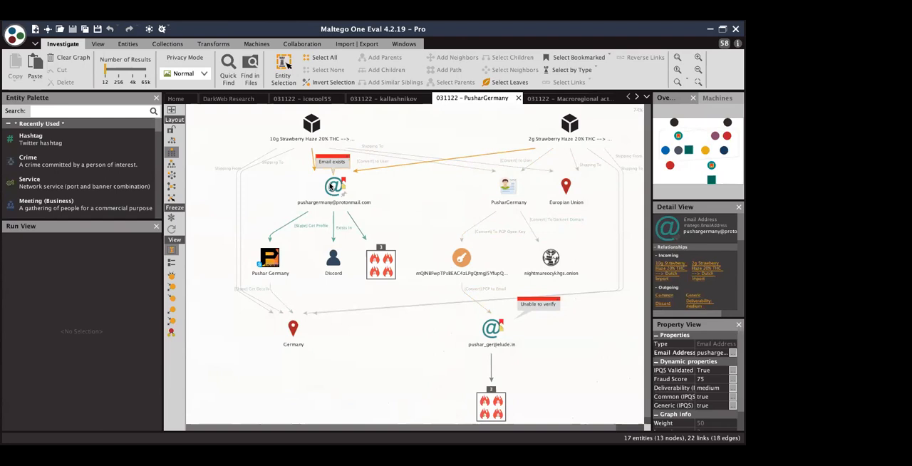
{"action": "left_click", "coordinate": [333, 256]}
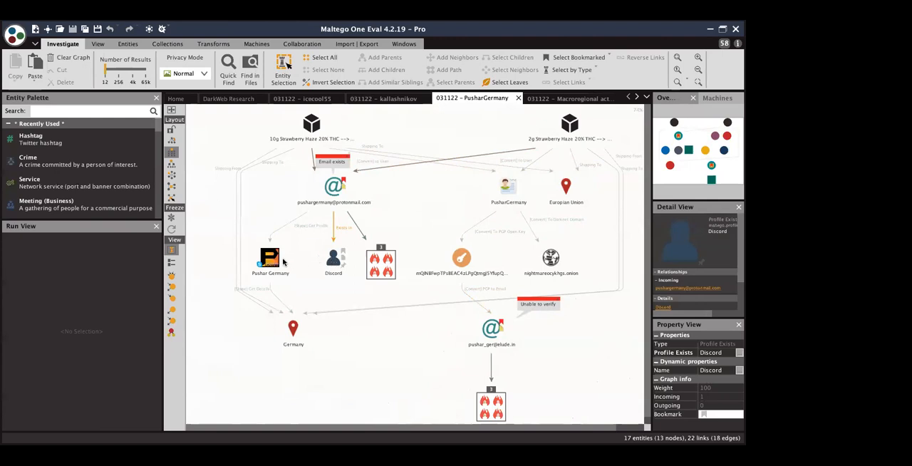
{"action": "left_click", "coordinate": [271, 258]}
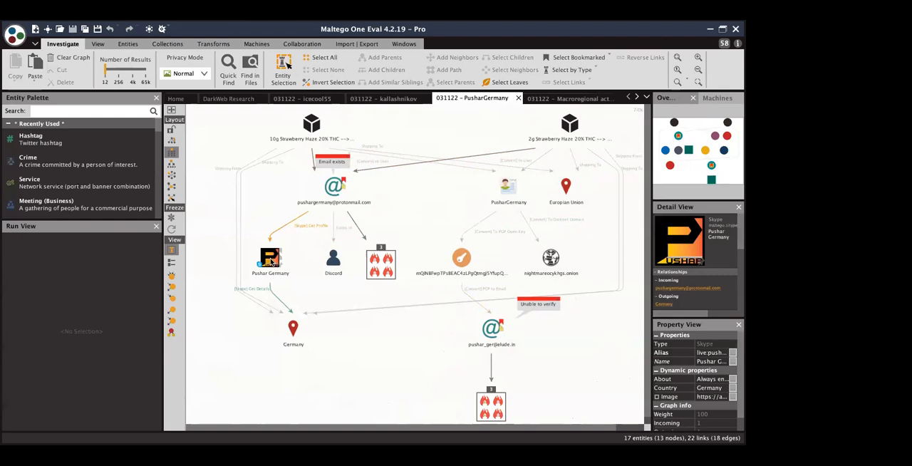
{"action": "left_click", "coordinate": [293, 328]}
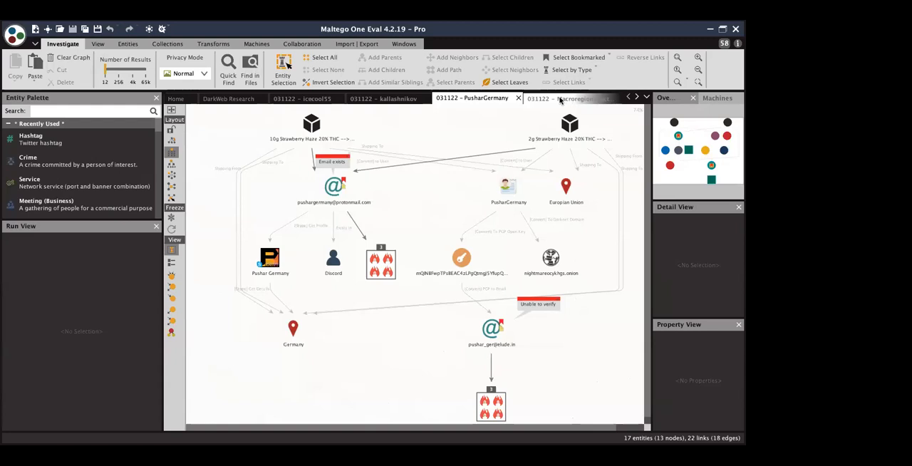
{"action": "mouse_move", "coordinate": [558, 100]}
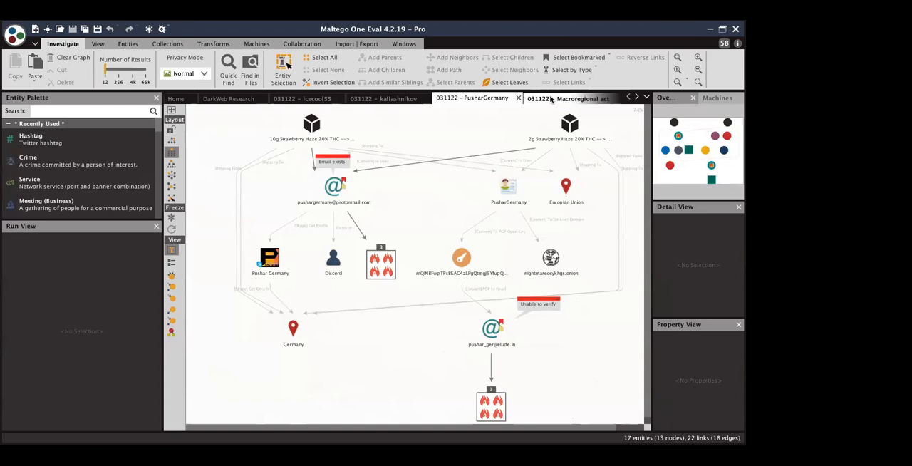
- Switch to the Macroregional activity (SE Asia) graph and zoom on the Malaysia and onion-site clusters
{"action": "left_click", "coordinate": [424, 97]}
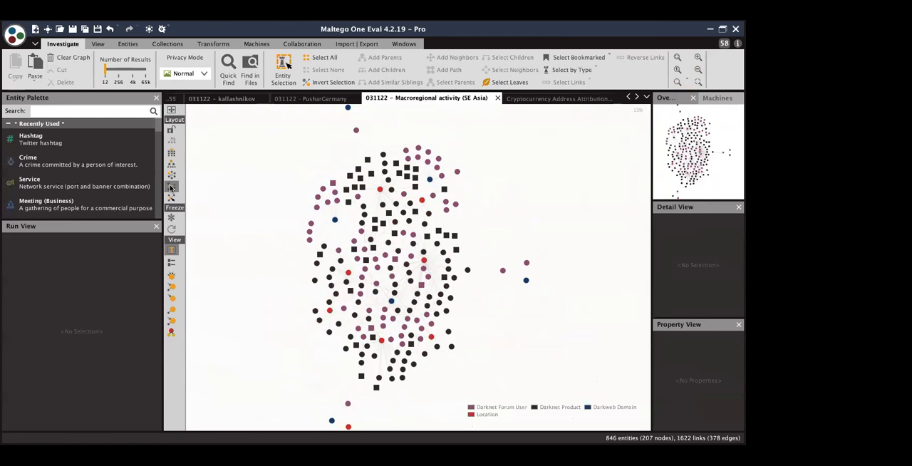
{"action": "mouse_move", "coordinate": [274, 179]}
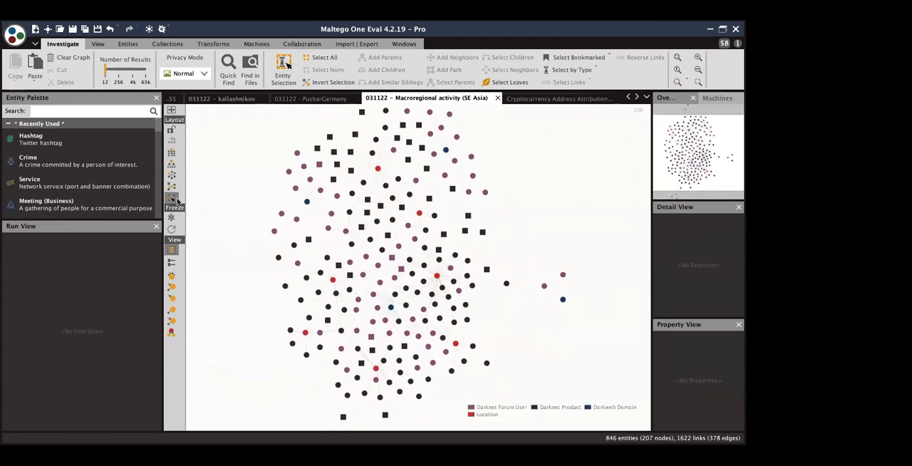
{"action": "left_click", "coordinate": [698, 57]}
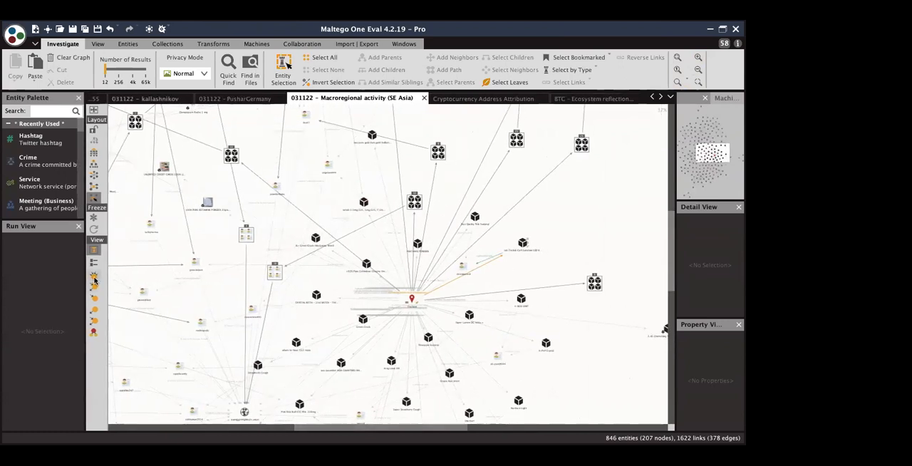
{"action": "mouse_move", "coordinate": [94, 282]}
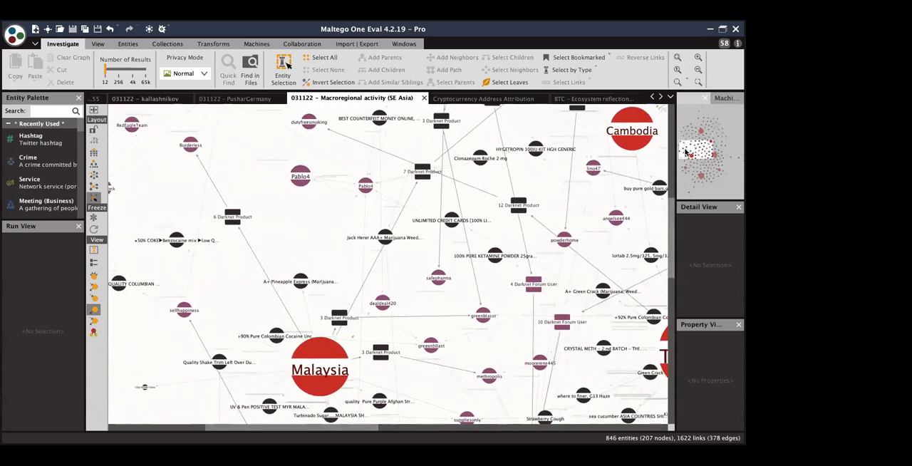
{"action": "scroll", "scroll_direction": "down", "scroll_amount": 3}
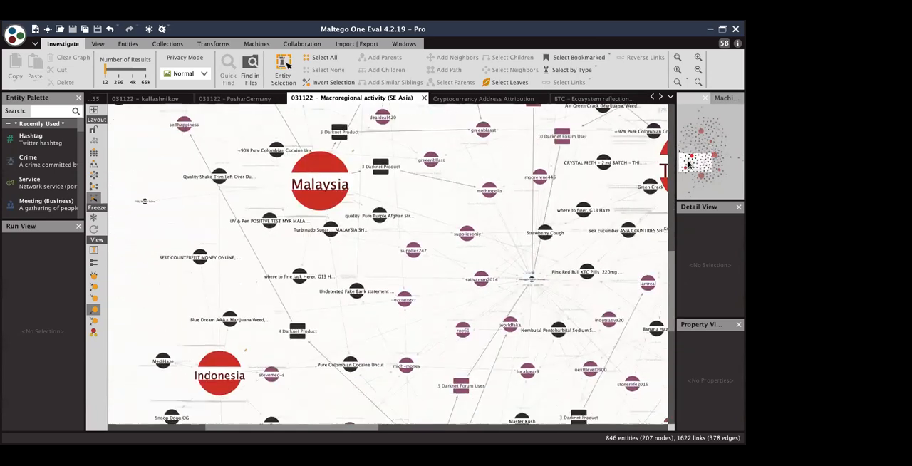
{"action": "scroll", "scroll_direction": "down", "scroll_amount": 3}
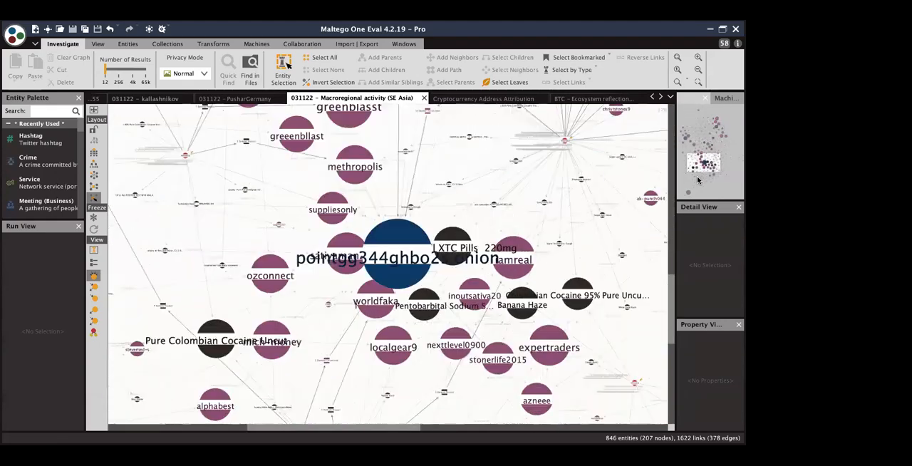
{"action": "scroll", "scroll_direction": "down", "scroll_amount": 3}
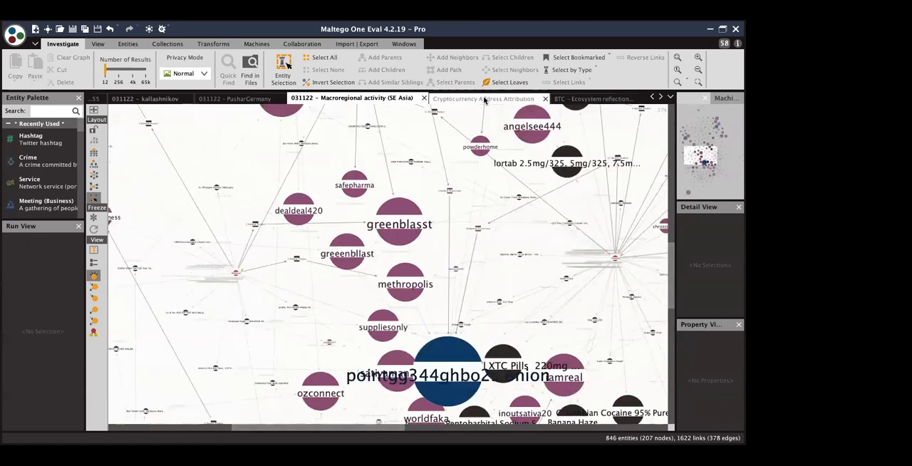
- Switch to the Cryptocurrency Address Attribution graph and inspect the Following the Money and Cybersecurity nodes
{"action": "left_click", "coordinate": [483, 96]}
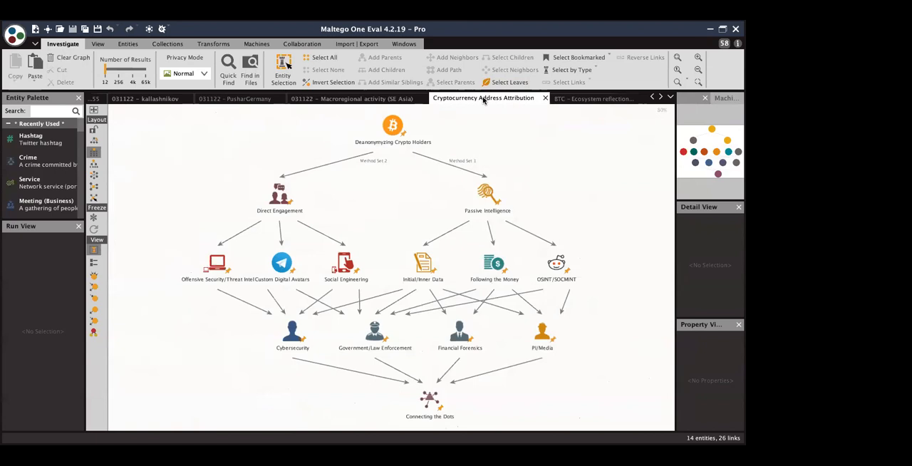
{"action": "mouse_move", "coordinate": [590, 195]}
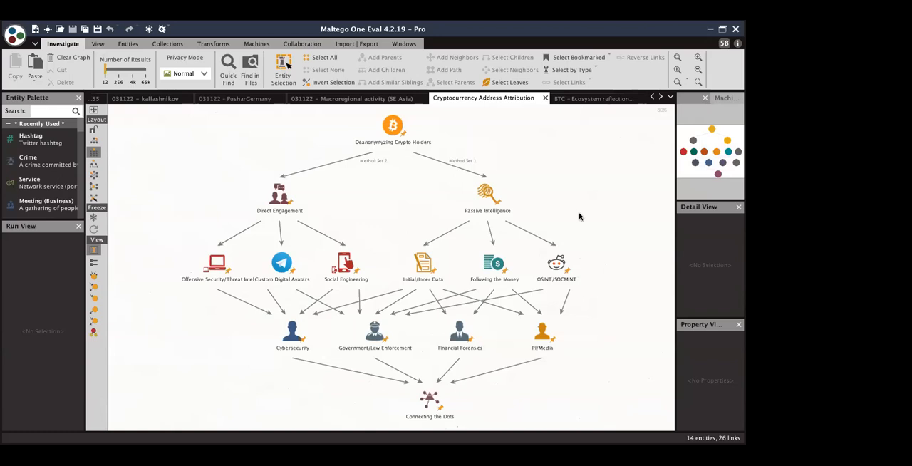
{"action": "mouse_move", "coordinate": [583, 218]}
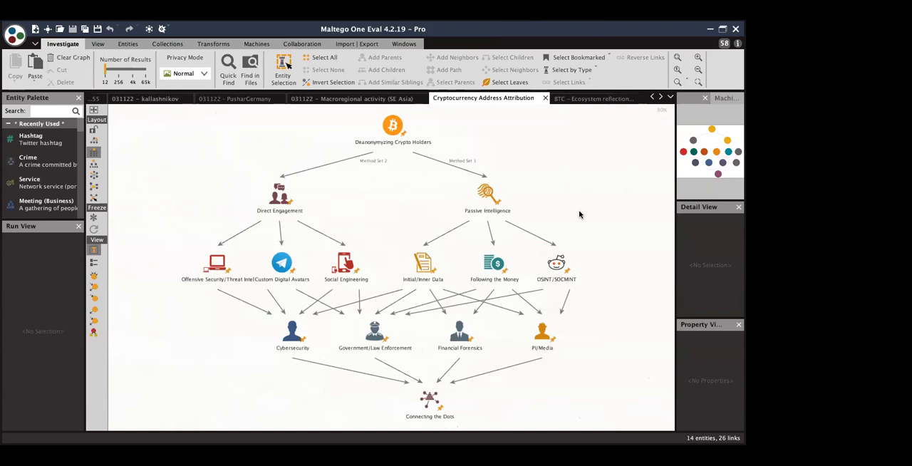
{"action": "mouse_move", "coordinate": [573, 255]}
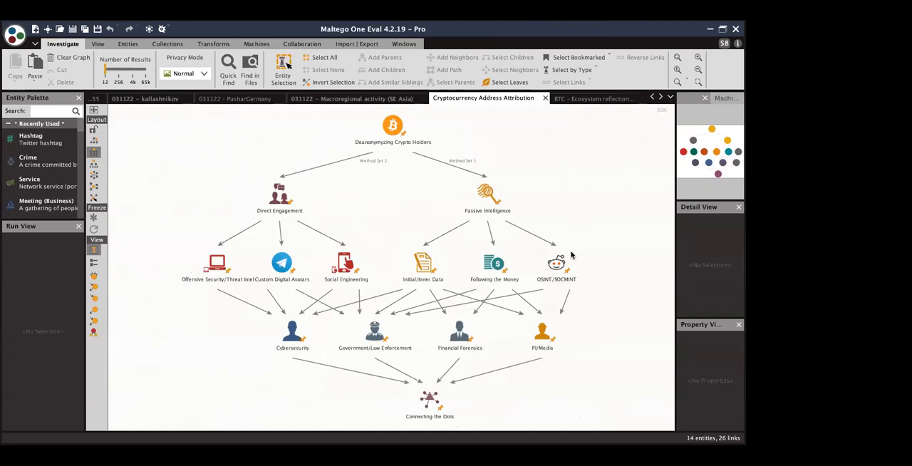
{"action": "left_click", "coordinate": [492, 264]}
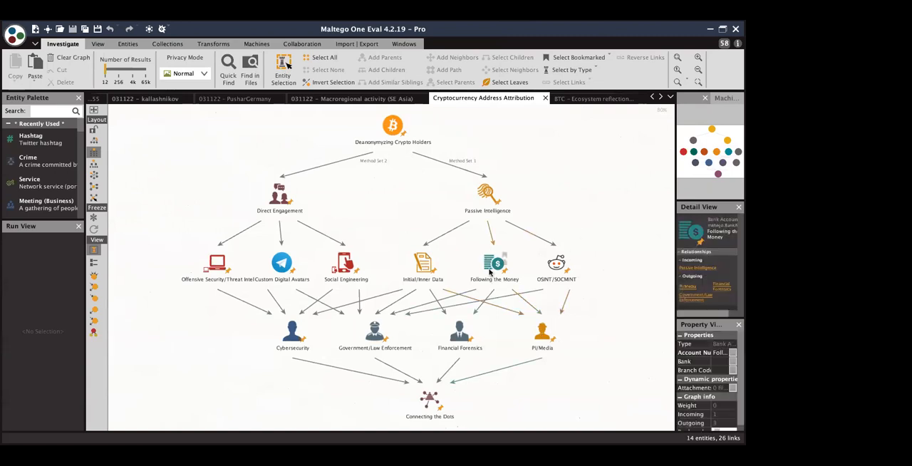
{"action": "left_click", "coordinate": [292, 330]}
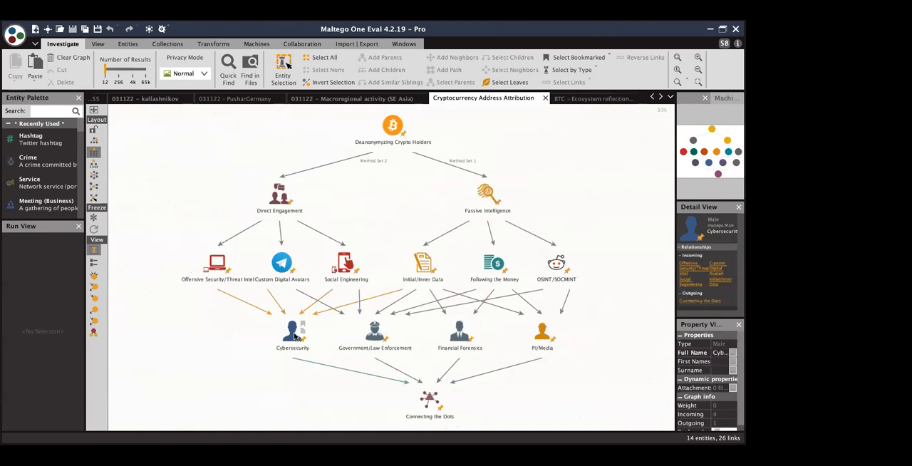
{"action": "left_click", "coordinate": [542, 331]}
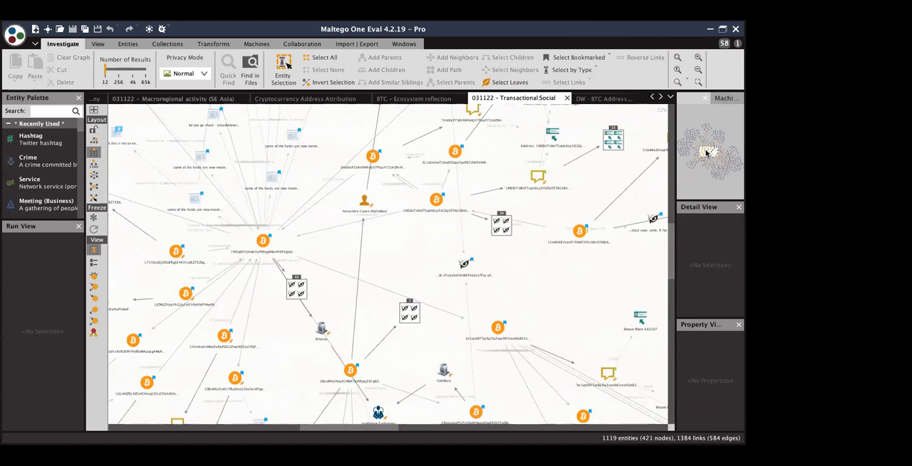
{"action": "mouse_move", "coordinate": [535, 228]}
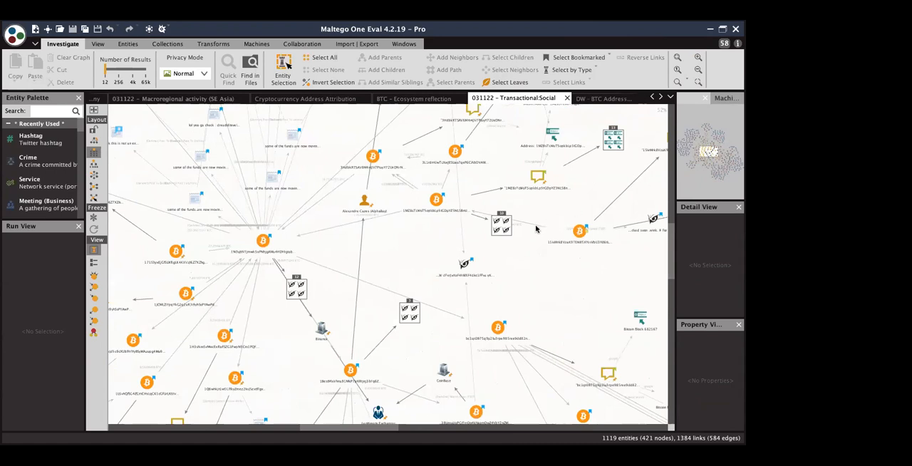
- Inspect the first leaked DarkOwl document in the collection, then switch to the DW - BTC Address graph
{"action": "left_click", "coordinate": [467, 265]}
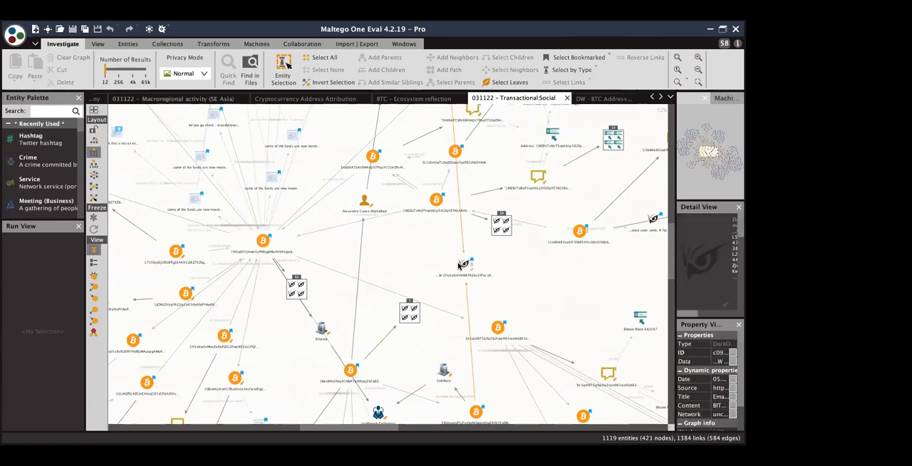
{"action": "left_click", "coordinate": [464, 264]}
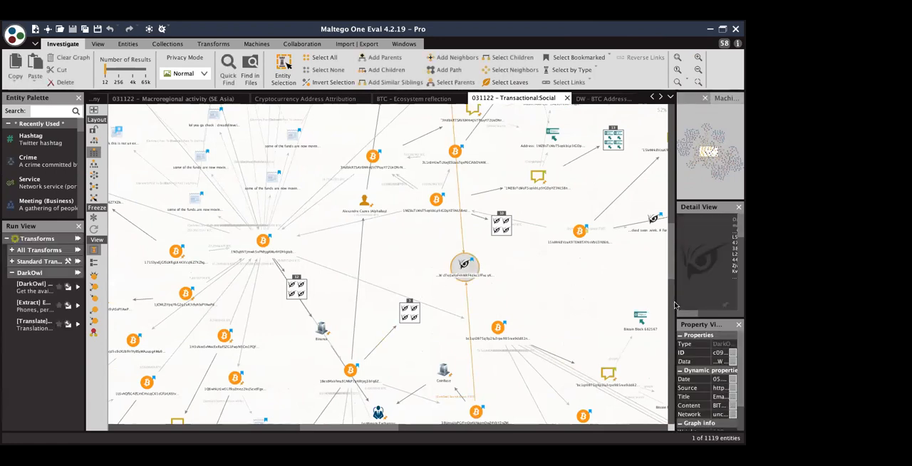
{"action": "scroll", "scroll_direction": "down", "scroll_amount": 3}
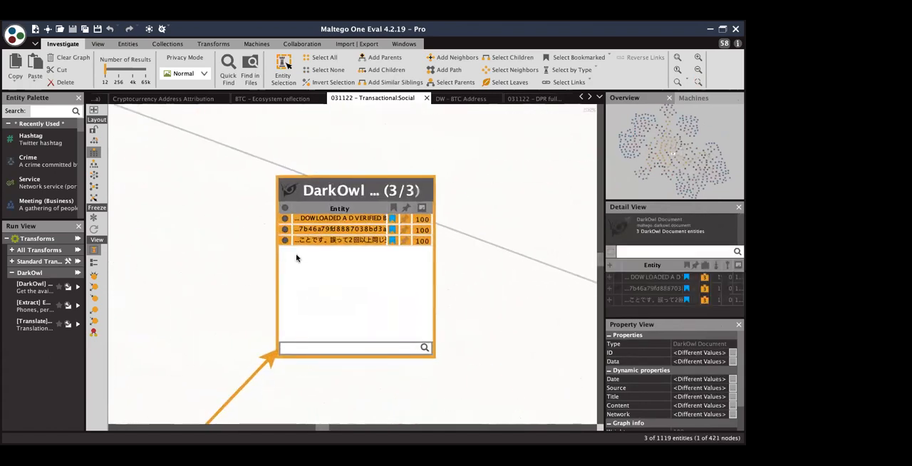
{"action": "left_click", "coordinate": [335, 218]}
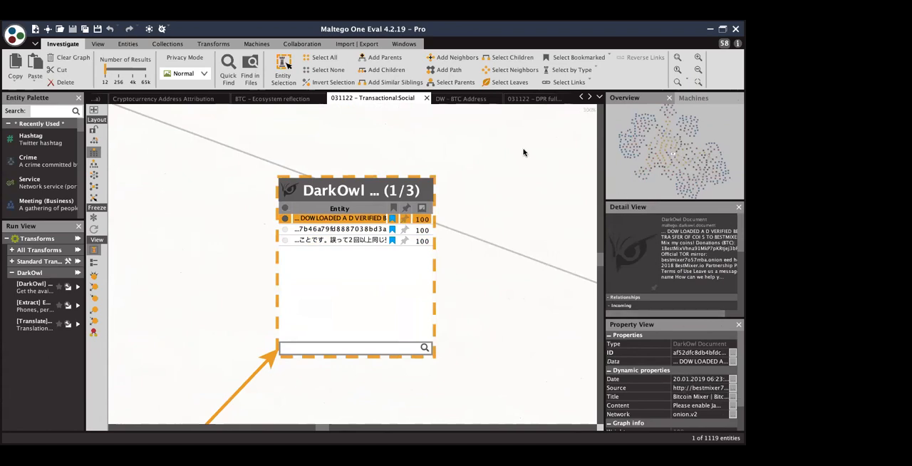
{"action": "left_click", "coordinate": [462, 97]}
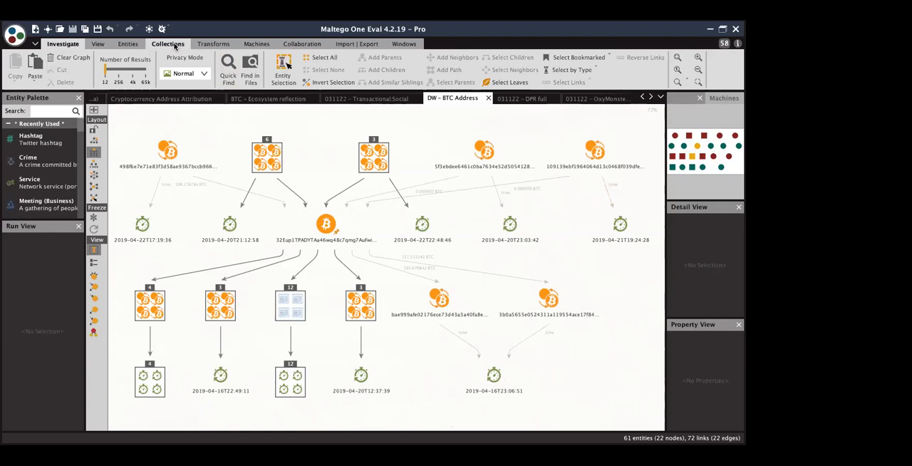
- Expand collections into individual entities, select all Darknet Forum Post entities, then switch to the DPR full graph
{"action": "left_click", "coordinate": [168, 43]}
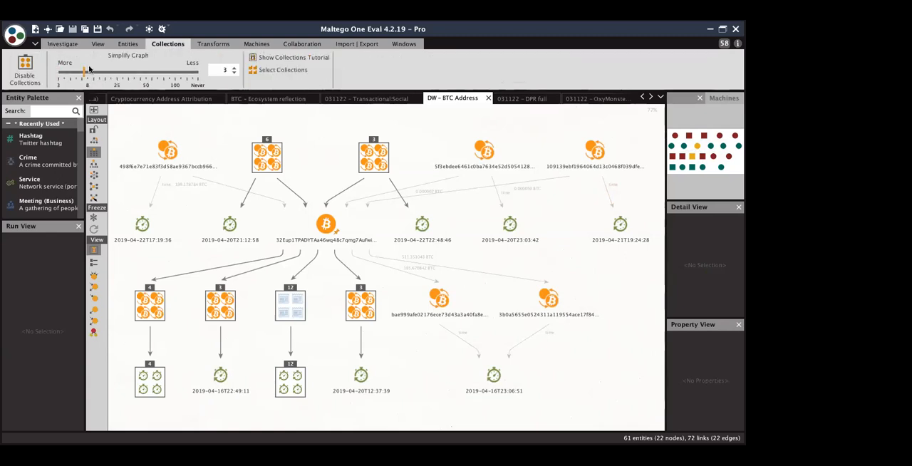
{"action": "left_click_drag", "start_coordinate": [86, 80], "coordinate": [117, 80]}
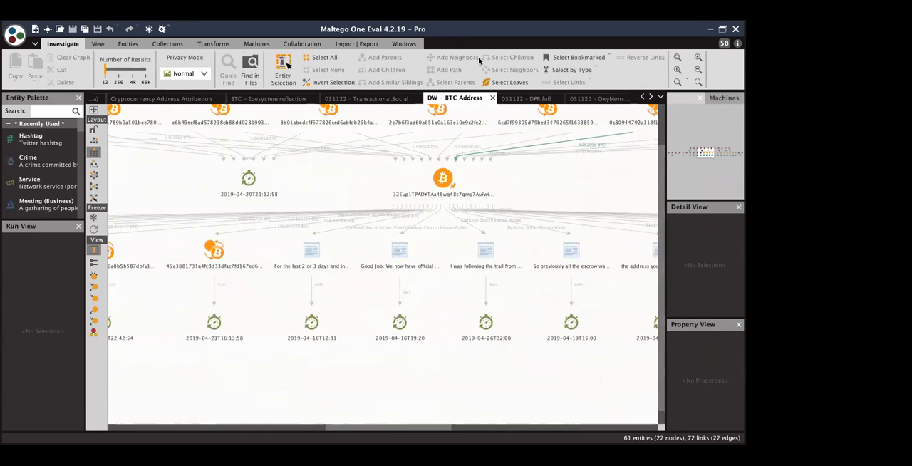
{"action": "mouse_move", "coordinate": [570, 68]}
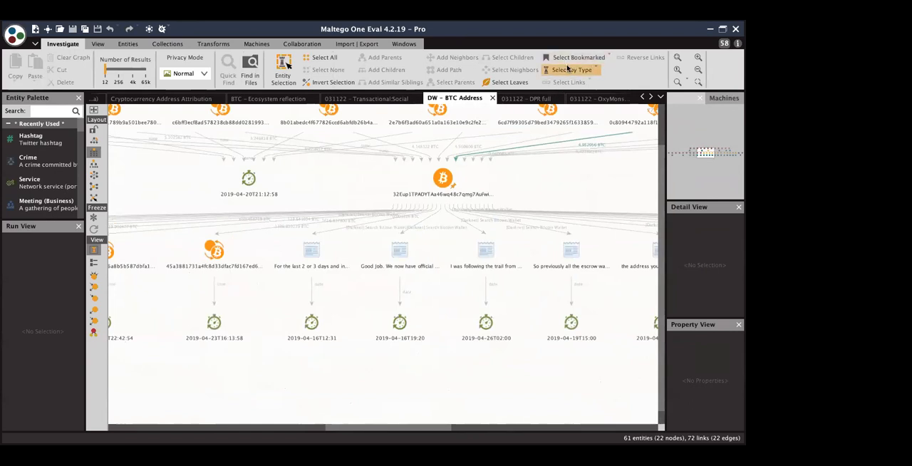
{"action": "left_click", "coordinate": [570, 69]}
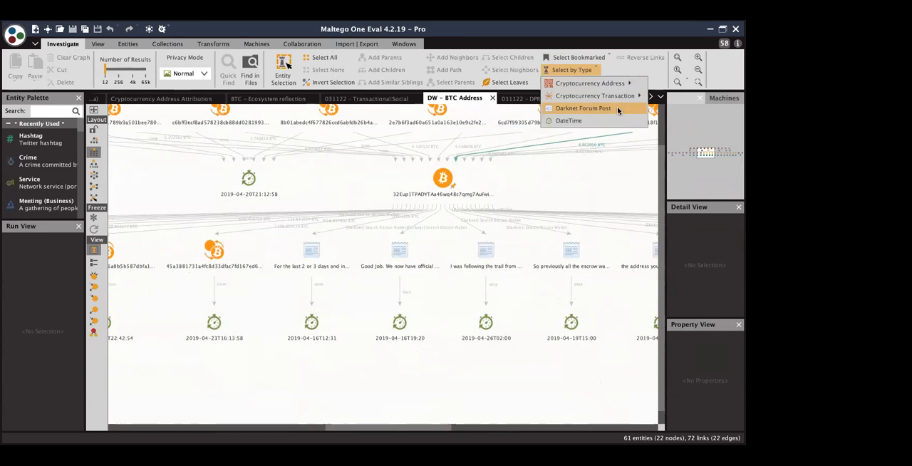
{"action": "left_click", "coordinate": [583, 108]}
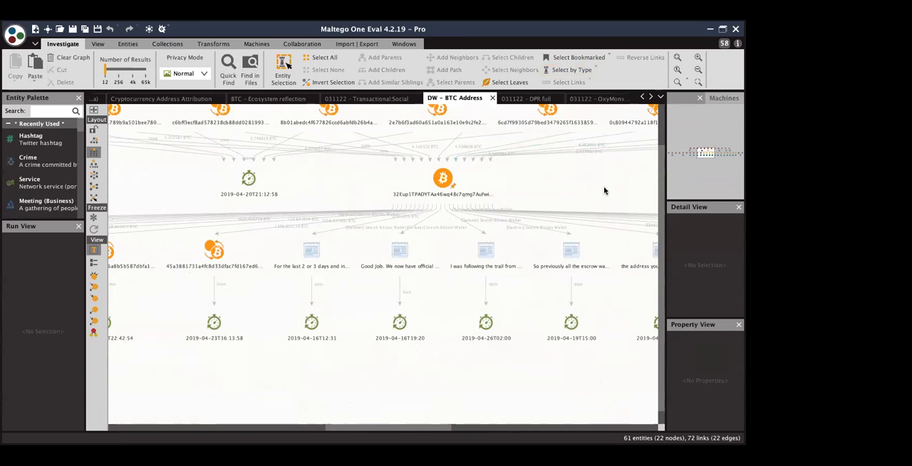
{"action": "mouse_move", "coordinate": [602, 188]}
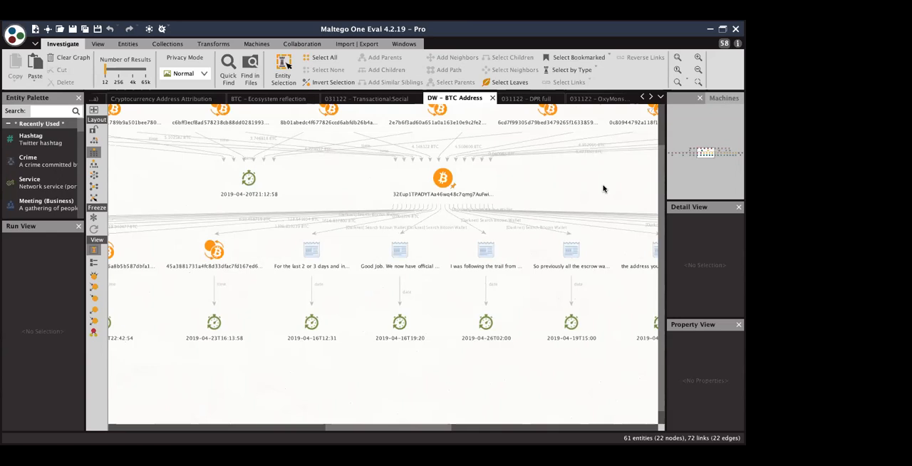
{"action": "mouse_move", "coordinate": [581, 187]}
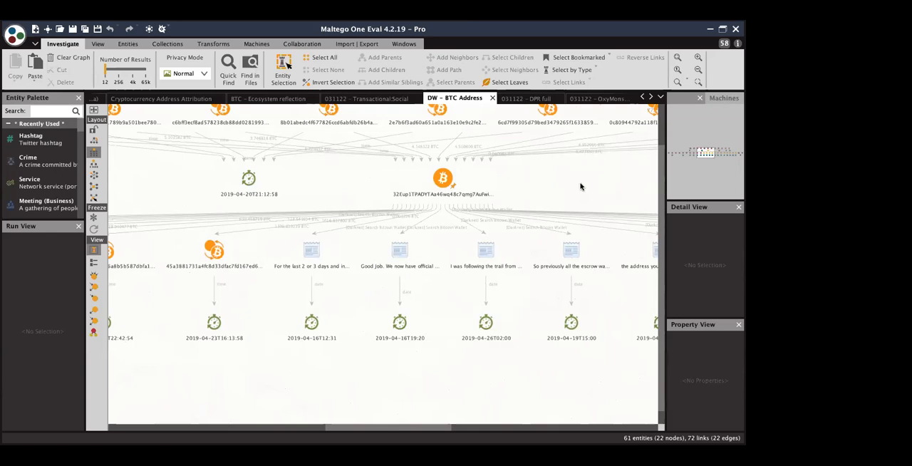
{"action": "mouse_move", "coordinate": [570, 182]}
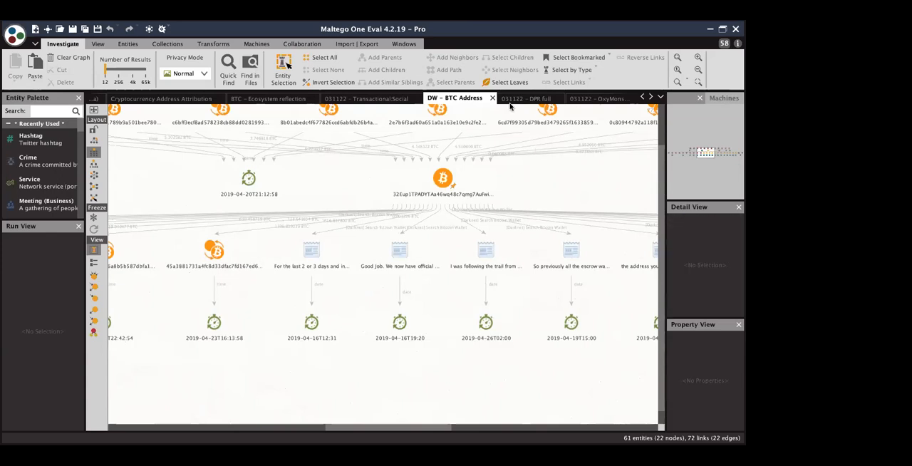
{"action": "left_click", "coordinate": [526, 98]}
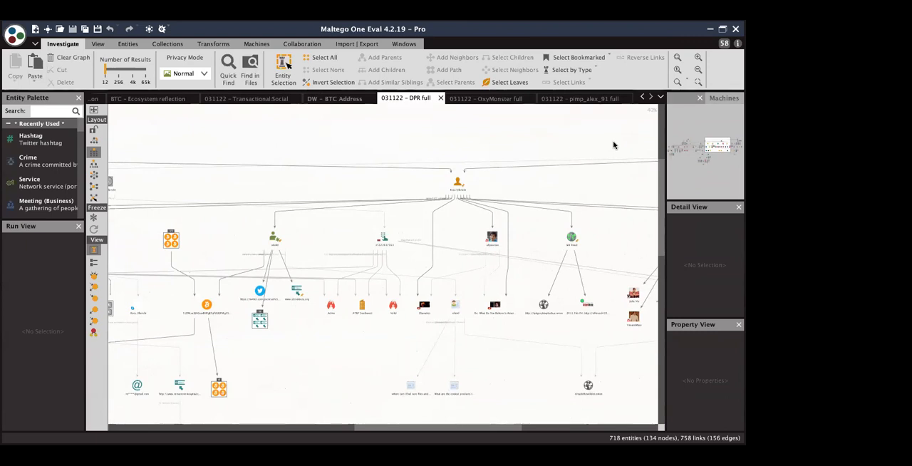
{"action": "mouse_move", "coordinate": [576, 135]}
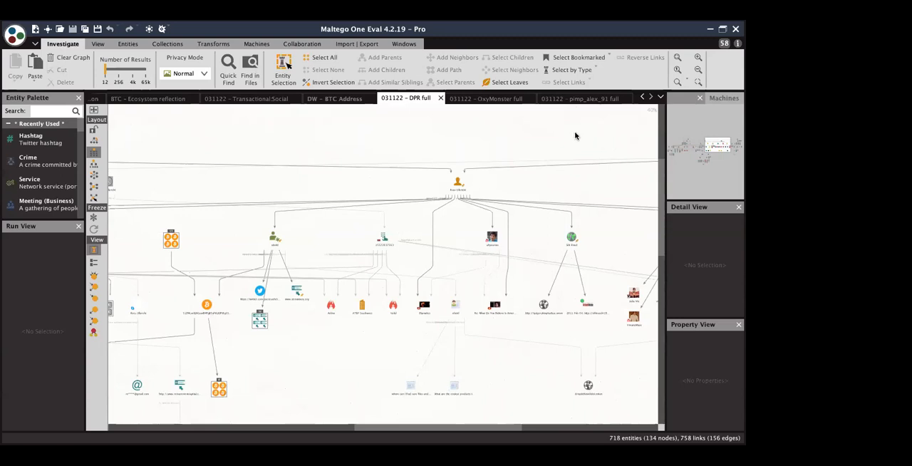
{"action": "mouse_move", "coordinate": [562, 128]}
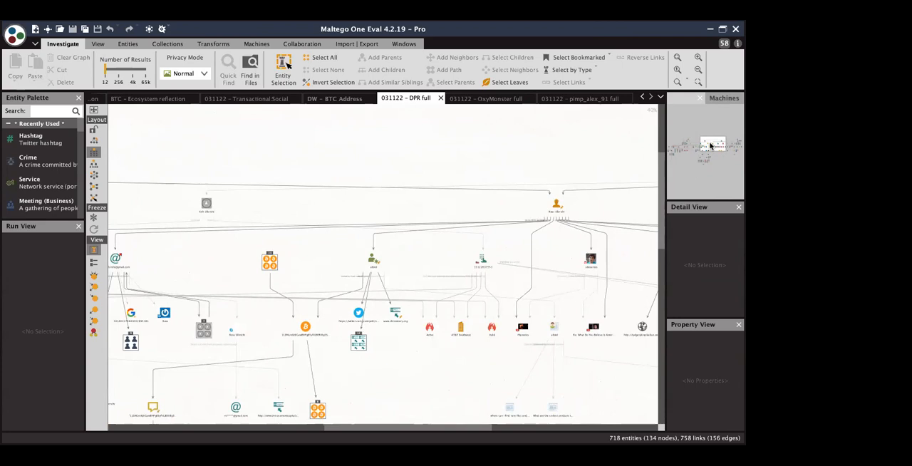
{"action": "mouse_move", "coordinate": [495, 107]}
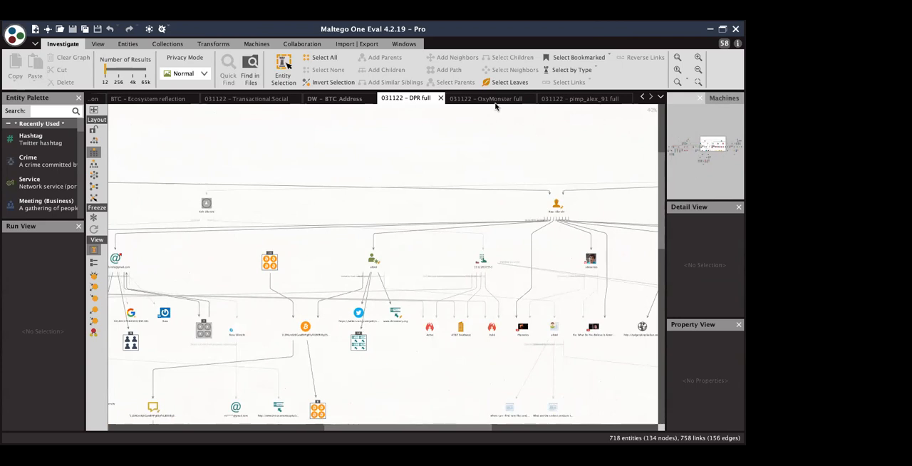
{"action": "left_click", "coordinate": [486, 98]}
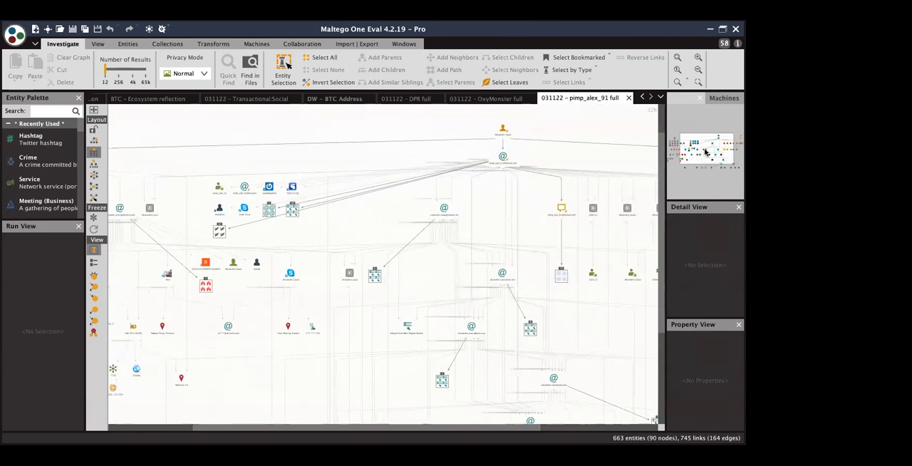
{"action": "mouse_move", "coordinate": [590, 131]}
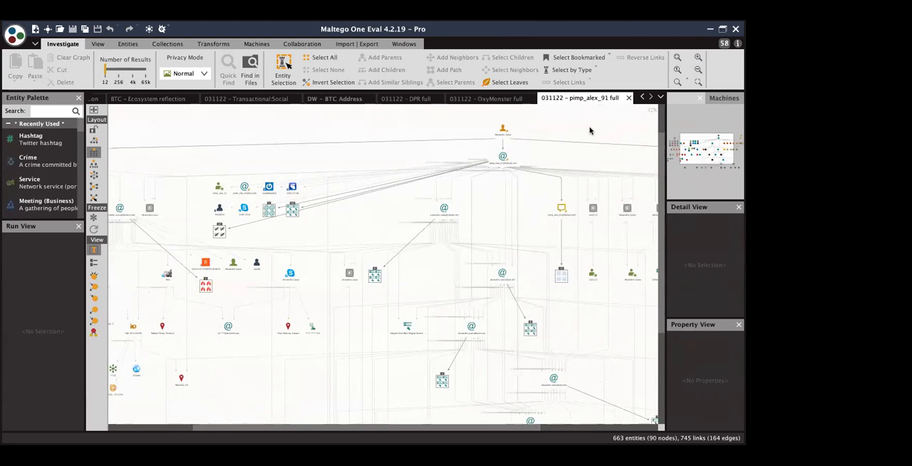
{"action": "mouse_move", "coordinate": [590, 131]}
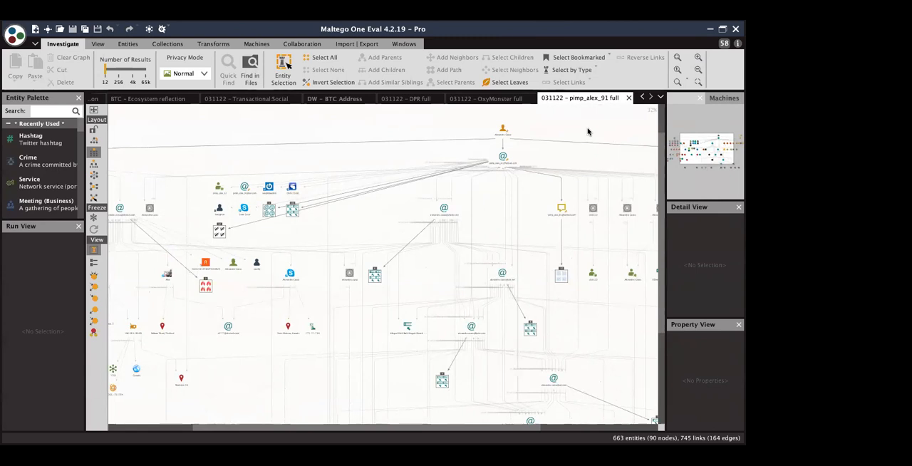
{"action": "mouse_move", "coordinate": [698, 150]}
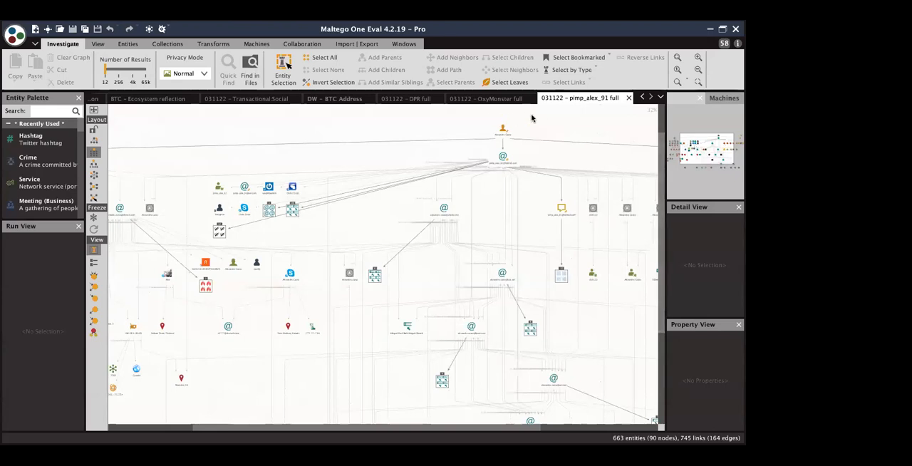
- Select Alexandre Cazes, ebxtech.com and his two emails and copy them into a 4-entity graph
{"action": "left_click", "coordinate": [503, 155]}
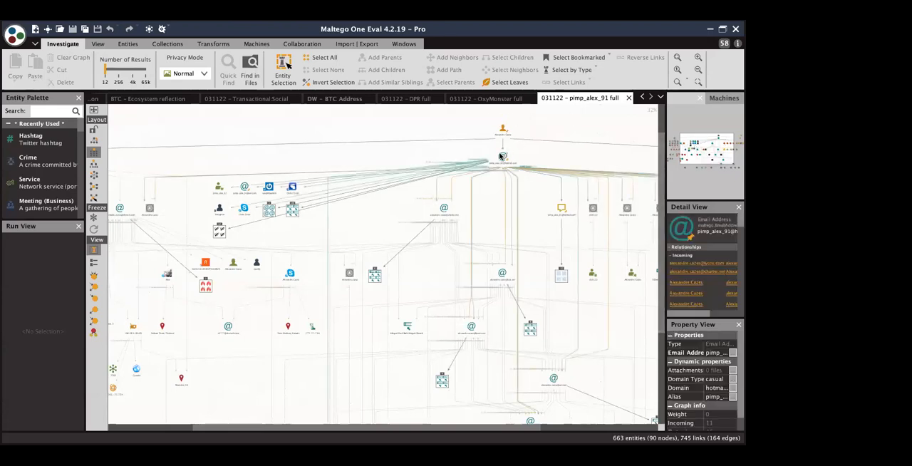
{"action": "left_click", "coordinate": [502, 157]}
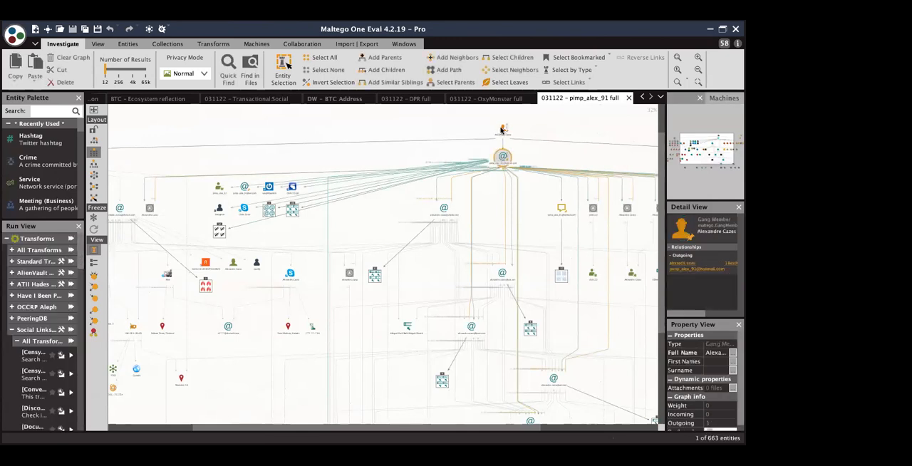
{"action": "left_click", "coordinate": [502, 130]}
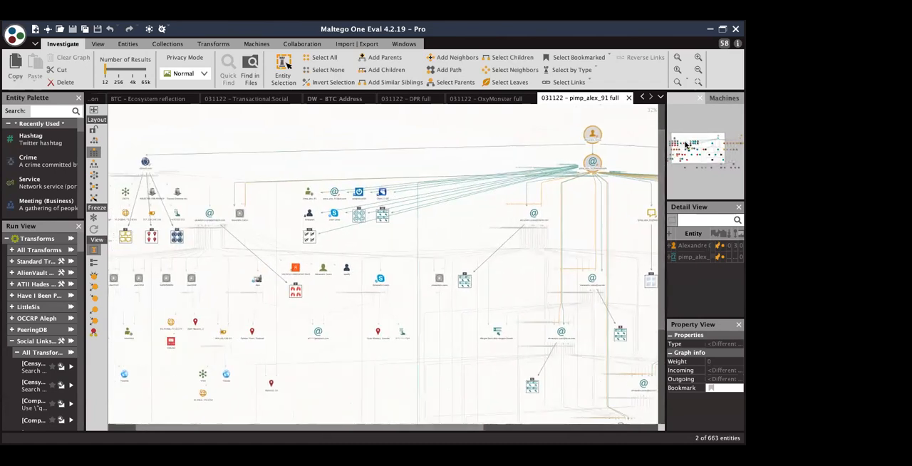
{"action": "left_click", "coordinate": [145, 161]}
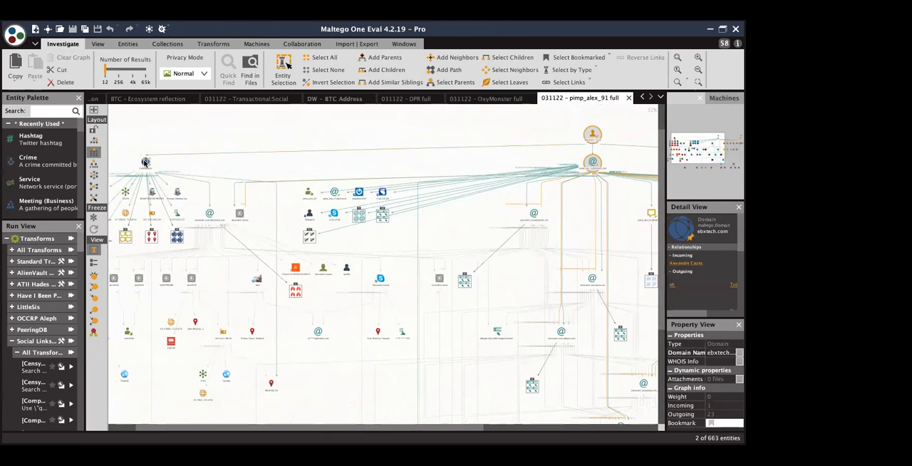
{"action": "left_click", "coordinate": [208, 213]}
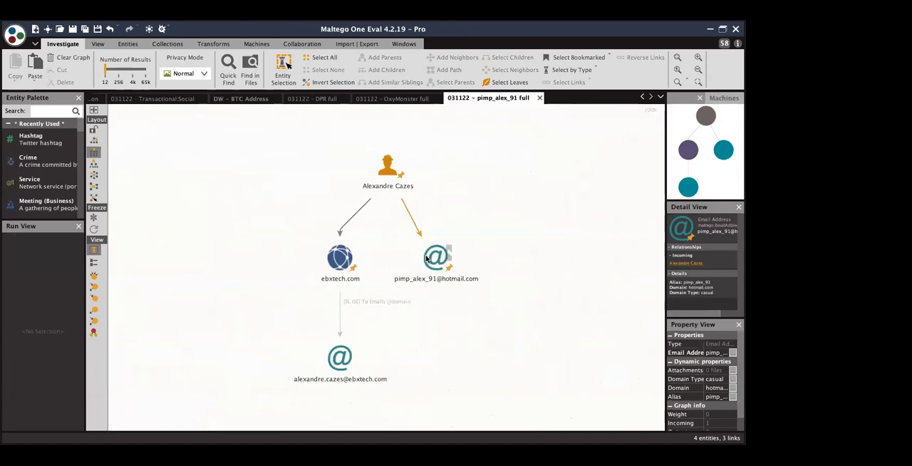
{"action": "left_click", "coordinate": [436, 258]}
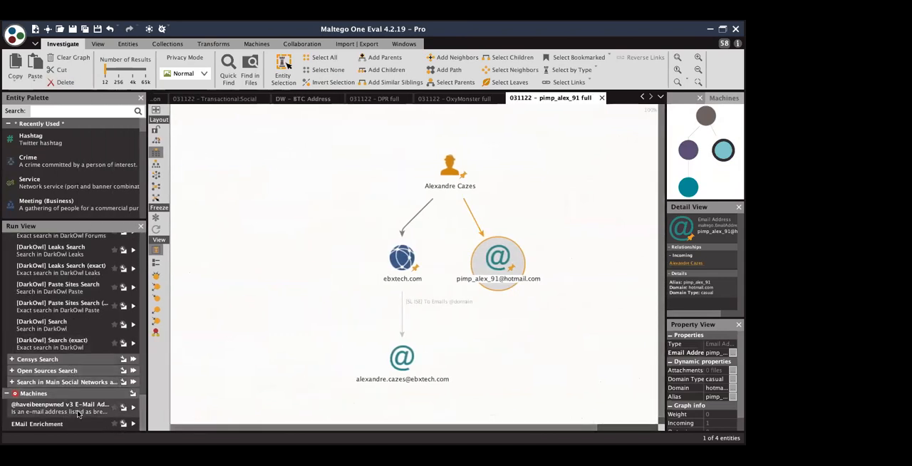
{"action": "mouse_move", "coordinate": [77, 421]}
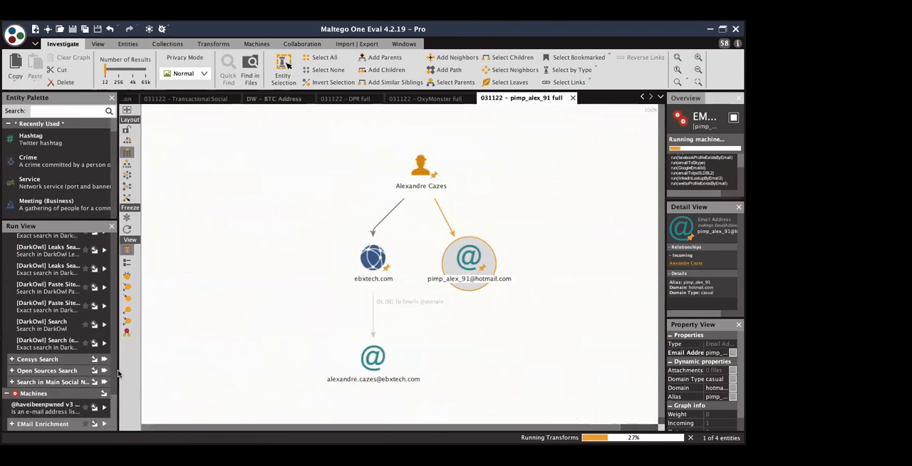
{"action": "mouse_move", "coordinate": [351, 121]}
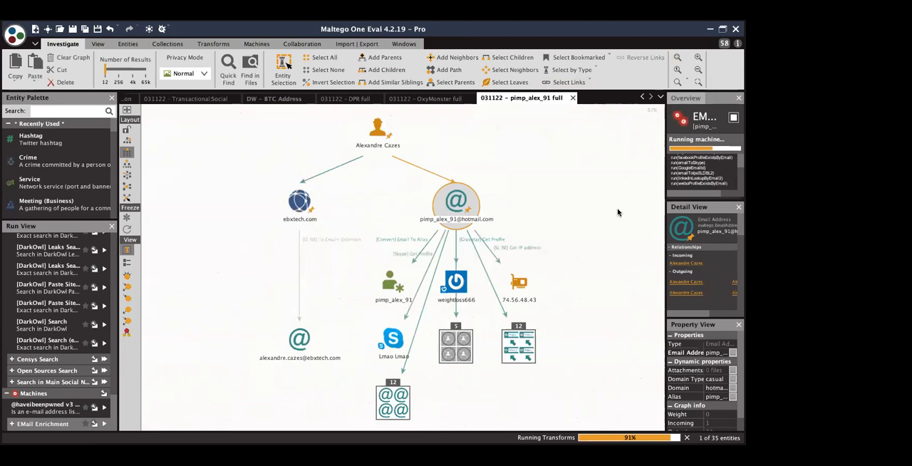
{"action": "mouse_move", "coordinate": [591, 290]}
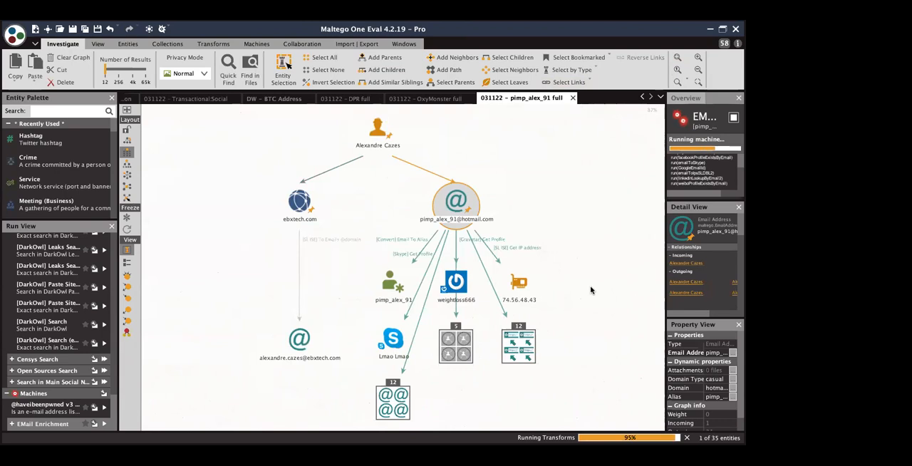
{"action": "left_click", "coordinate": [455, 282]}
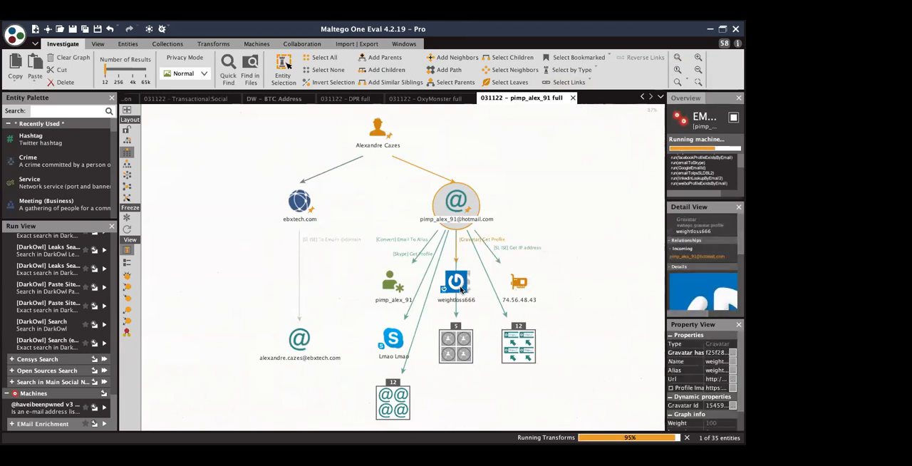
{"action": "left_click", "coordinate": [393, 339]}
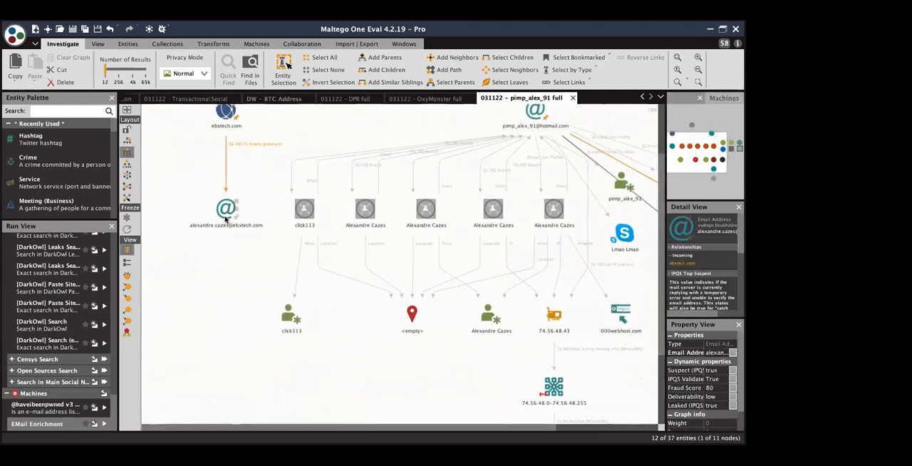
{"action": "left_click", "coordinate": [225, 211]}
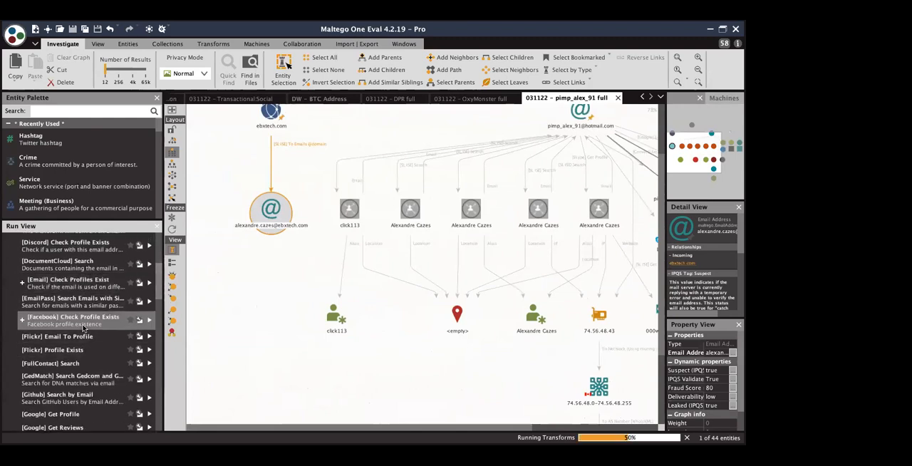
{"action": "scroll", "scroll_direction": "down", "scroll_amount": 3}
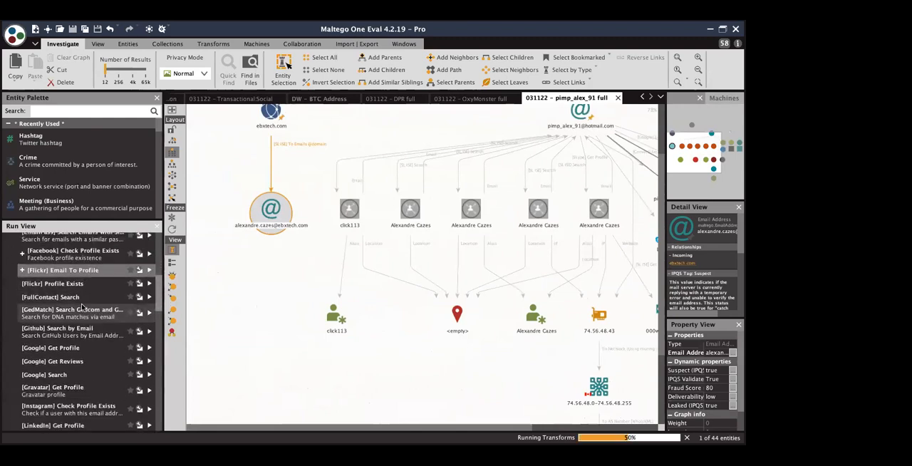
{"action": "scroll", "scroll_direction": "down", "scroll_amount": 3}
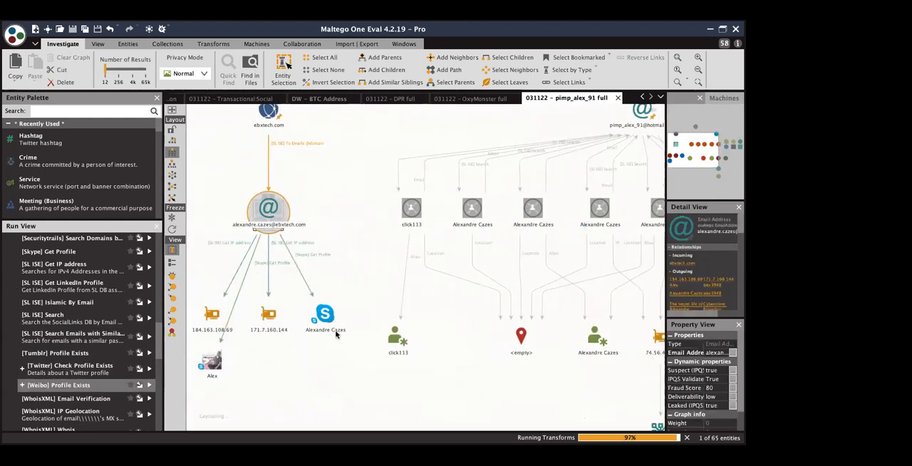
{"action": "left_click", "coordinate": [324, 313]}
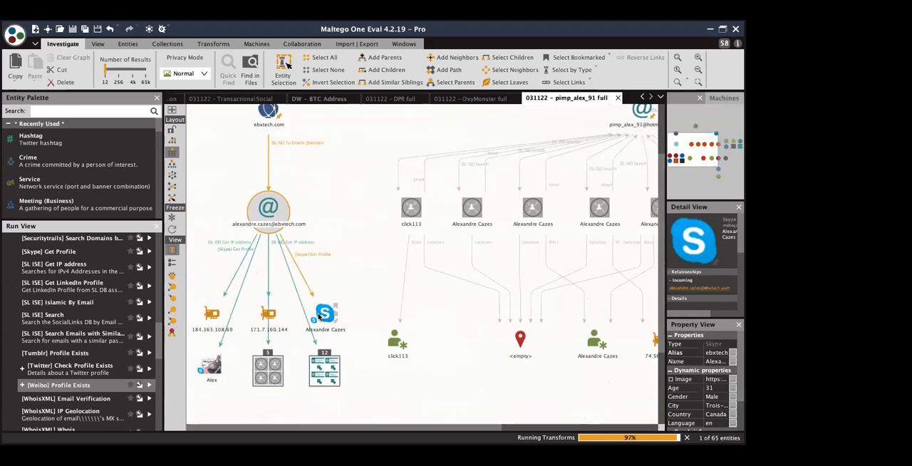
- Select the two IP addresses found for the email and run Censys Get Details on them
{"action": "left_click", "coordinate": [268, 213]}
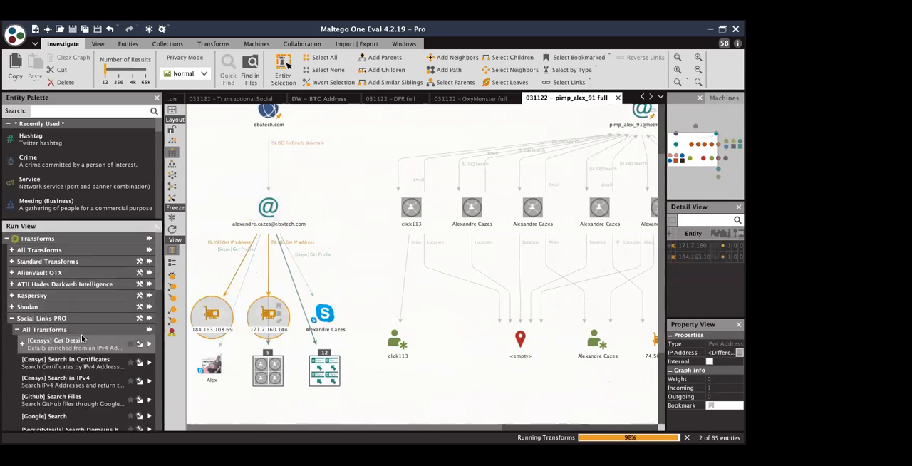
{"action": "left_click", "coordinate": [325, 313]}
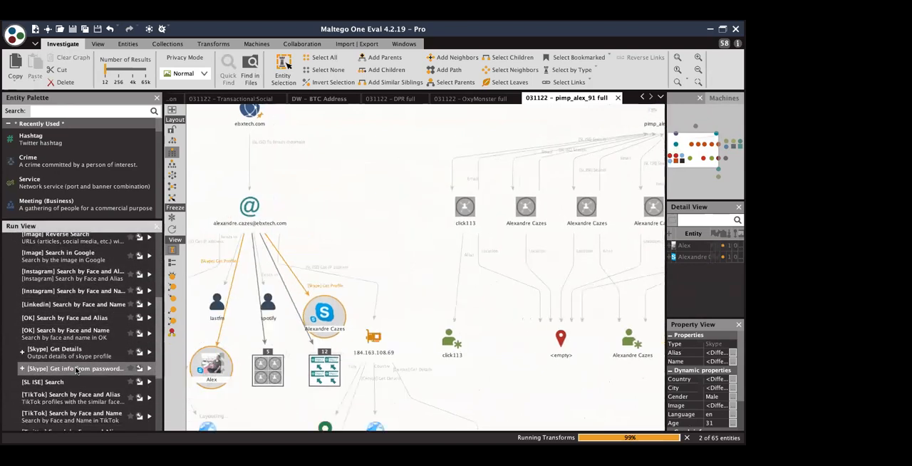
{"action": "left_click", "coordinate": [698, 70]}
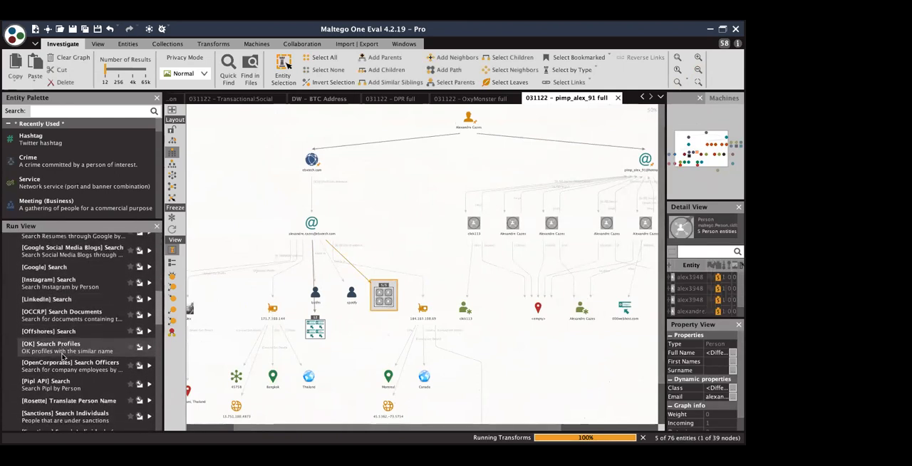
{"action": "scroll", "scroll_direction": "down", "scroll_amount": 3}
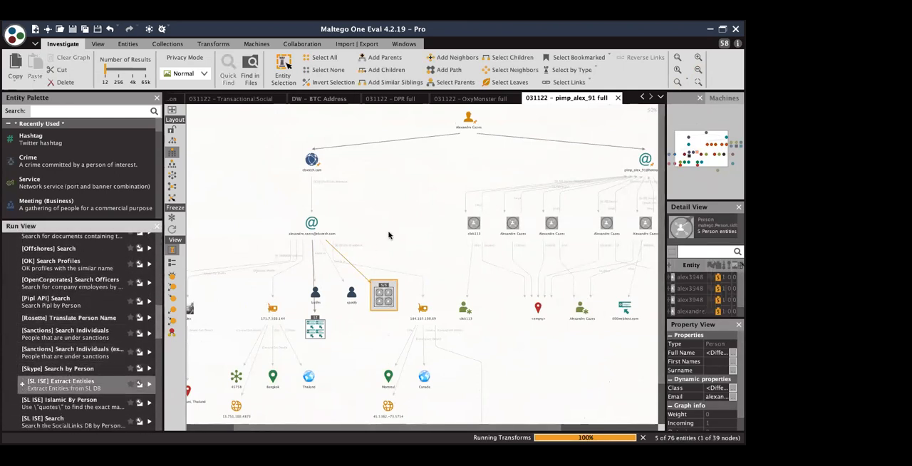
{"action": "left_click", "coordinate": [311, 222]}
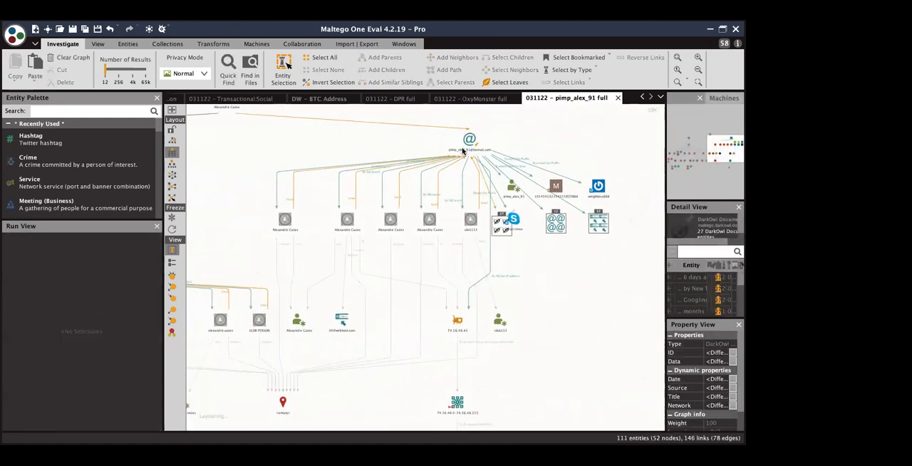
{"action": "left_click", "coordinate": [469, 139]}
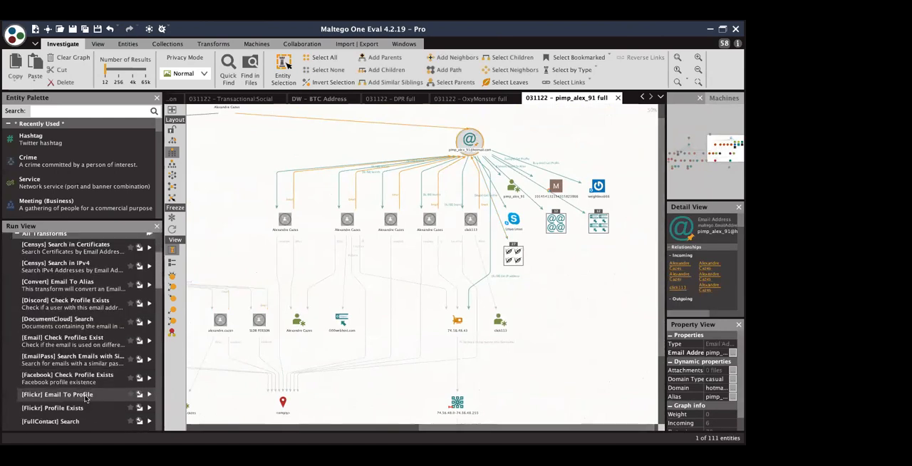
{"action": "scroll", "scroll_direction": "down", "scroll_amount": 3}
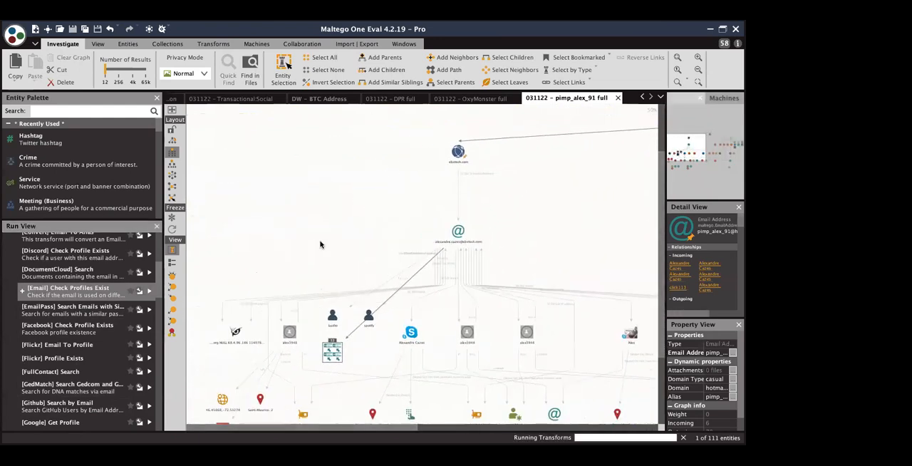
{"action": "left_click", "coordinate": [573, 69]}
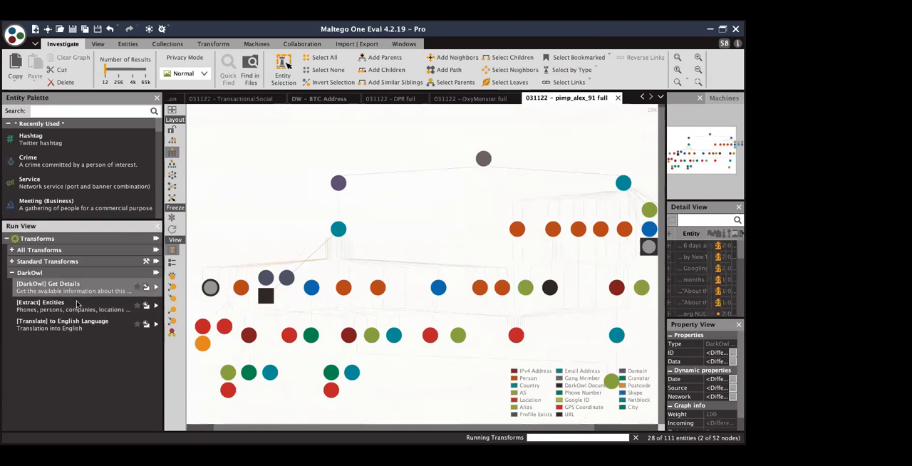
{"action": "mouse_move", "coordinate": [415, 230]}
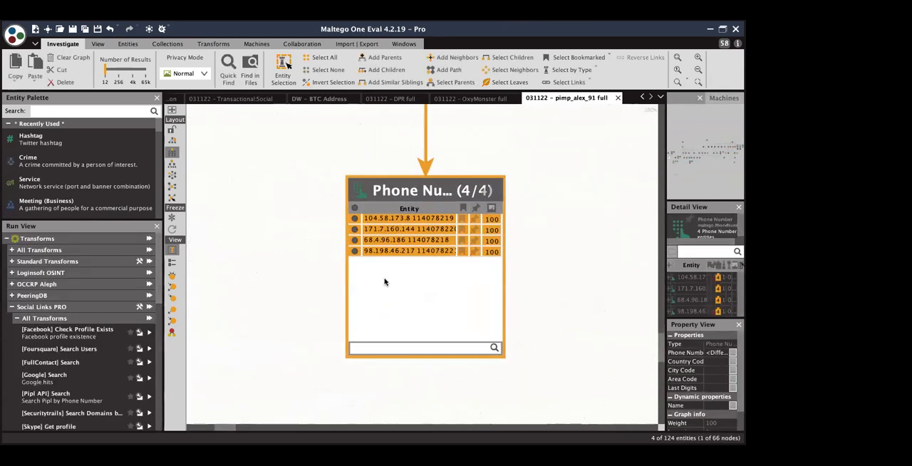
- Inspect the first phone number in the group, then zoom out over the graph
{"action": "left_click", "coordinate": [405, 227]}
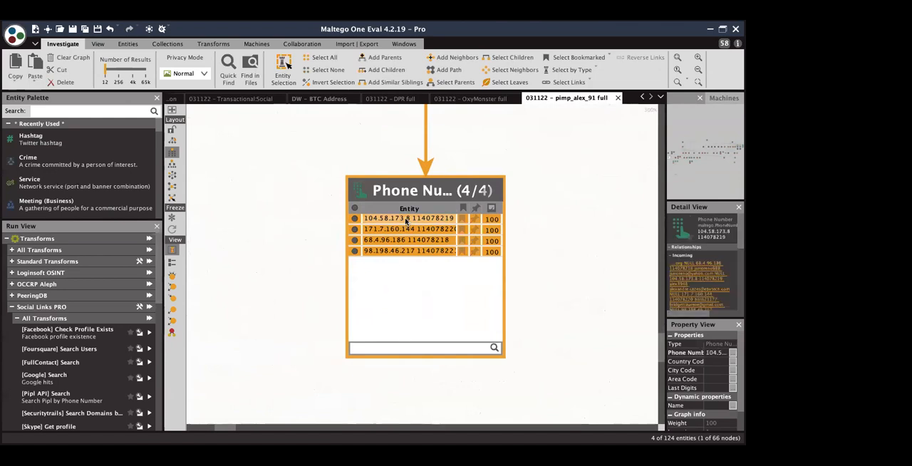
{"action": "mouse_move", "coordinate": [603, 121]}
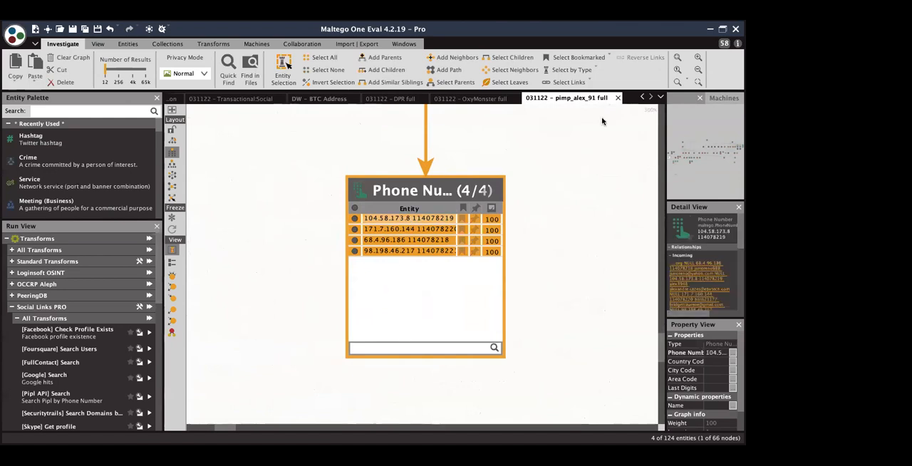
{"action": "left_click", "coordinate": [698, 70]}
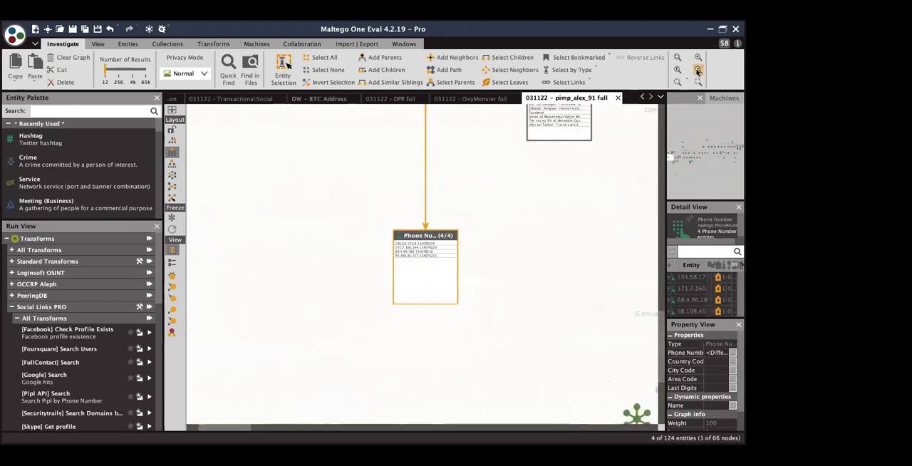
{"action": "mouse_move", "coordinate": [698, 71]}
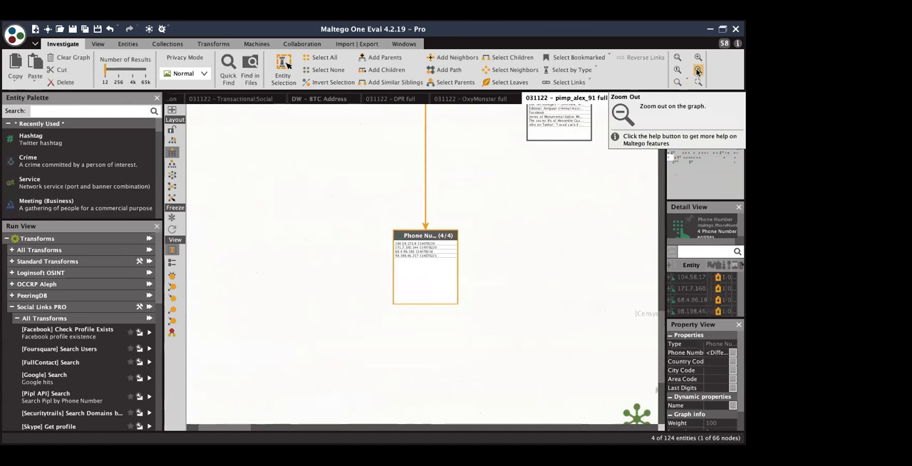
{"action": "left_click", "coordinate": [698, 70]}
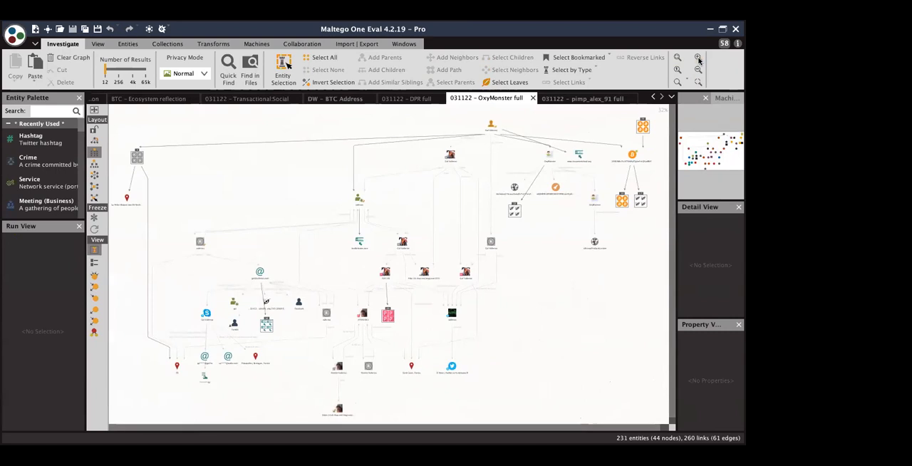
- Extract entities from the DarkOwl leak under the bitcoin address, then switch to the DPR full graph
{"action": "left_click", "coordinate": [698, 57]}
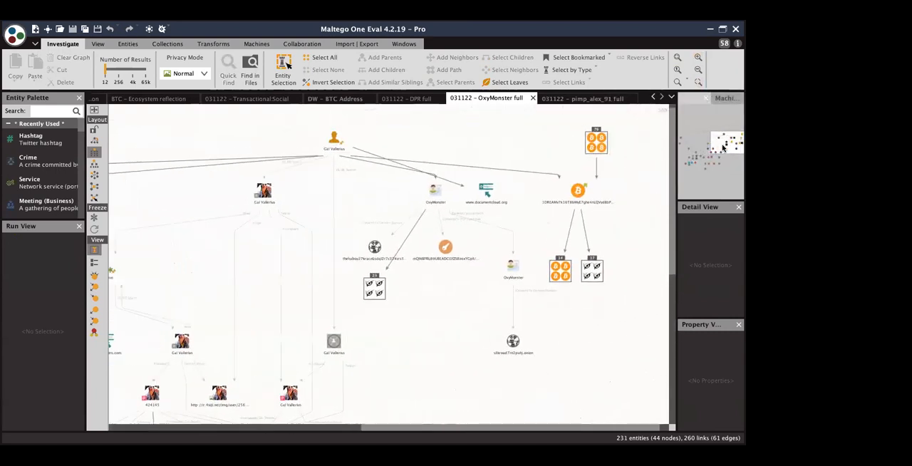
{"action": "left_click", "coordinate": [520, 184]}
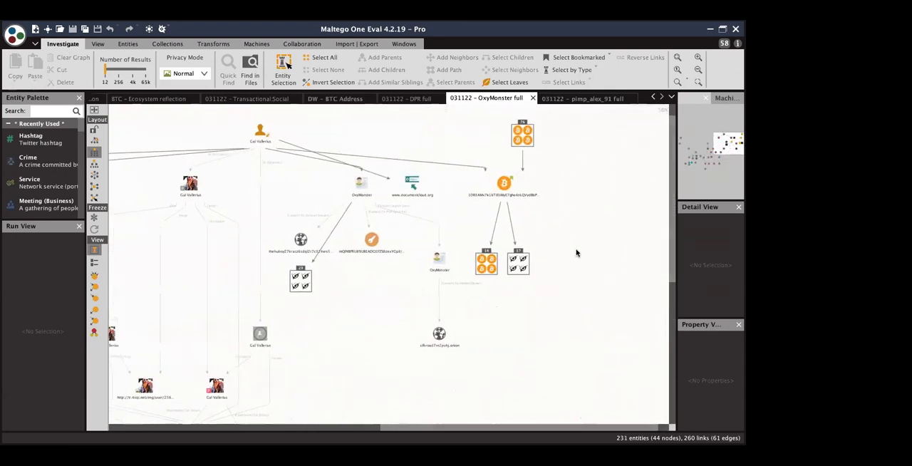
{"action": "left_click", "coordinate": [519, 262]}
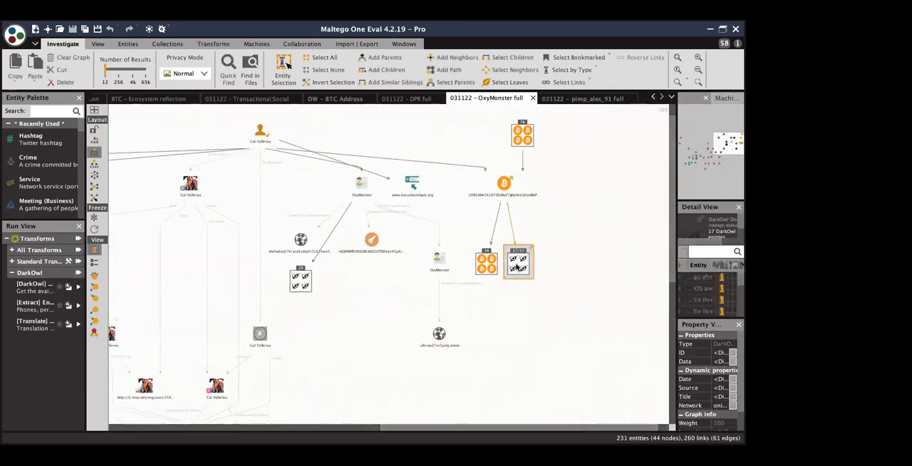
{"action": "left_click", "coordinate": [299, 278]}
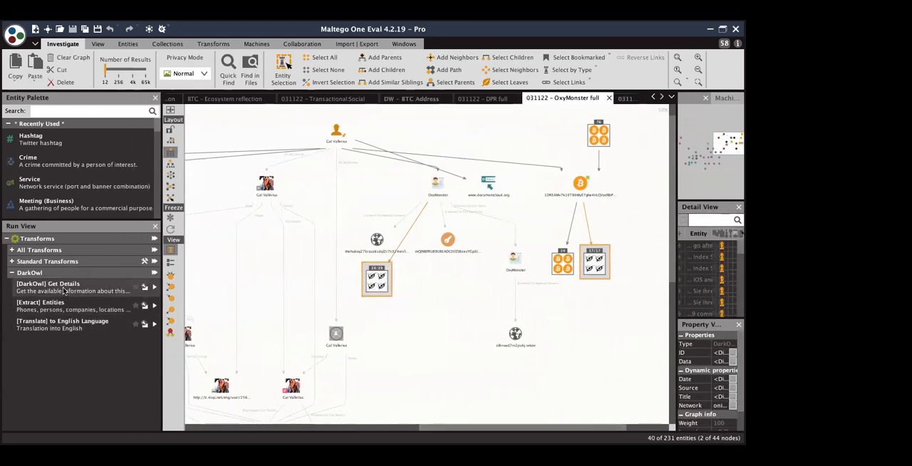
{"action": "left_click", "coordinate": [49, 283]}
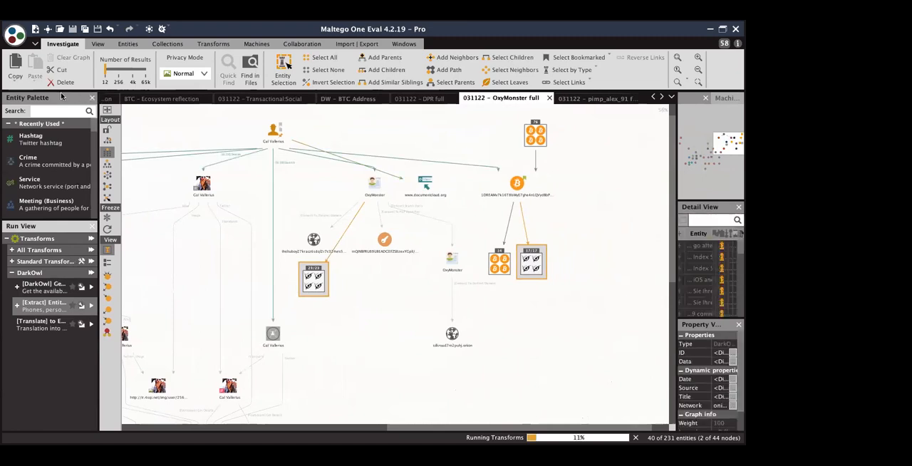
{"action": "mouse_move", "coordinate": [636, 237]}
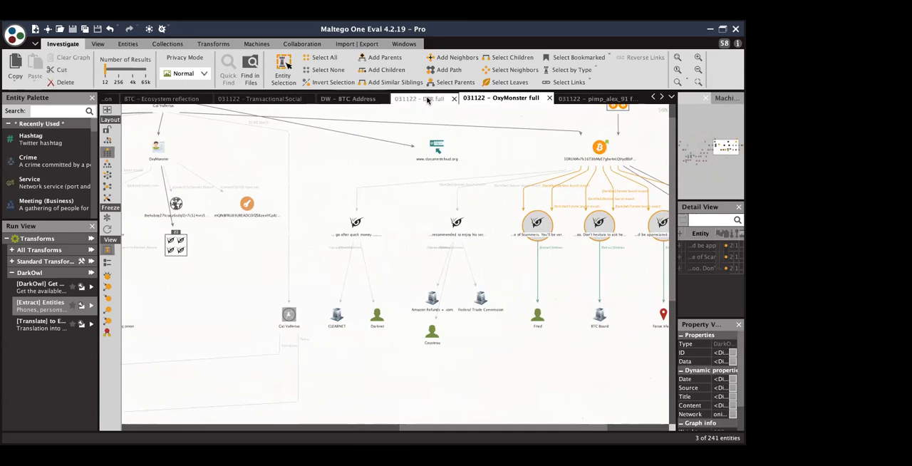
{"action": "left_click", "coordinate": [419, 97]}
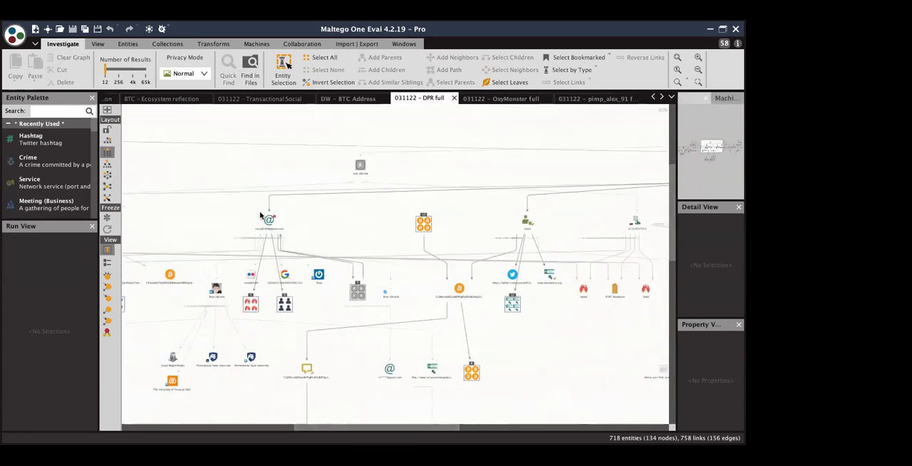
- Select the email, DPR person and alias entities, then invert the selection to the other 715
{"action": "left_click", "coordinate": [269, 219]}
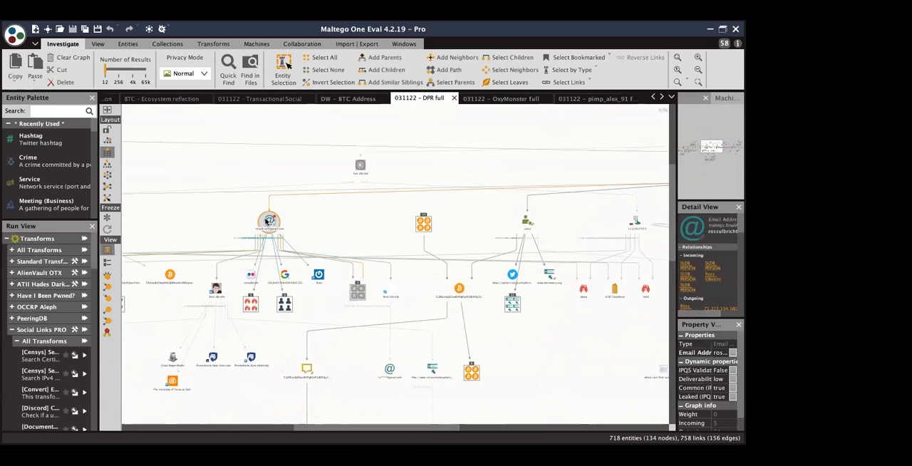
{"action": "left_click", "coordinate": [526, 219]}
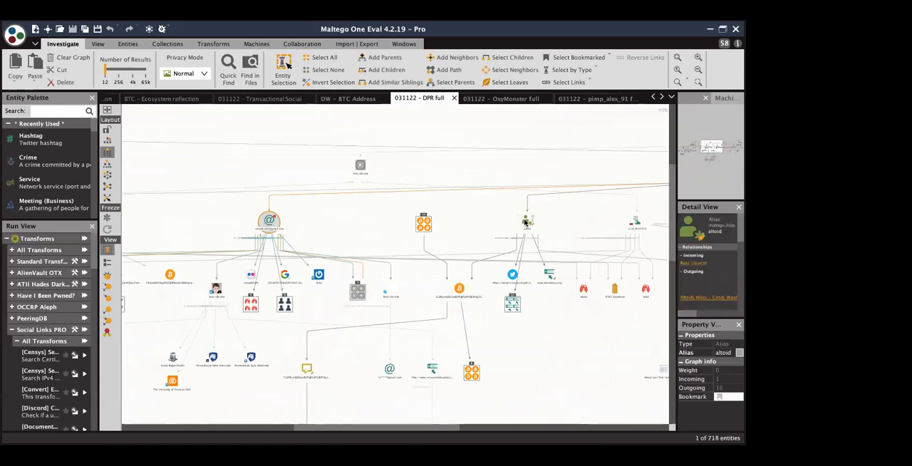
{"action": "left_click", "coordinate": [527, 220]}
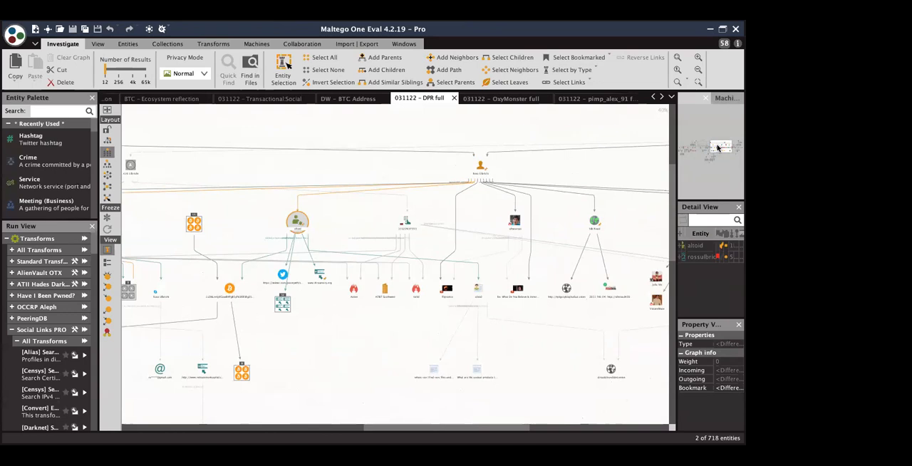
{"action": "left_click", "coordinate": [481, 167]}
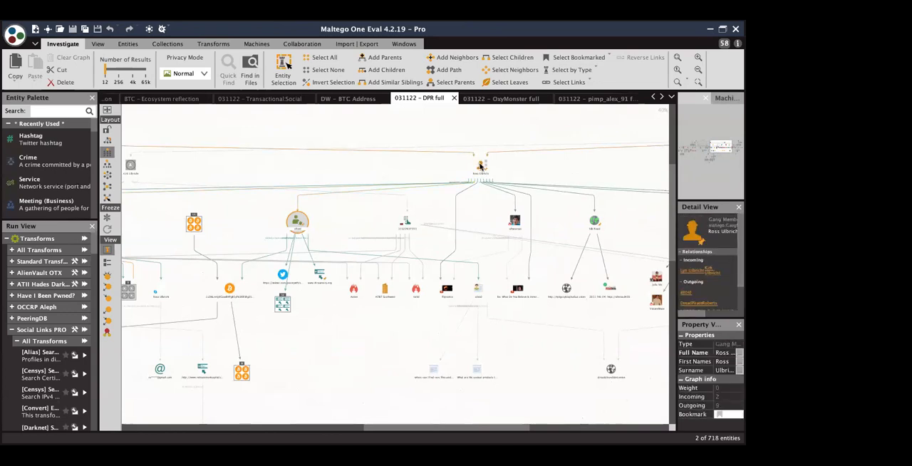
{"action": "left_click", "coordinate": [479, 165]}
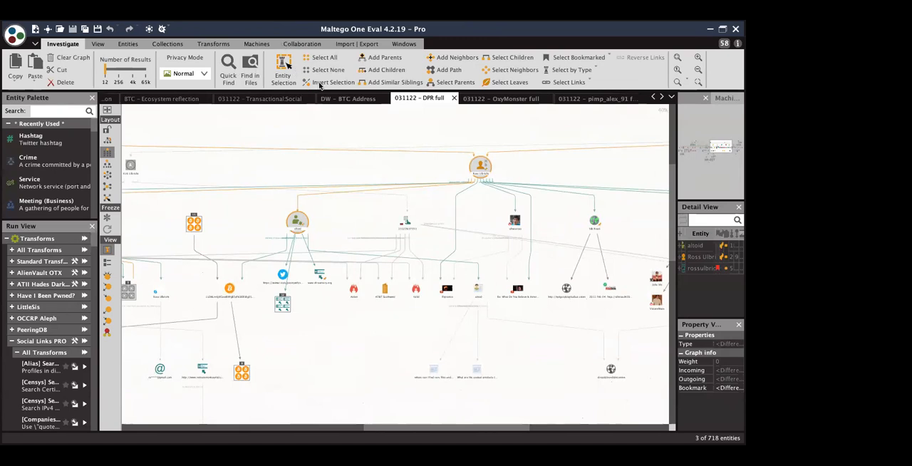
{"action": "left_click", "coordinate": [332, 83]}
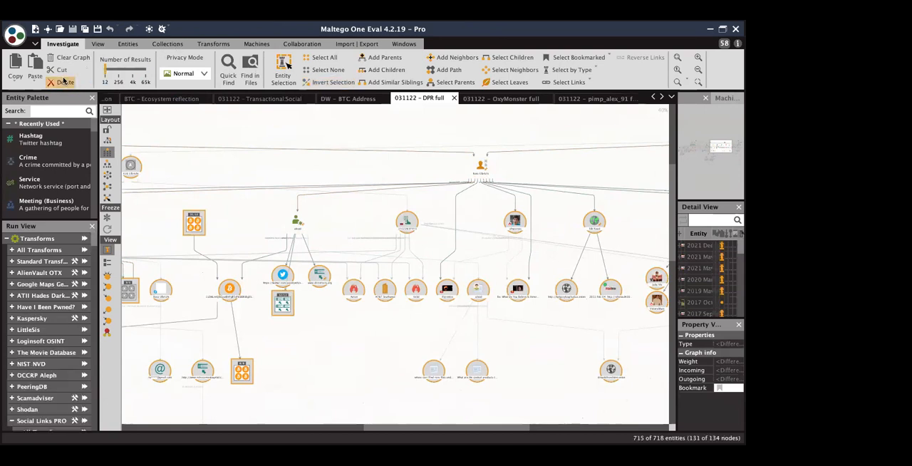
{"action": "mouse_move", "coordinate": [359, 253]}
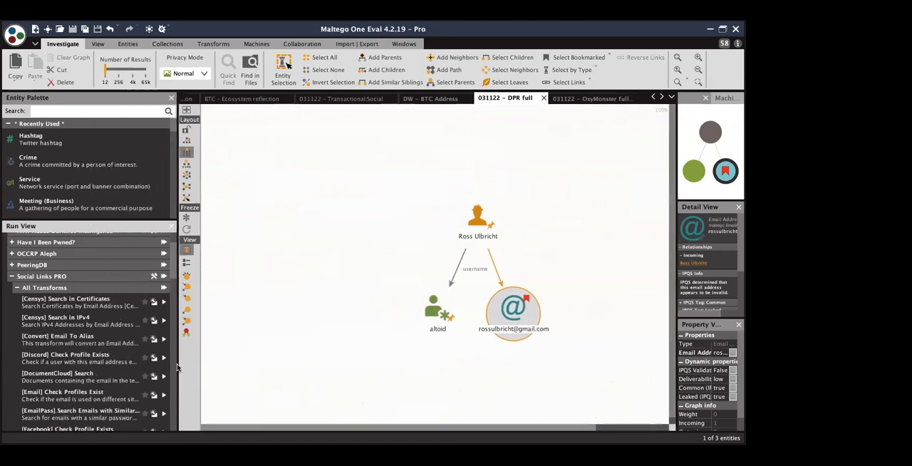
- Scroll the Run View list for the Social Links PRO email transforms on the Gmail address
{"action": "scroll", "scroll_direction": "down", "scroll_amount": 3}
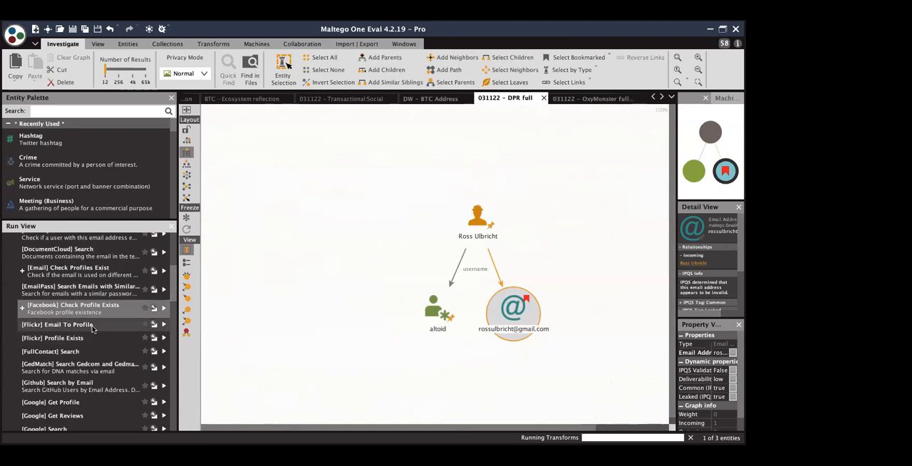
{"action": "scroll", "scroll_direction": "down", "scroll_amount": 3}
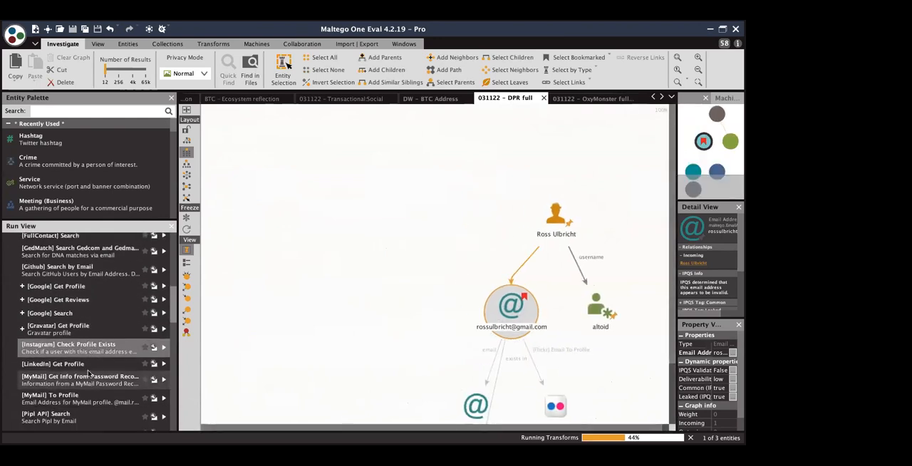
{"action": "scroll", "scroll_direction": "down", "scroll_amount": 3}
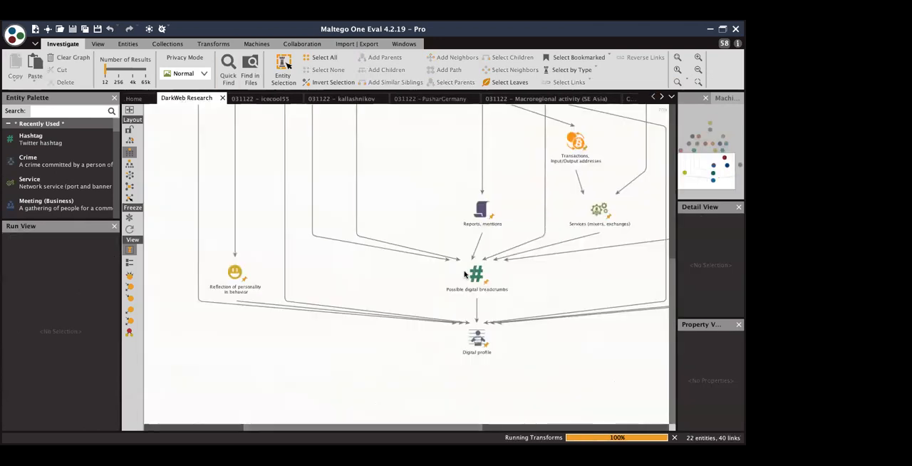
- Zoom over the DarkWeb Research map, then switch back to the 031122 - DPR full graph
{"action": "left_click", "coordinate": [696, 70]}
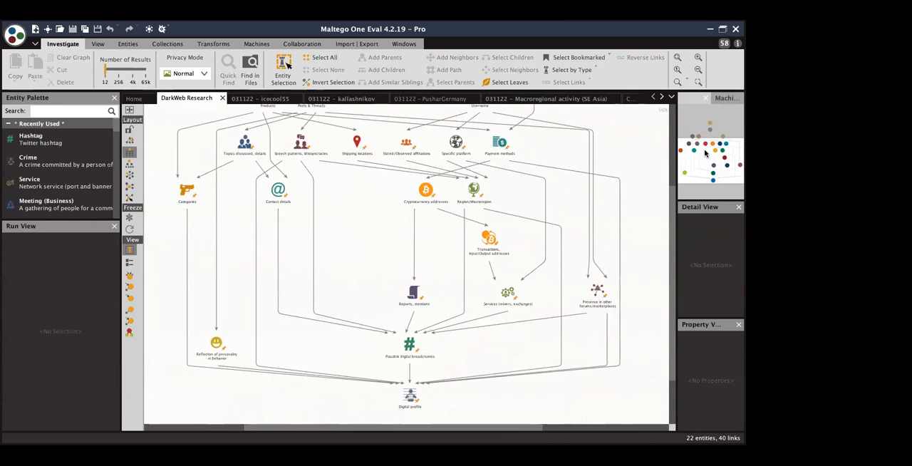
{"action": "mouse_move", "coordinate": [712, 164]}
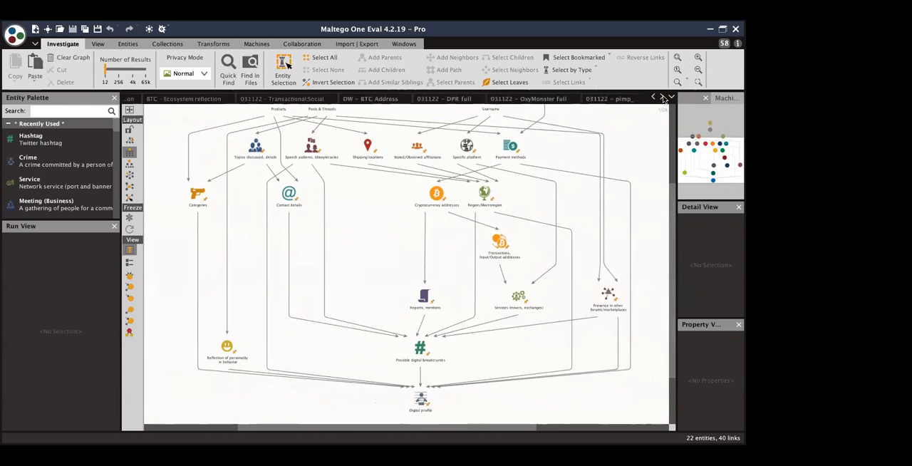
{"action": "left_click", "coordinate": [444, 99]}
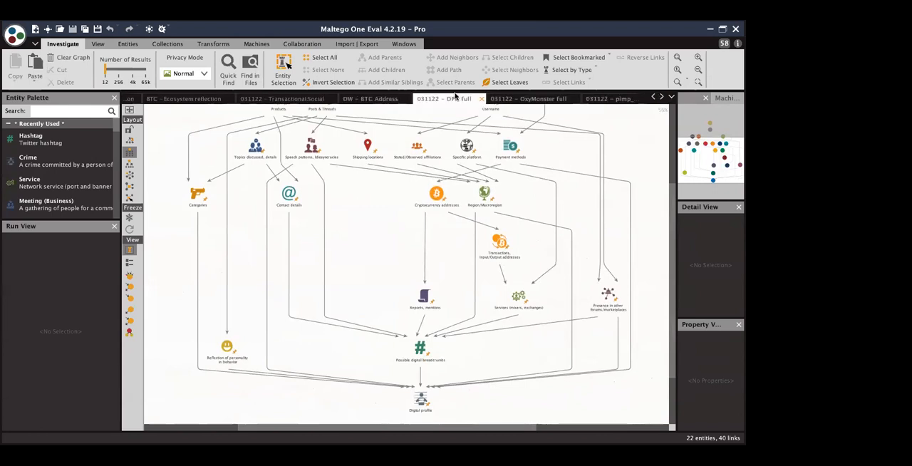
{"action": "left_click", "coordinate": [443, 98]}
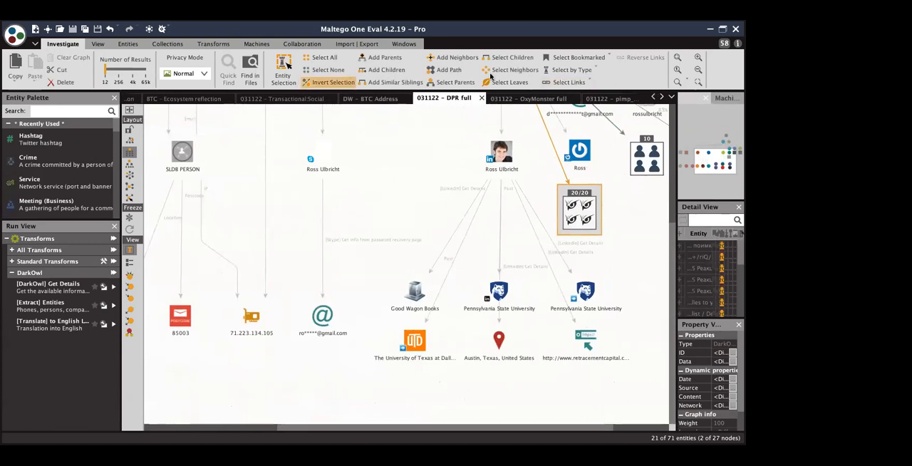
- Read the nicknames leak document from the grouped DarkOwl results, then switch to the Berlusconi full graph
{"action": "left_click", "coordinate": [570, 70]}
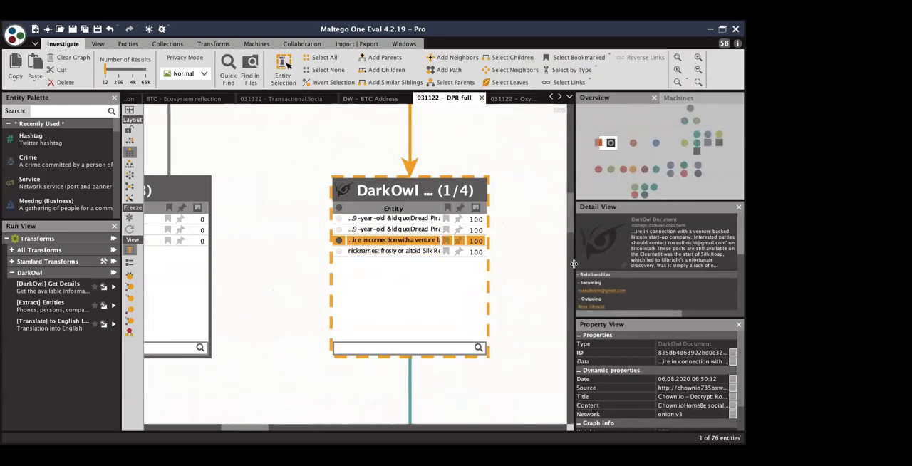
{"action": "left_click", "coordinate": [393, 251]}
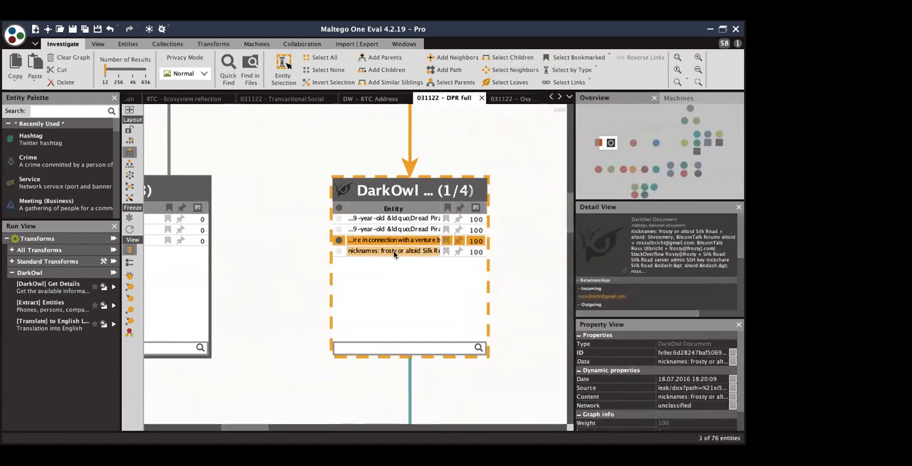
{"action": "left_click", "coordinate": [391, 250]}
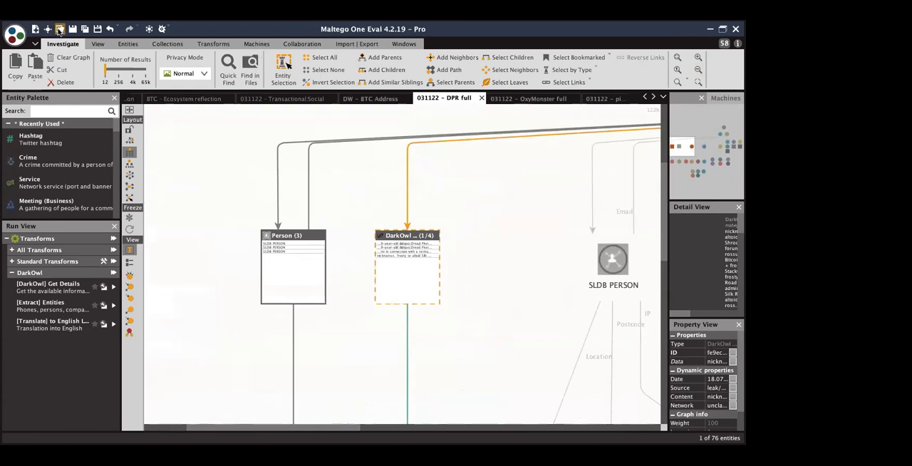
{"action": "mouse_move", "coordinate": [325, 224]}
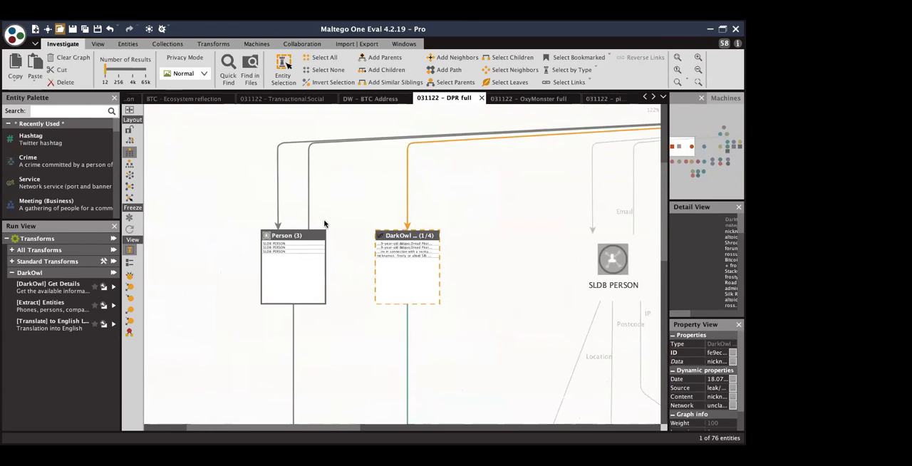
{"action": "left_click", "coordinate": [524, 97]}
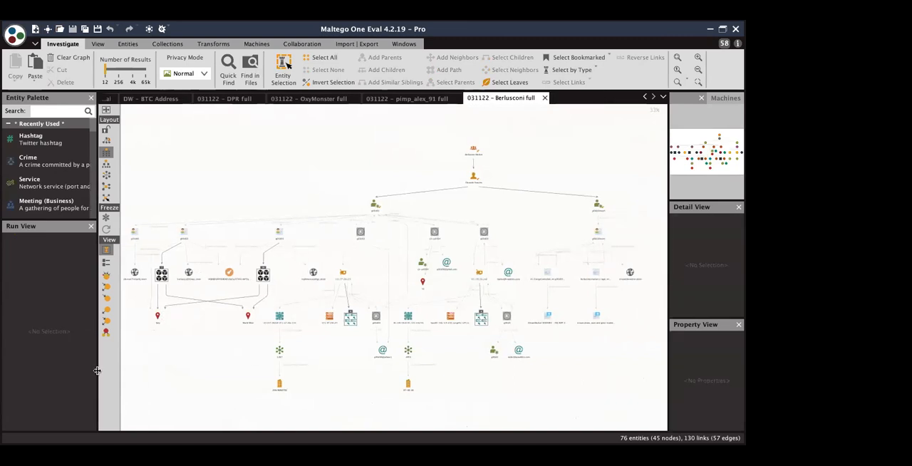
{"action": "mouse_move", "coordinate": [567, 217]}
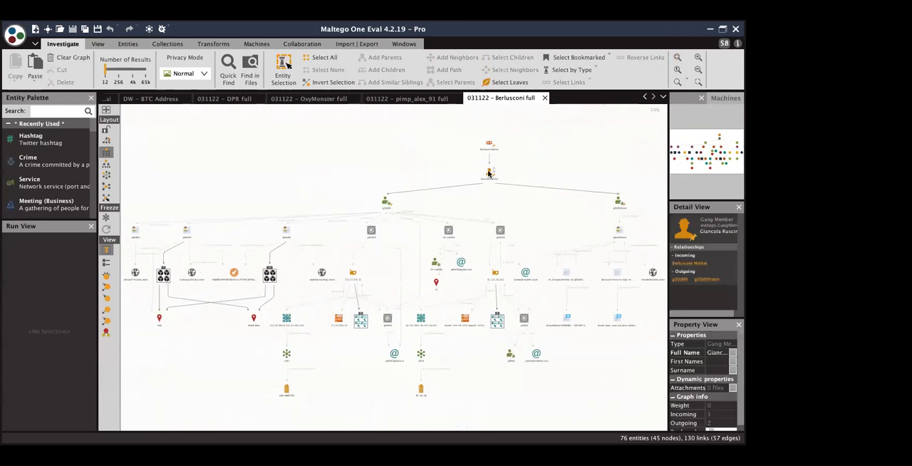
{"action": "left_click", "coordinate": [562, 175]}
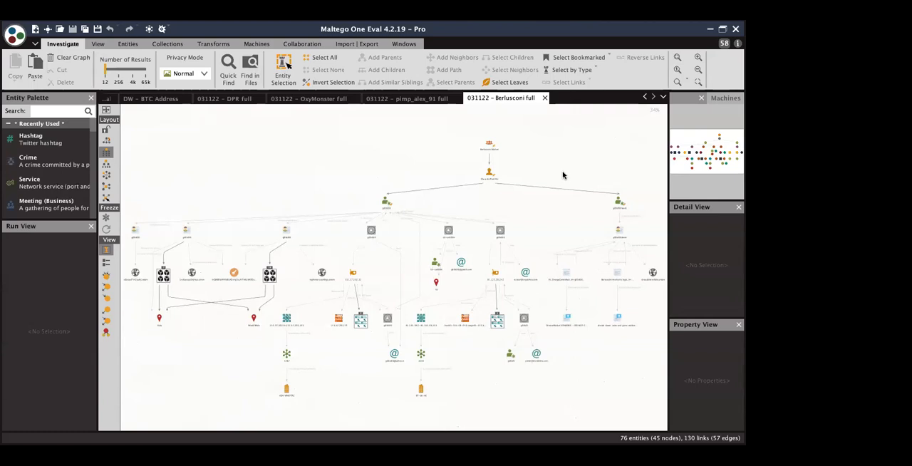
{"action": "mouse_move", "coordinate": [564, 177]}
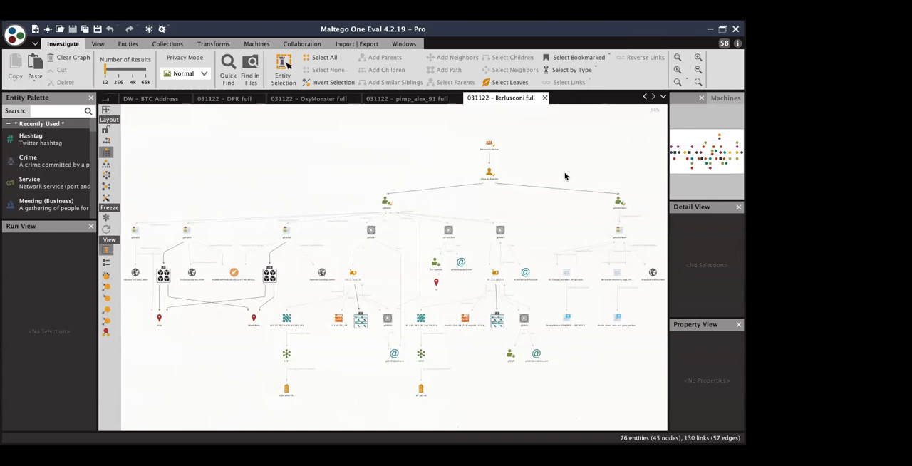
{"action": "mouse_move", "coordinate": [561, 175]}
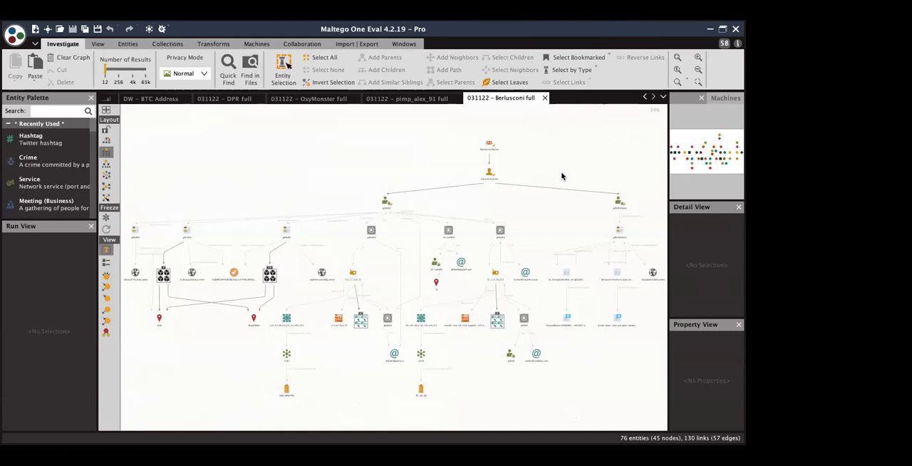
{"action": "mouse_move", "coordinate": [558, 176]}
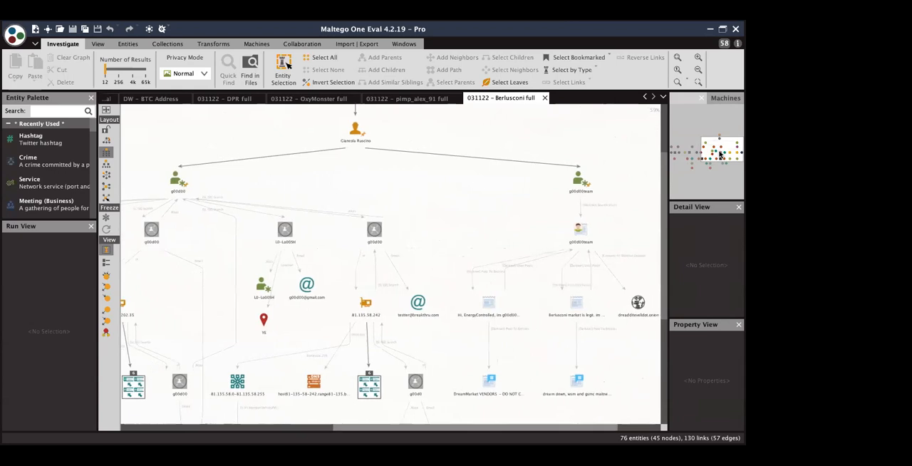
{"action": "scroll", "scroll_direction": "down", "scroll_amount": 3}
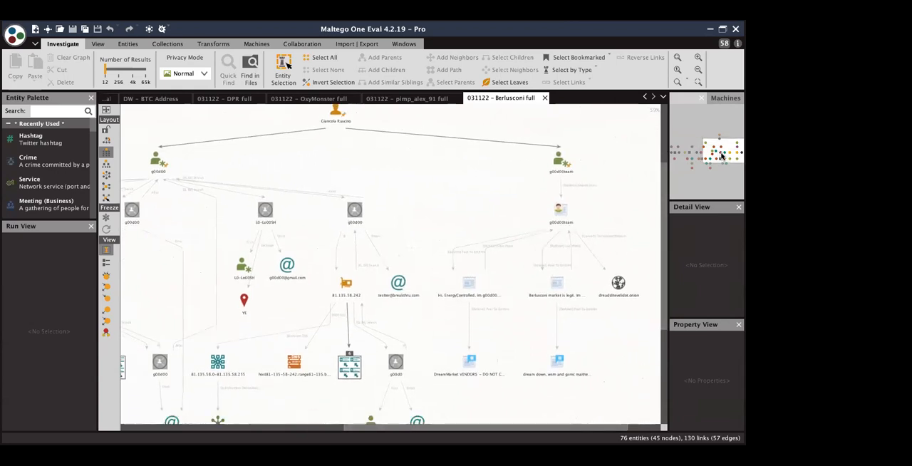
{"action": "scroll", "scroll_direction": "down", "scroll_amount": 3}
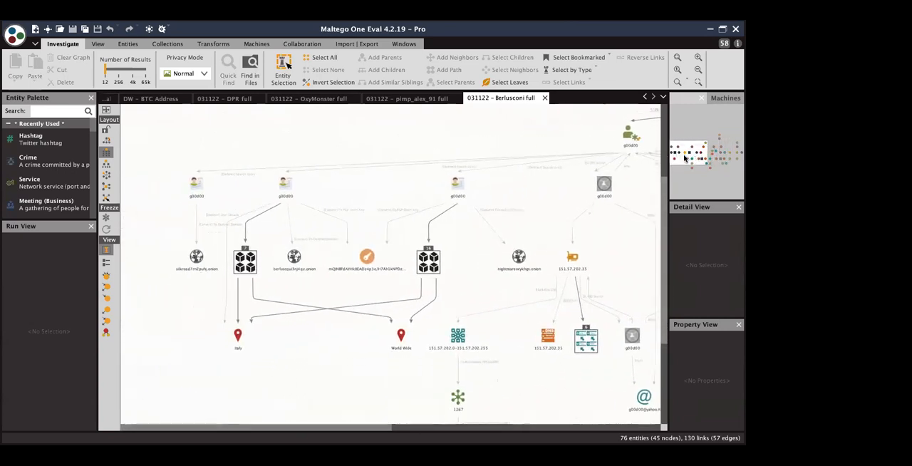
{"action": "left_click", "coordinate": [518, 256]}
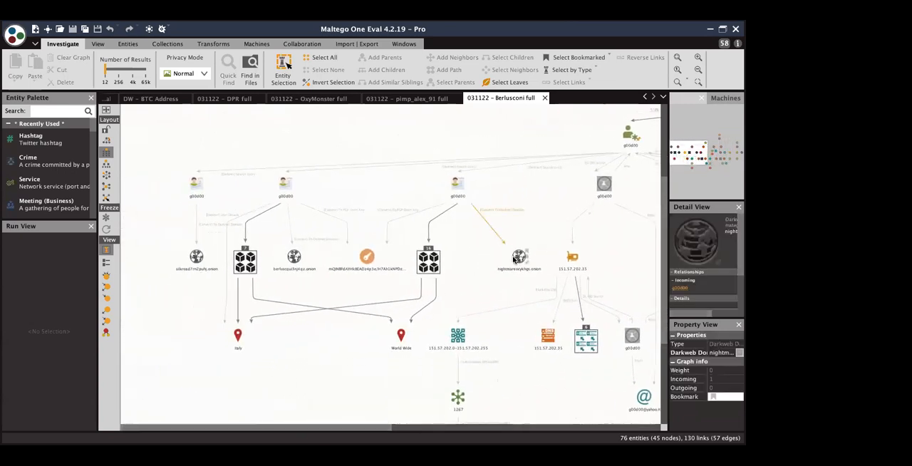
{"action": "left_click", "coordinate": [367, 257]}
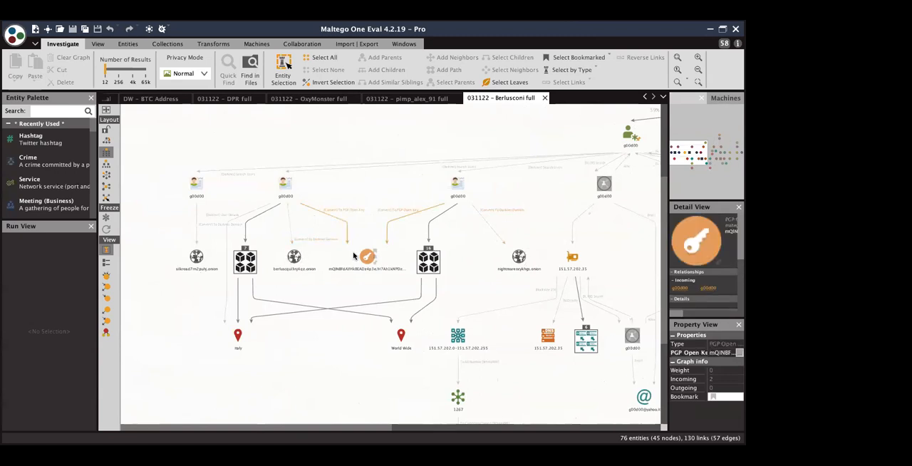
{"action": "mouse_move", "coordinate": [364, 256]}
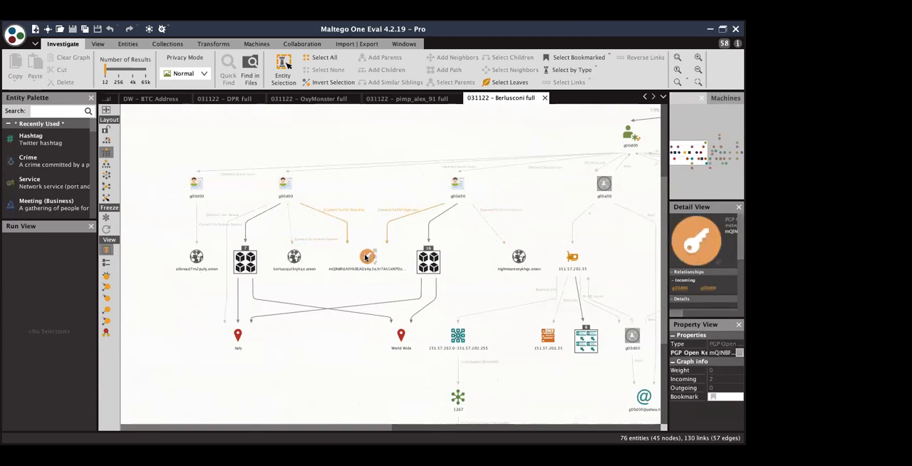
{"action": "left_click", "coordinate": [245, 259]}
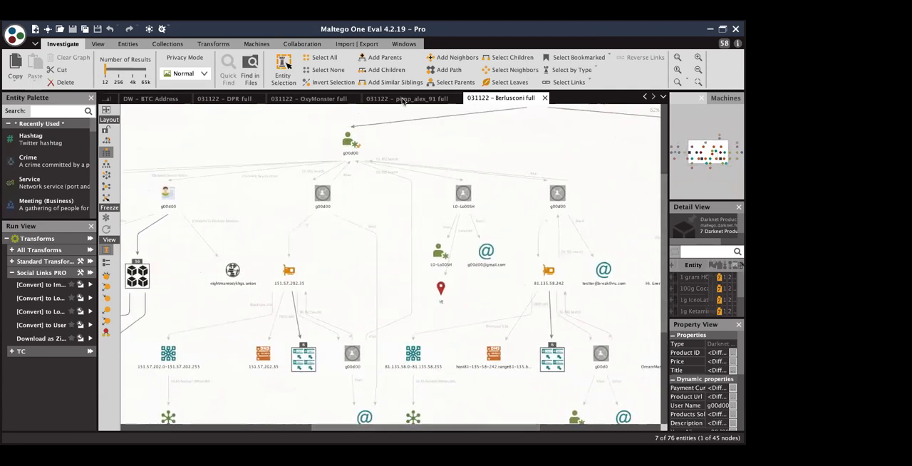
{"action": "left_click", "coordinate": [406, 96]}
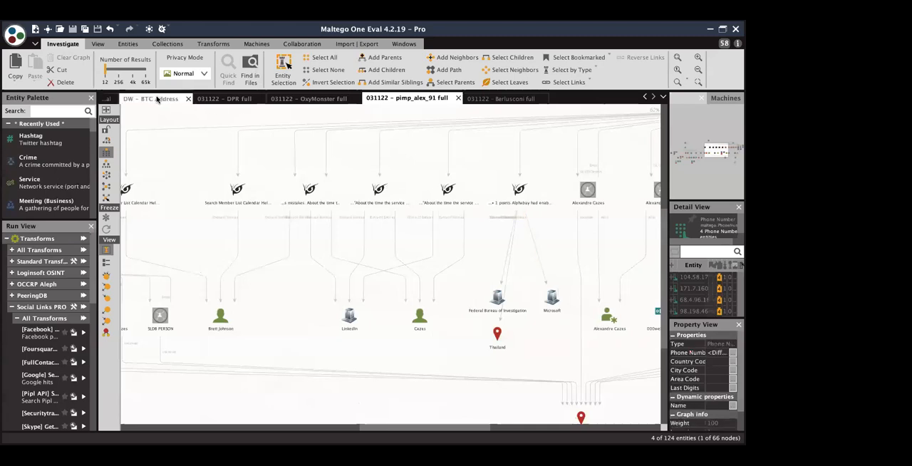
- Switch to the 'BTC – Ecosystem reflection' graph of 55 Bitcoin-address entities
{"action": "left_click", "coordinate": [150, 97]}
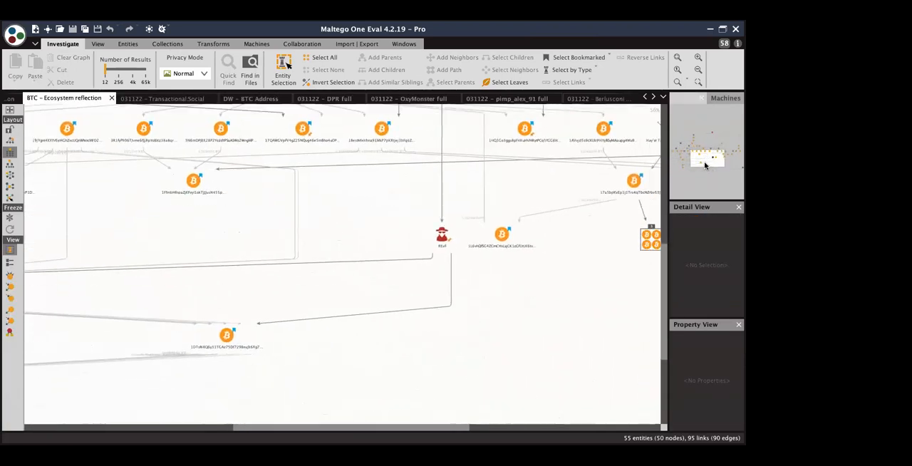
{"action": "left_click", "coordinate": [442, 226]}
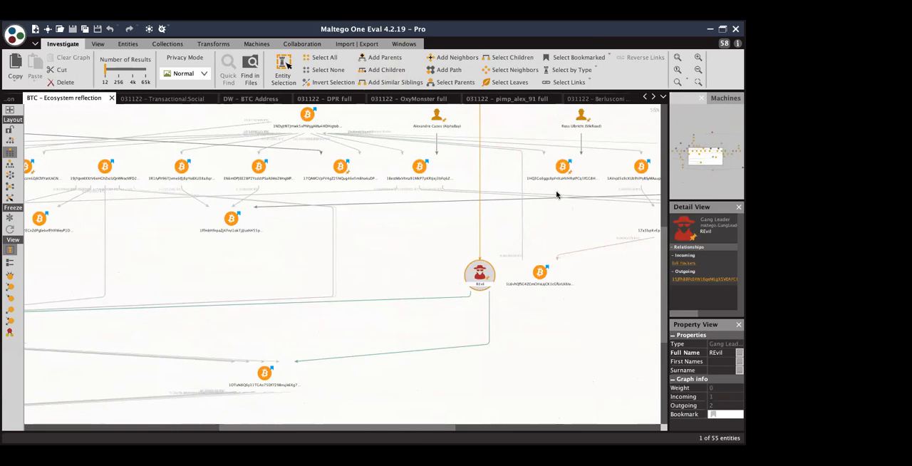
{"action": "mouse_move", "coordinate": [583, 230]}
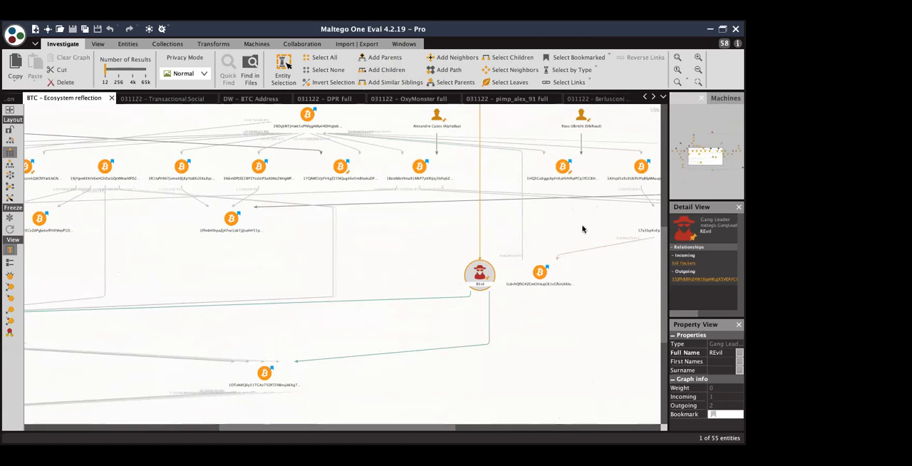
{"action": "mouse_move", "coordinate": [558, 282]}
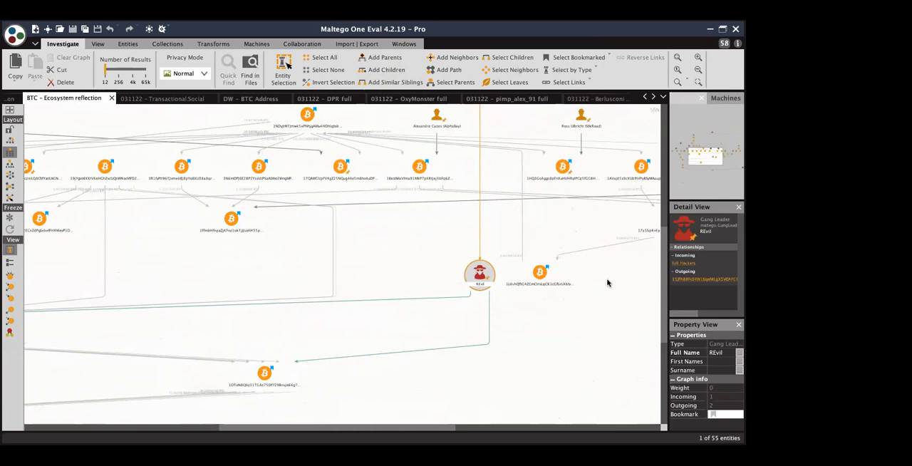
{"action": "mouse_move", "coordinate": [607, 301]}
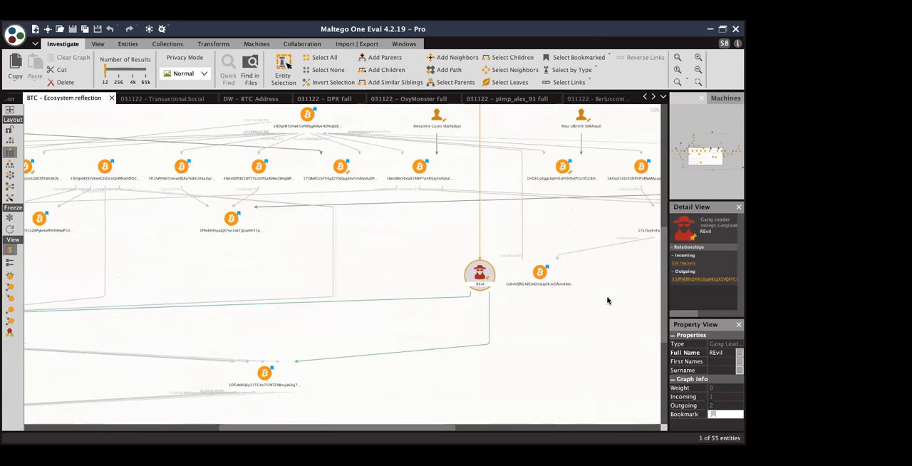
{"action": "mouse_move", "coordinate": [578, 296]}
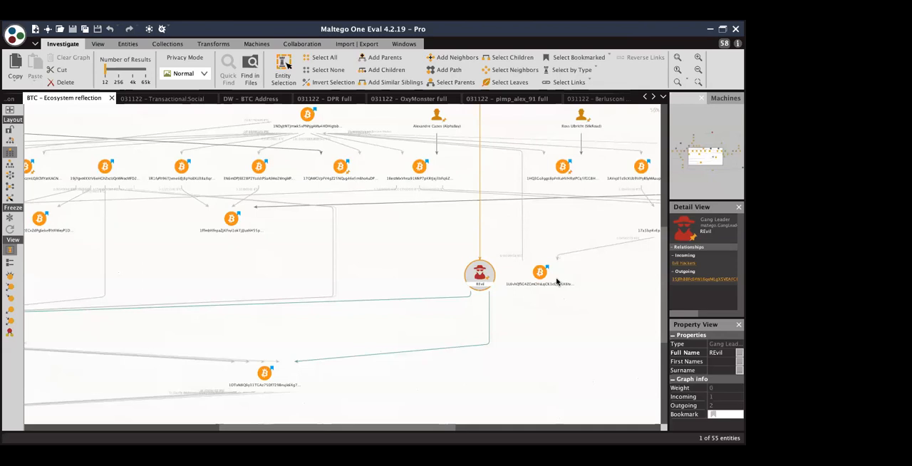
{"action": "mouse_move", "coordinate": [579, 308]}
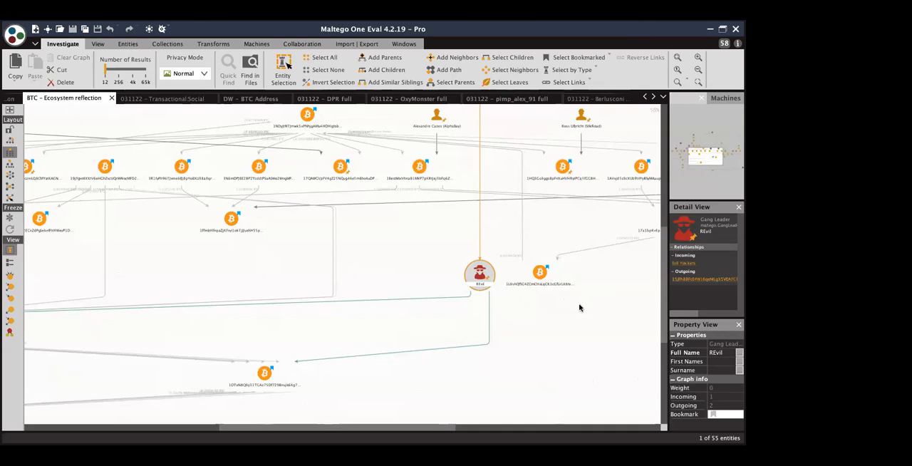
{"action": "mouse_move", "coordinate": [562, 293]}
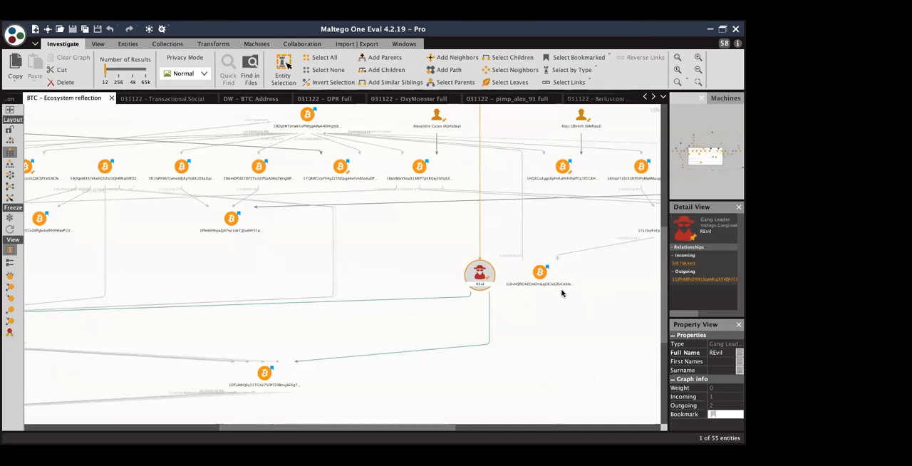
{"action": "mouse_move", "coordinate": [561, 292]}
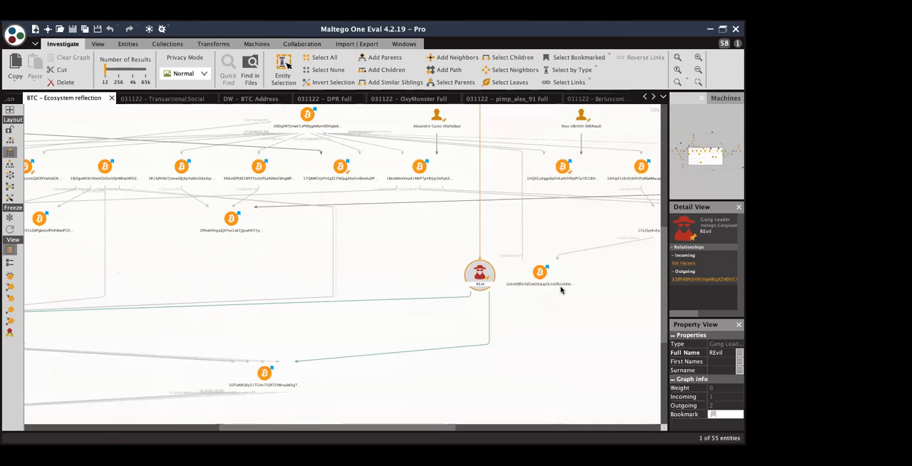
{"action": "mouse_move", "coordinate": [601, 303]}
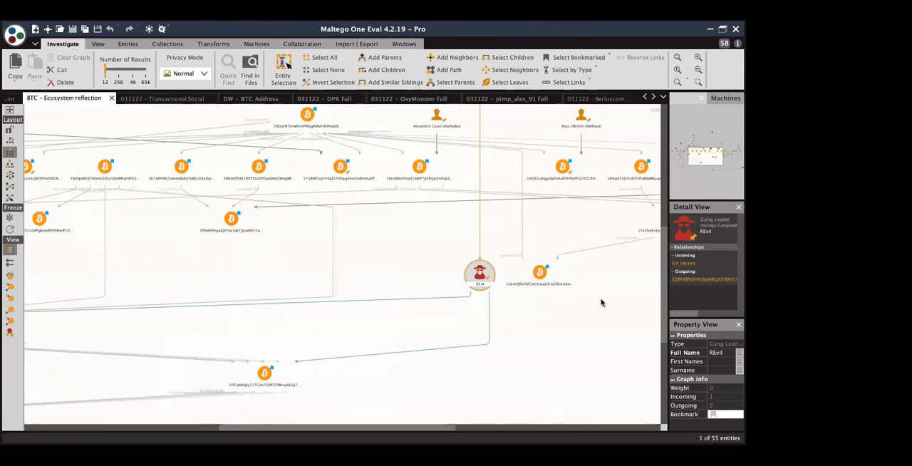
{"action": "mouse_move", "coordinate": [557, 299]}
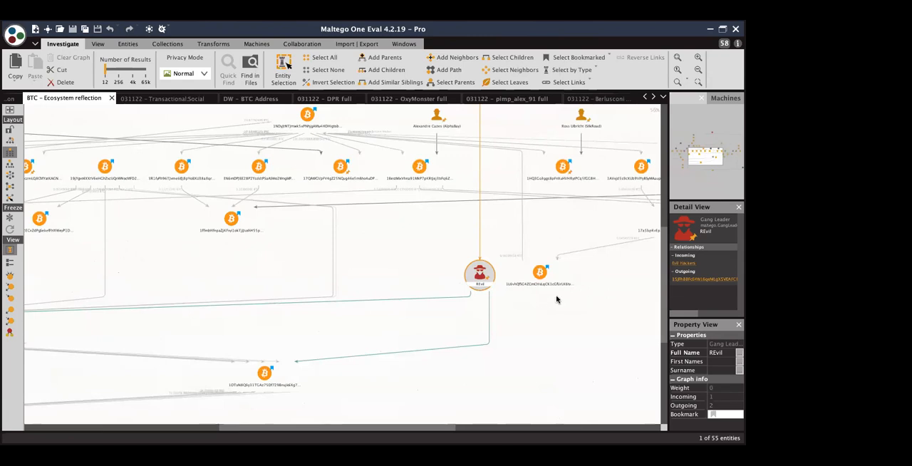
{"action": "mouse_move", "coordinate": [369, 105]}
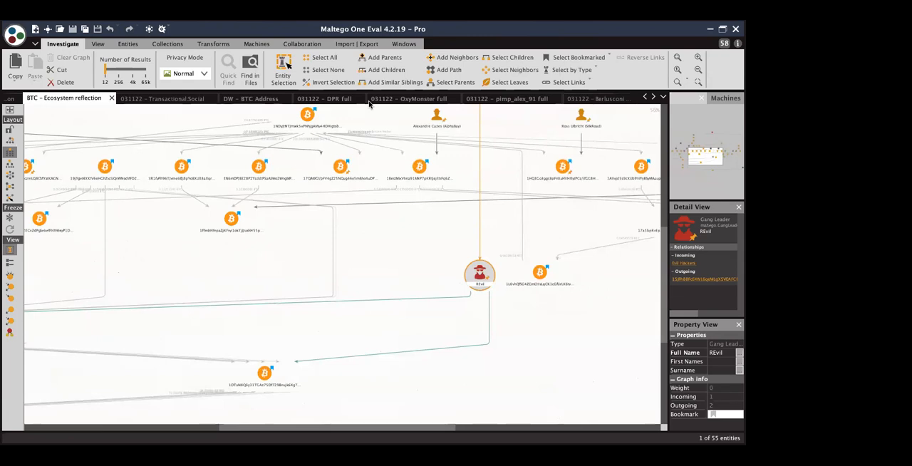
{"action": "mouse_move", "coordinate": [396, 63]}
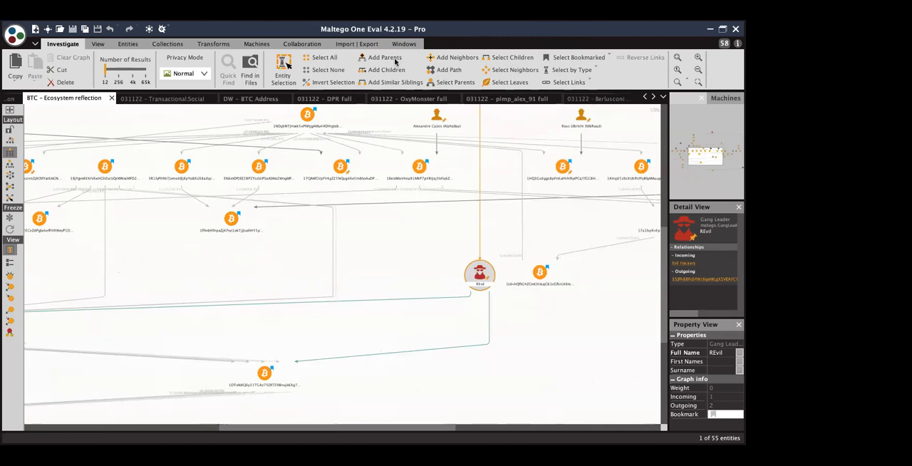
{"action": "mouse_move", "coordinate": [342, 243]}
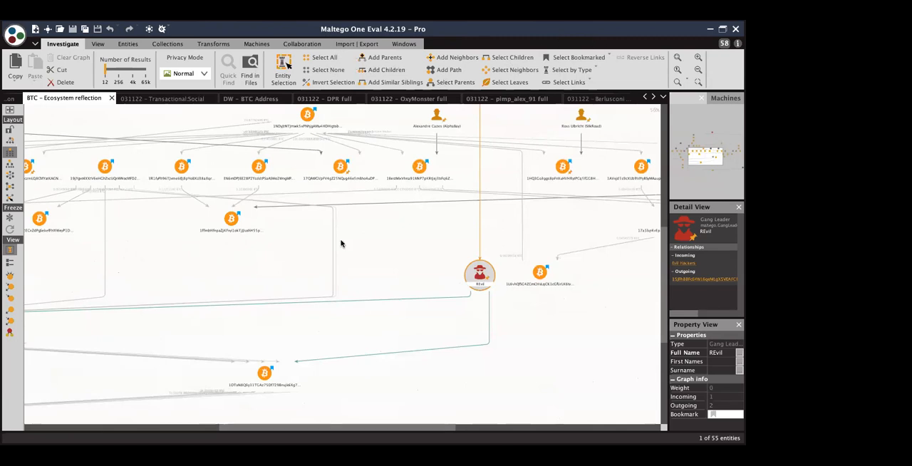
{"action": "left_click", "coordinate": [406, 270]}
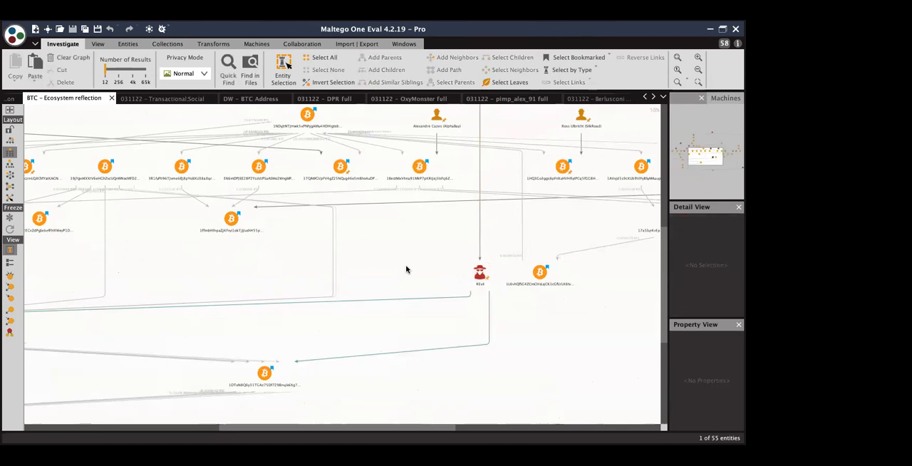